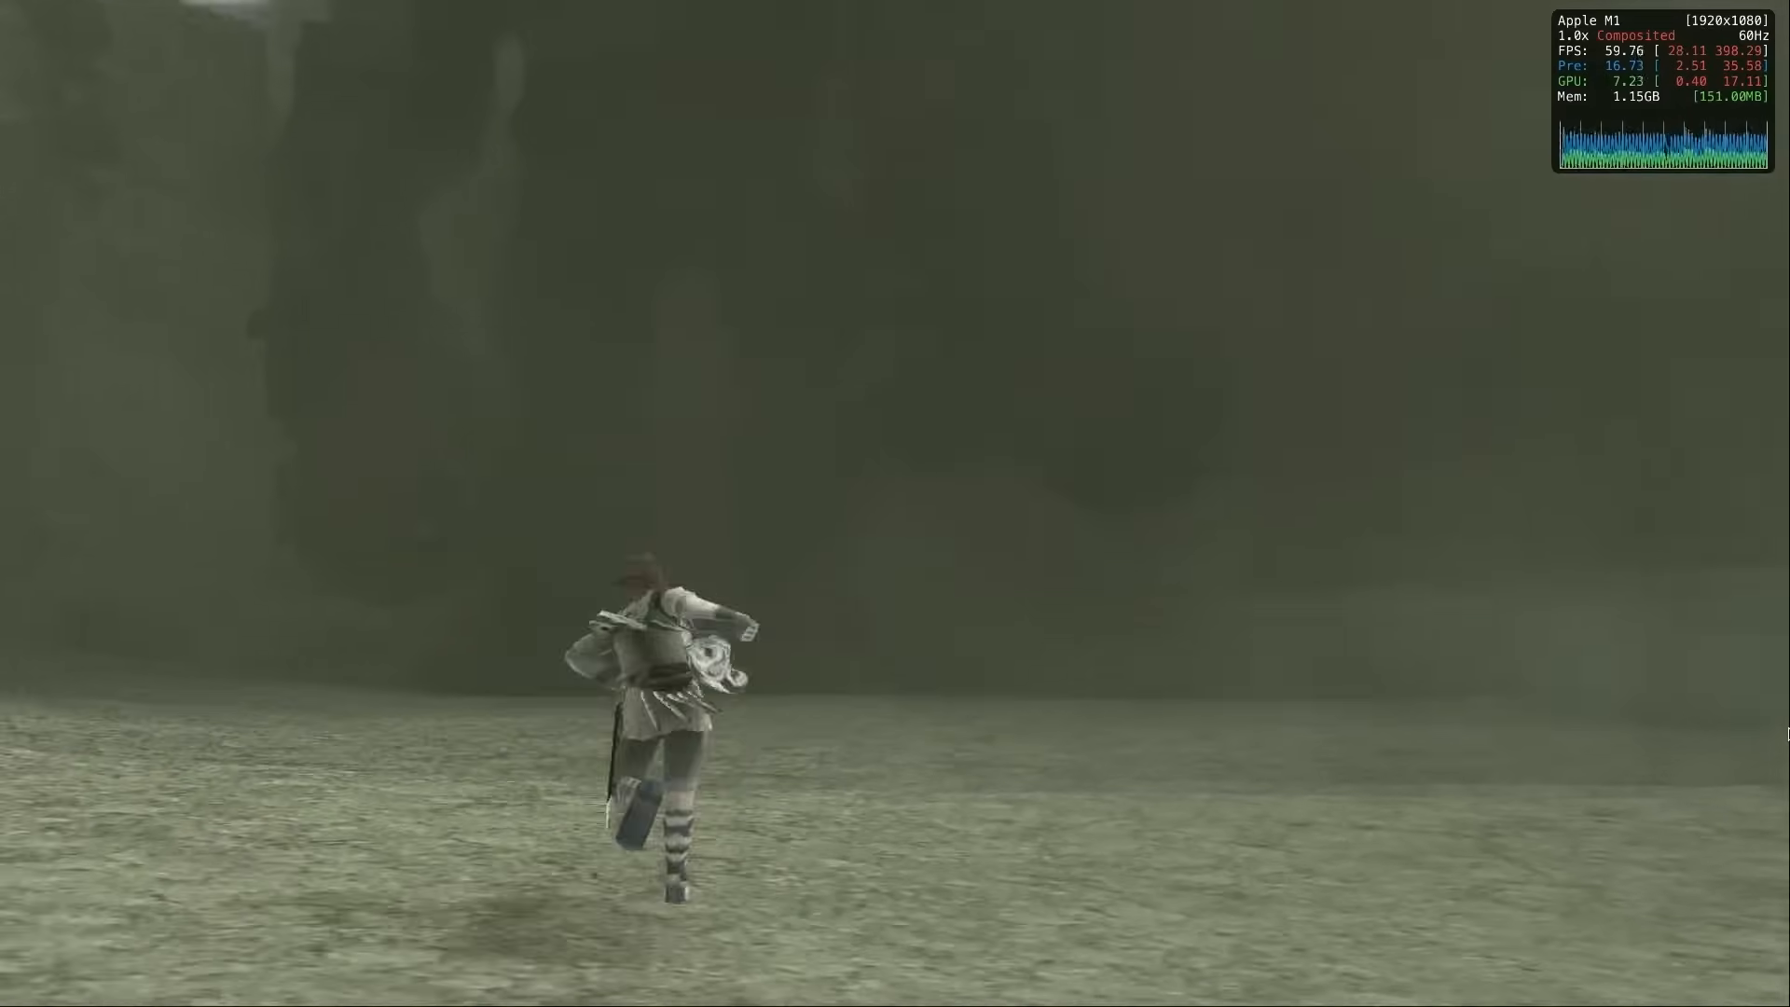
# Start downloading the macOS build of PCSX2 v2.0.2 from the Latest Stable menu, allowing pcsx2.net downloads.
pyautogui.press('w')
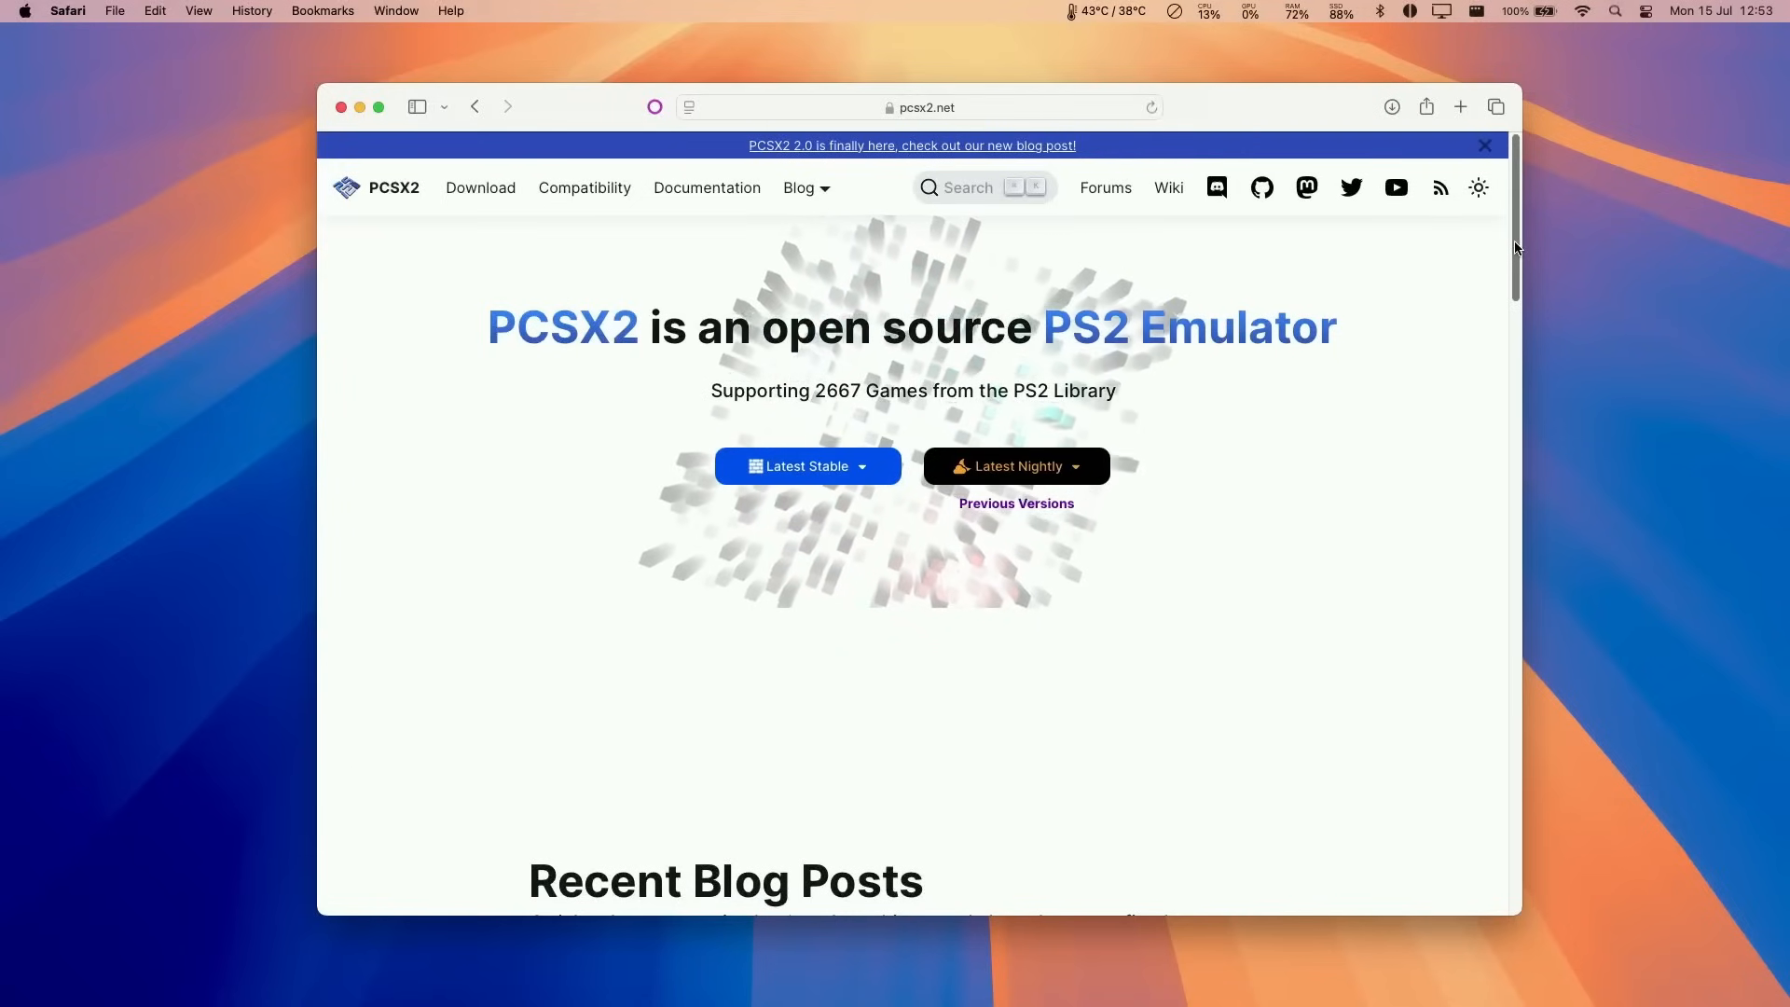
pyautogui.click(808, 466)
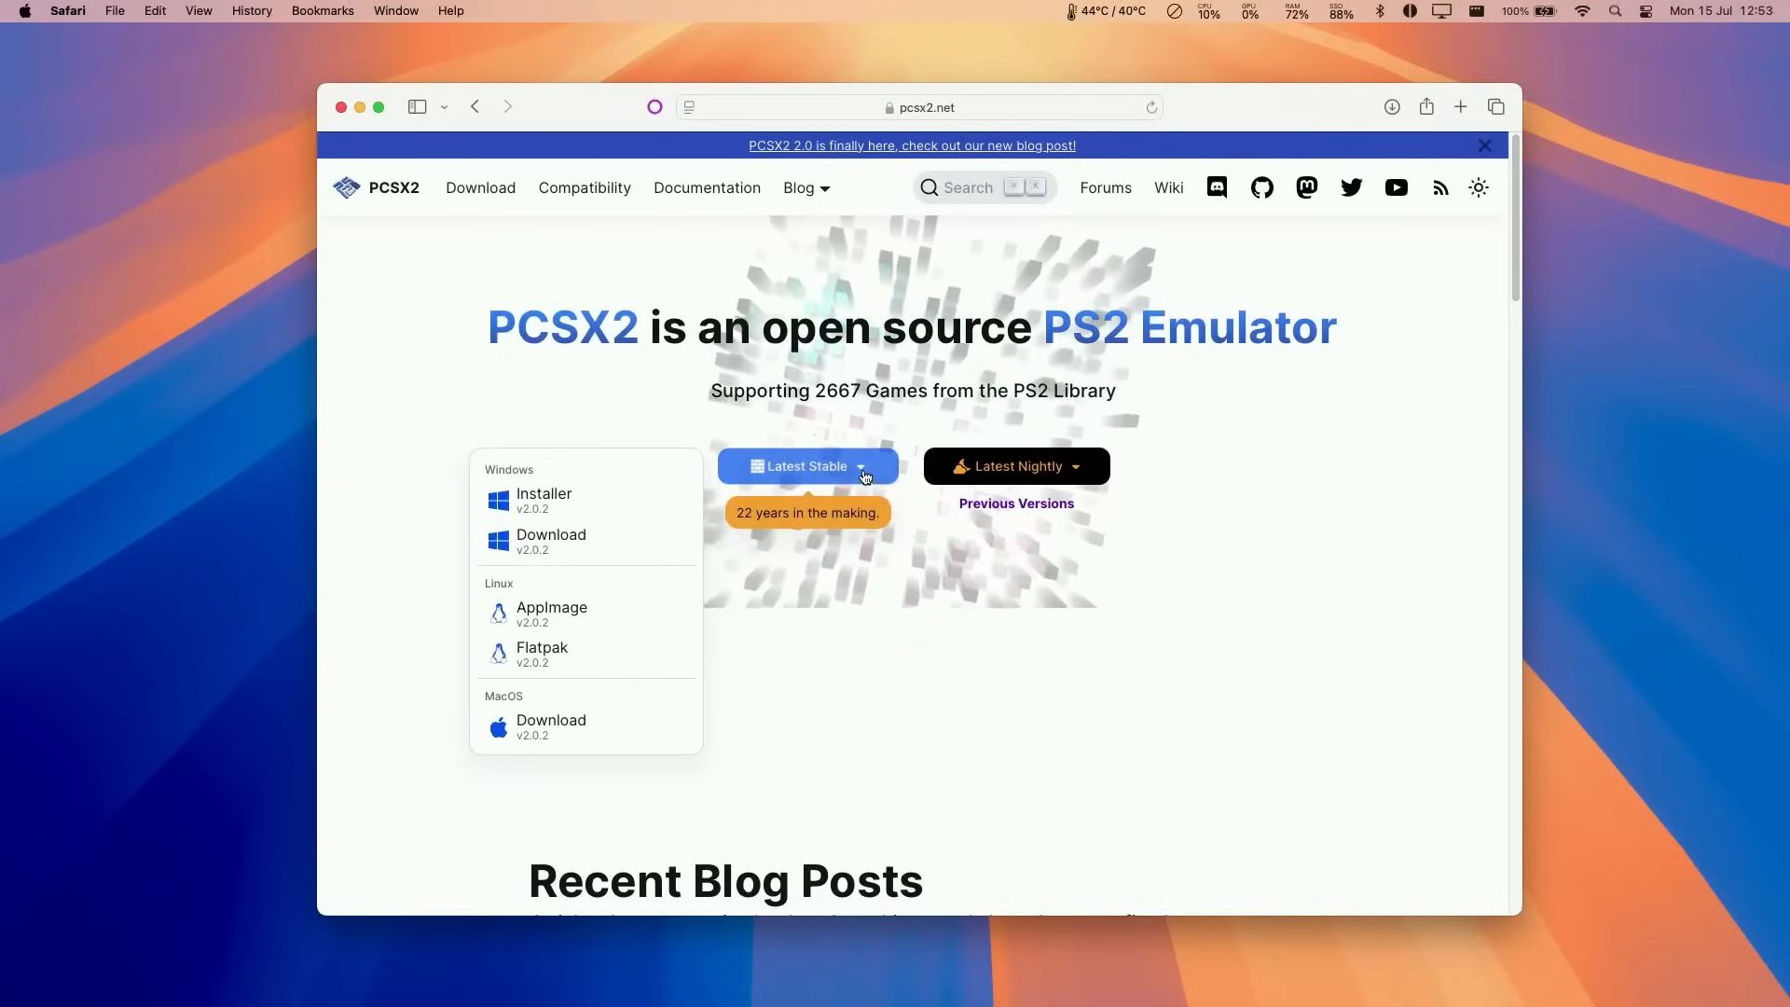
pyautogui.moveTo(582, 480)
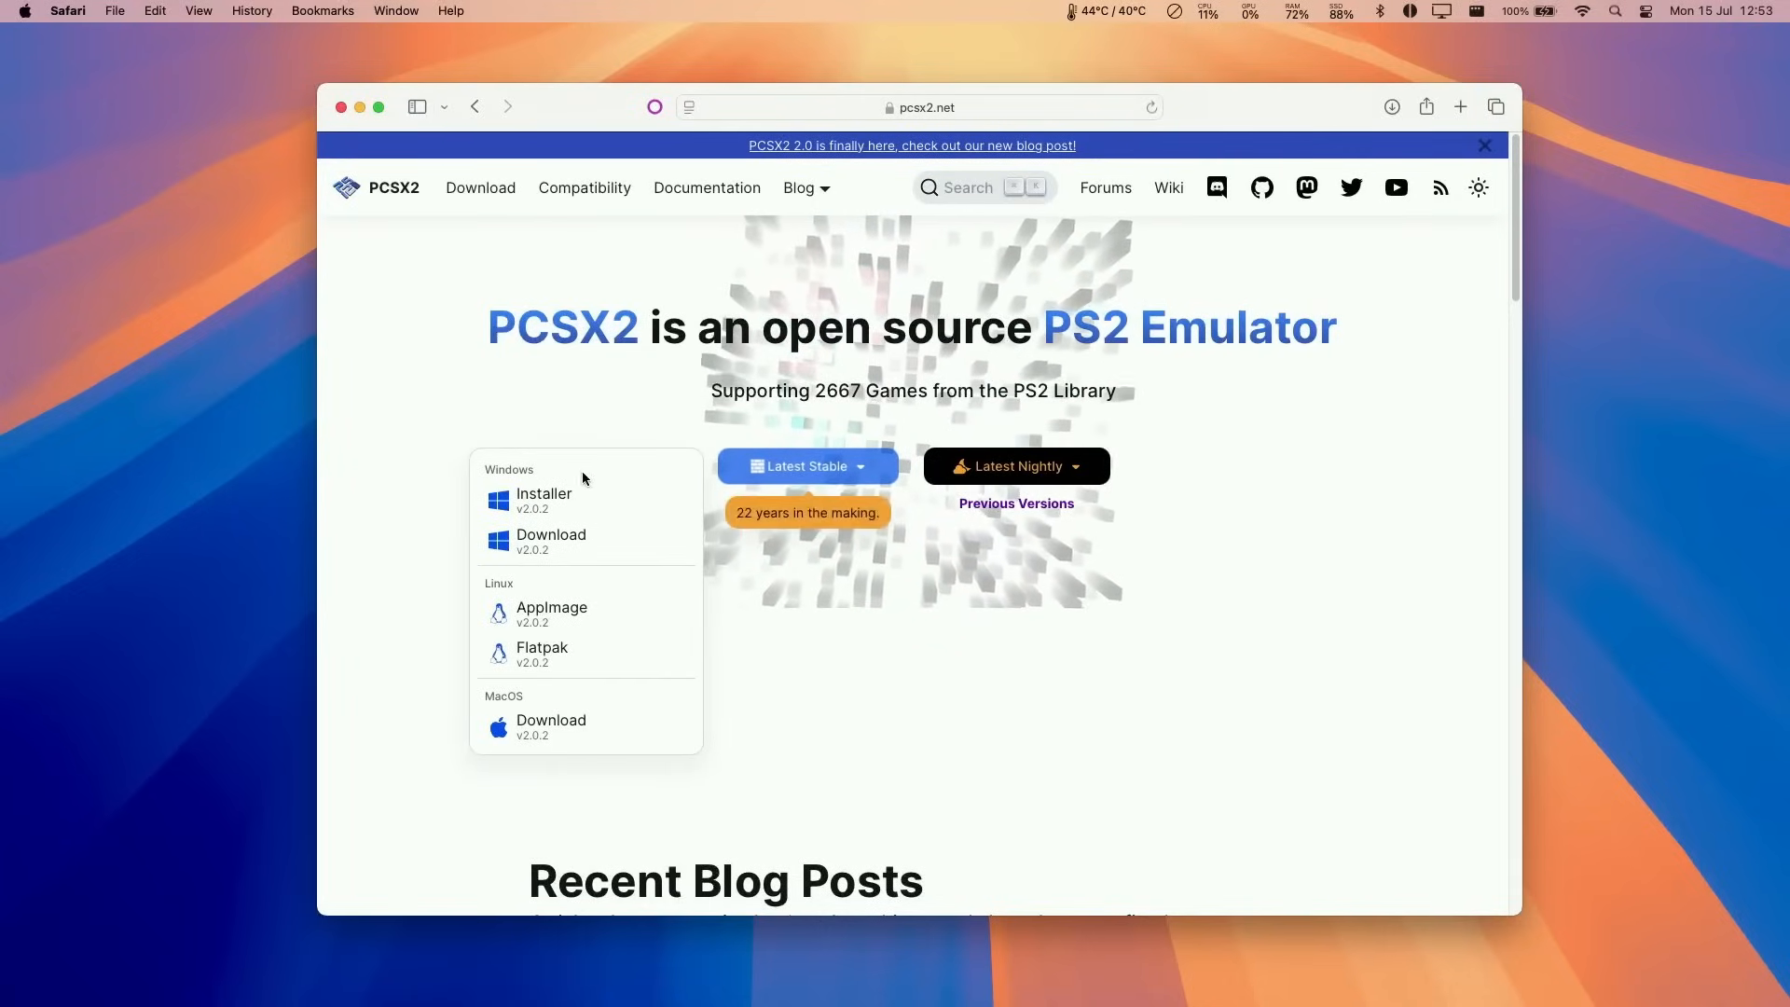
pyautogui.moveTo(573, 614)
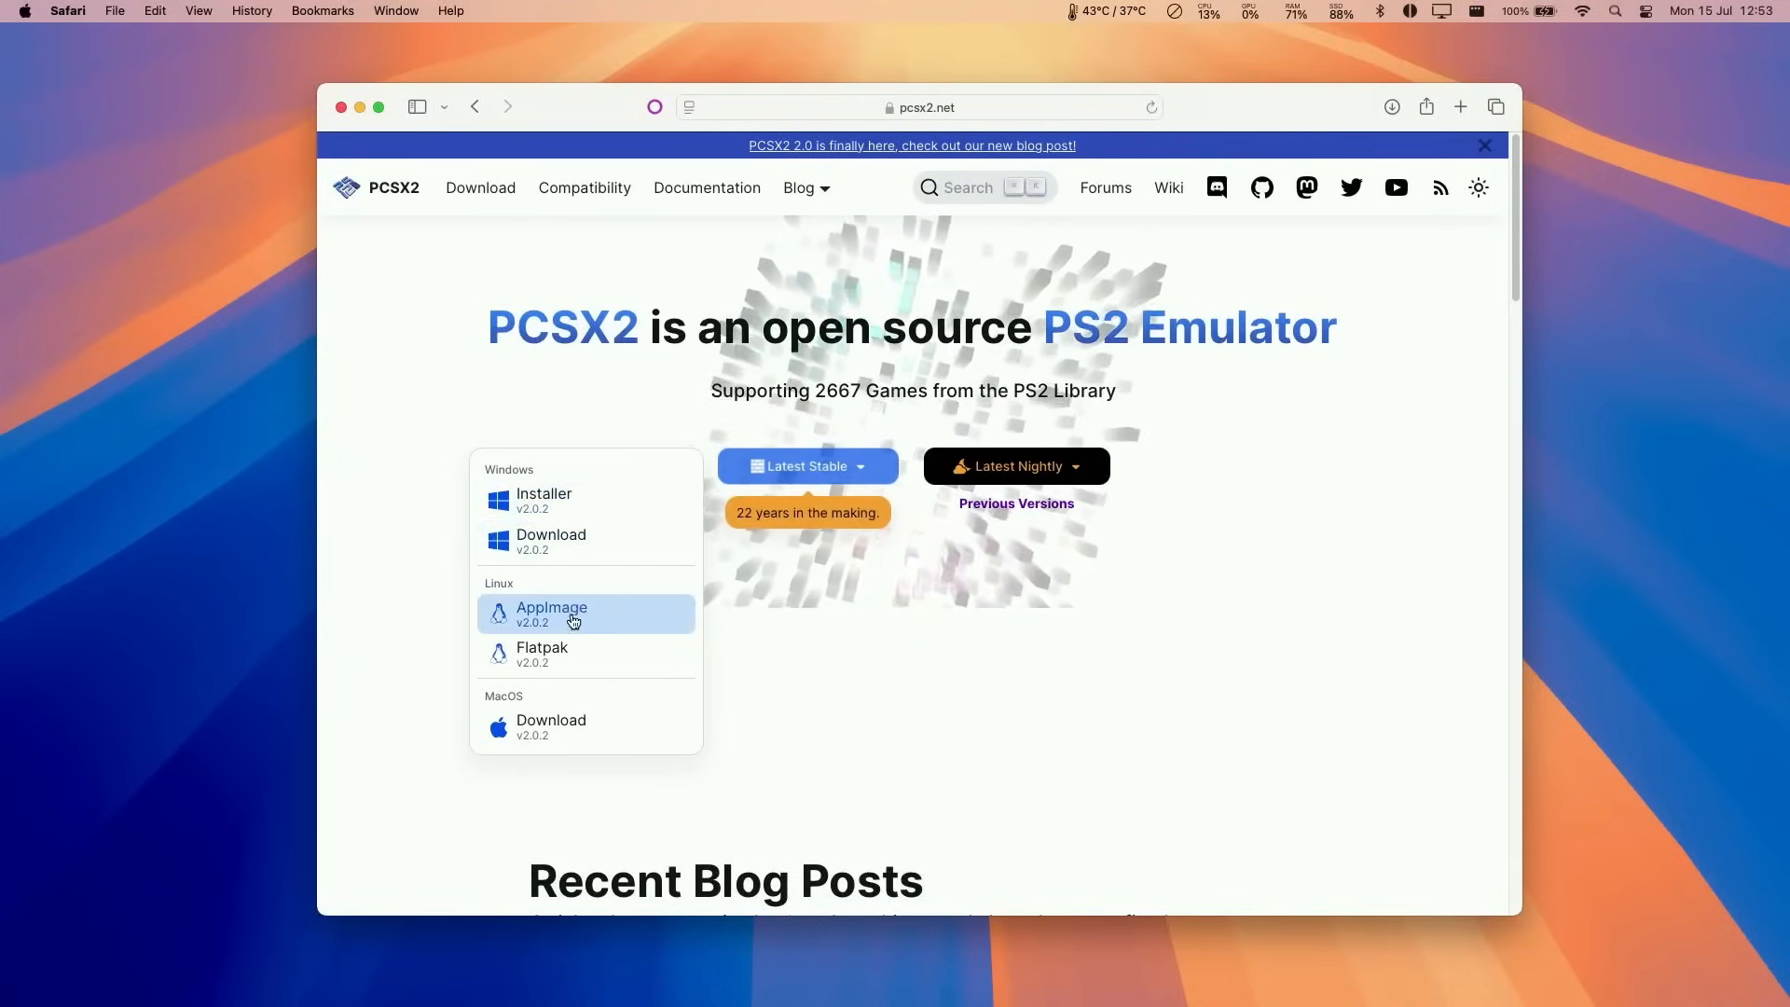
pyautogui.moveTo(550, 727)
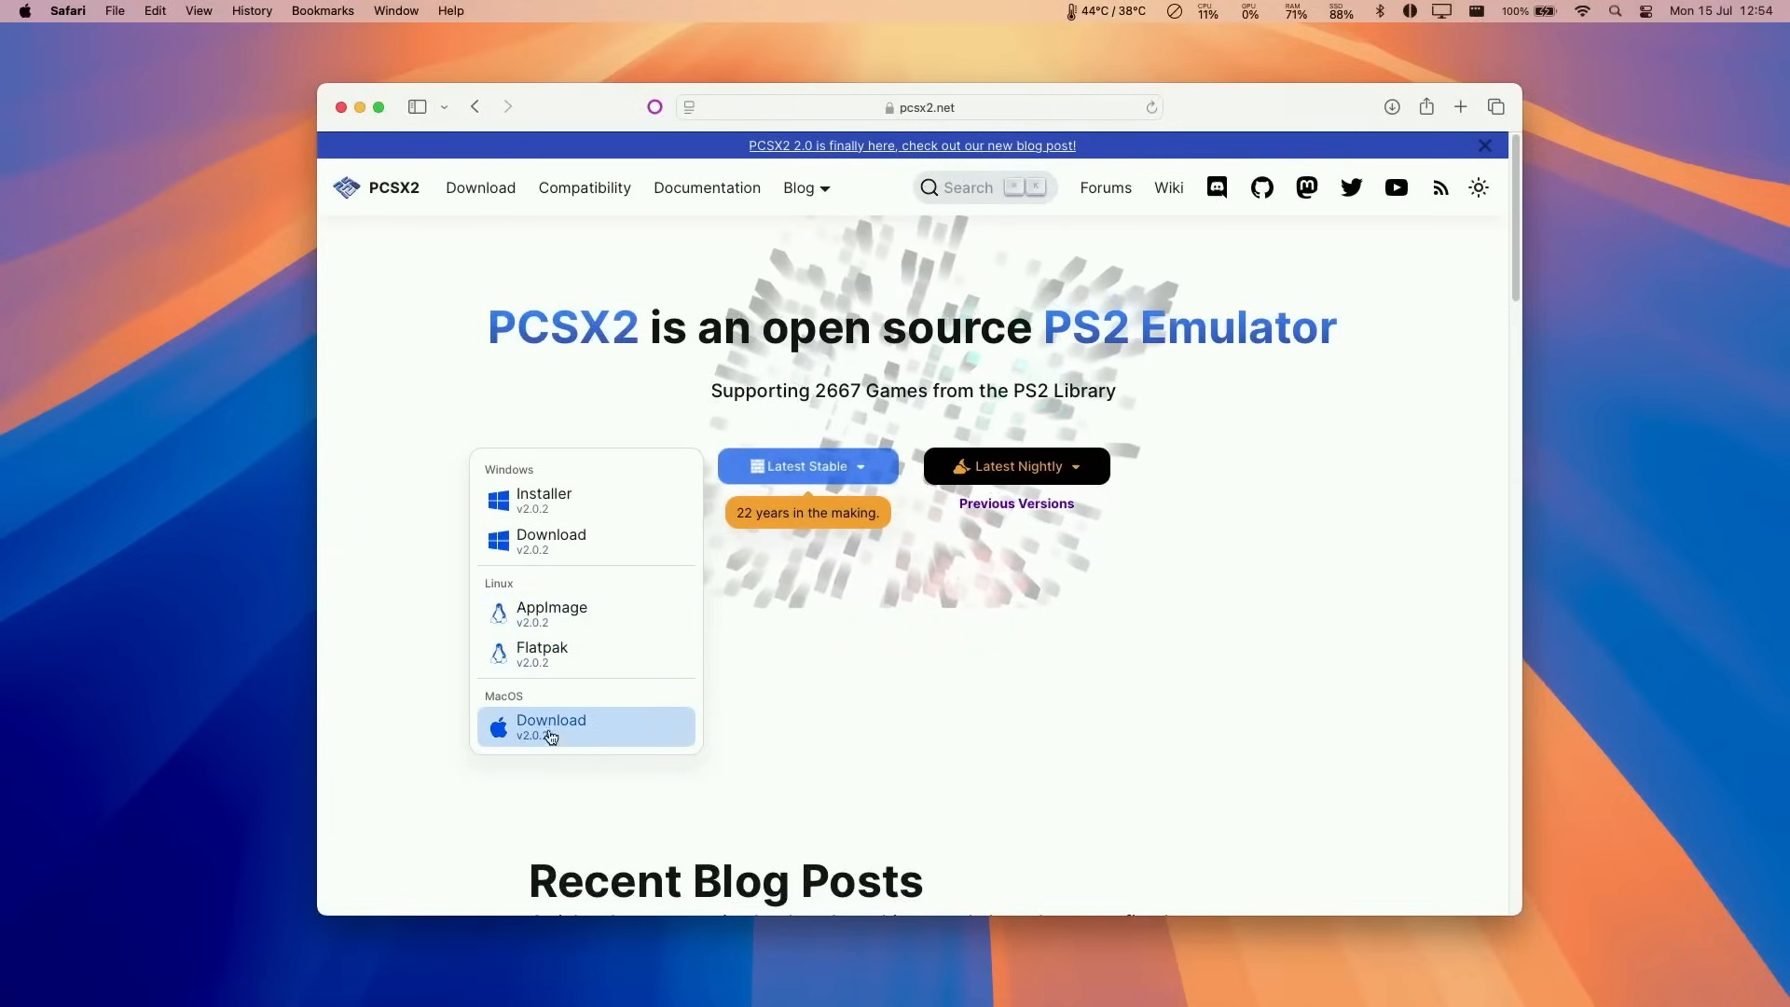
pyautogui.click(552, 720)
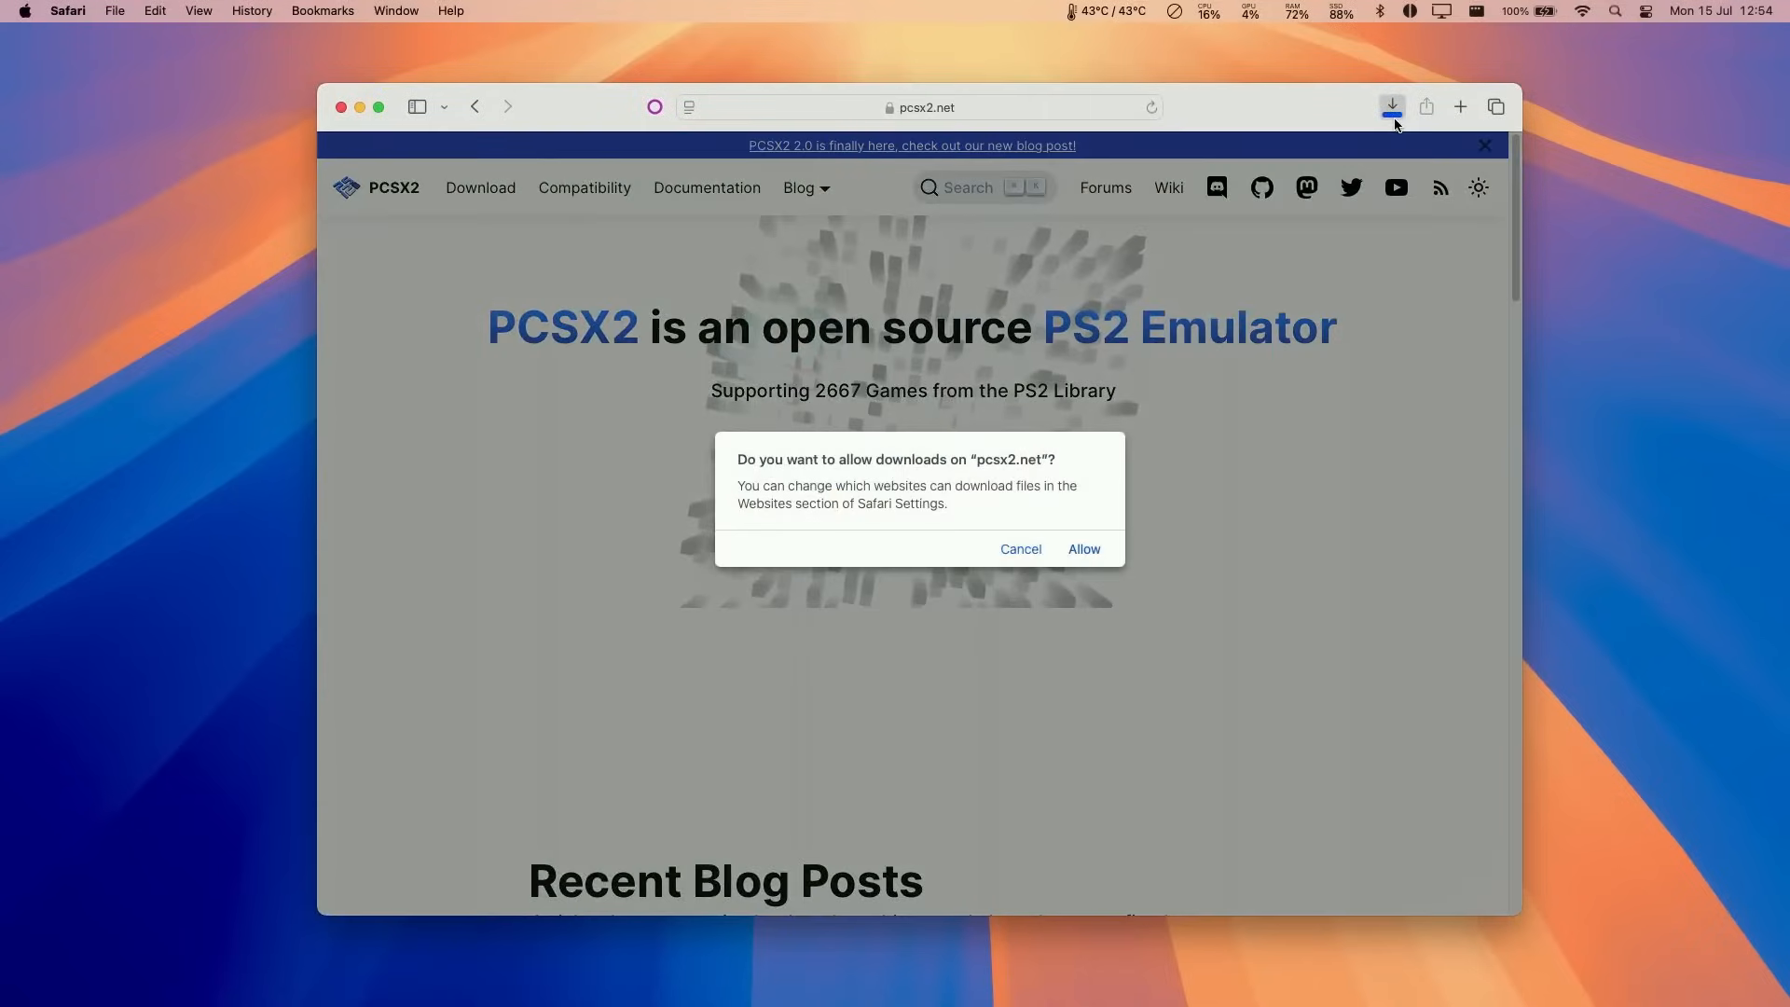
pyautogui.click(1081, 548)
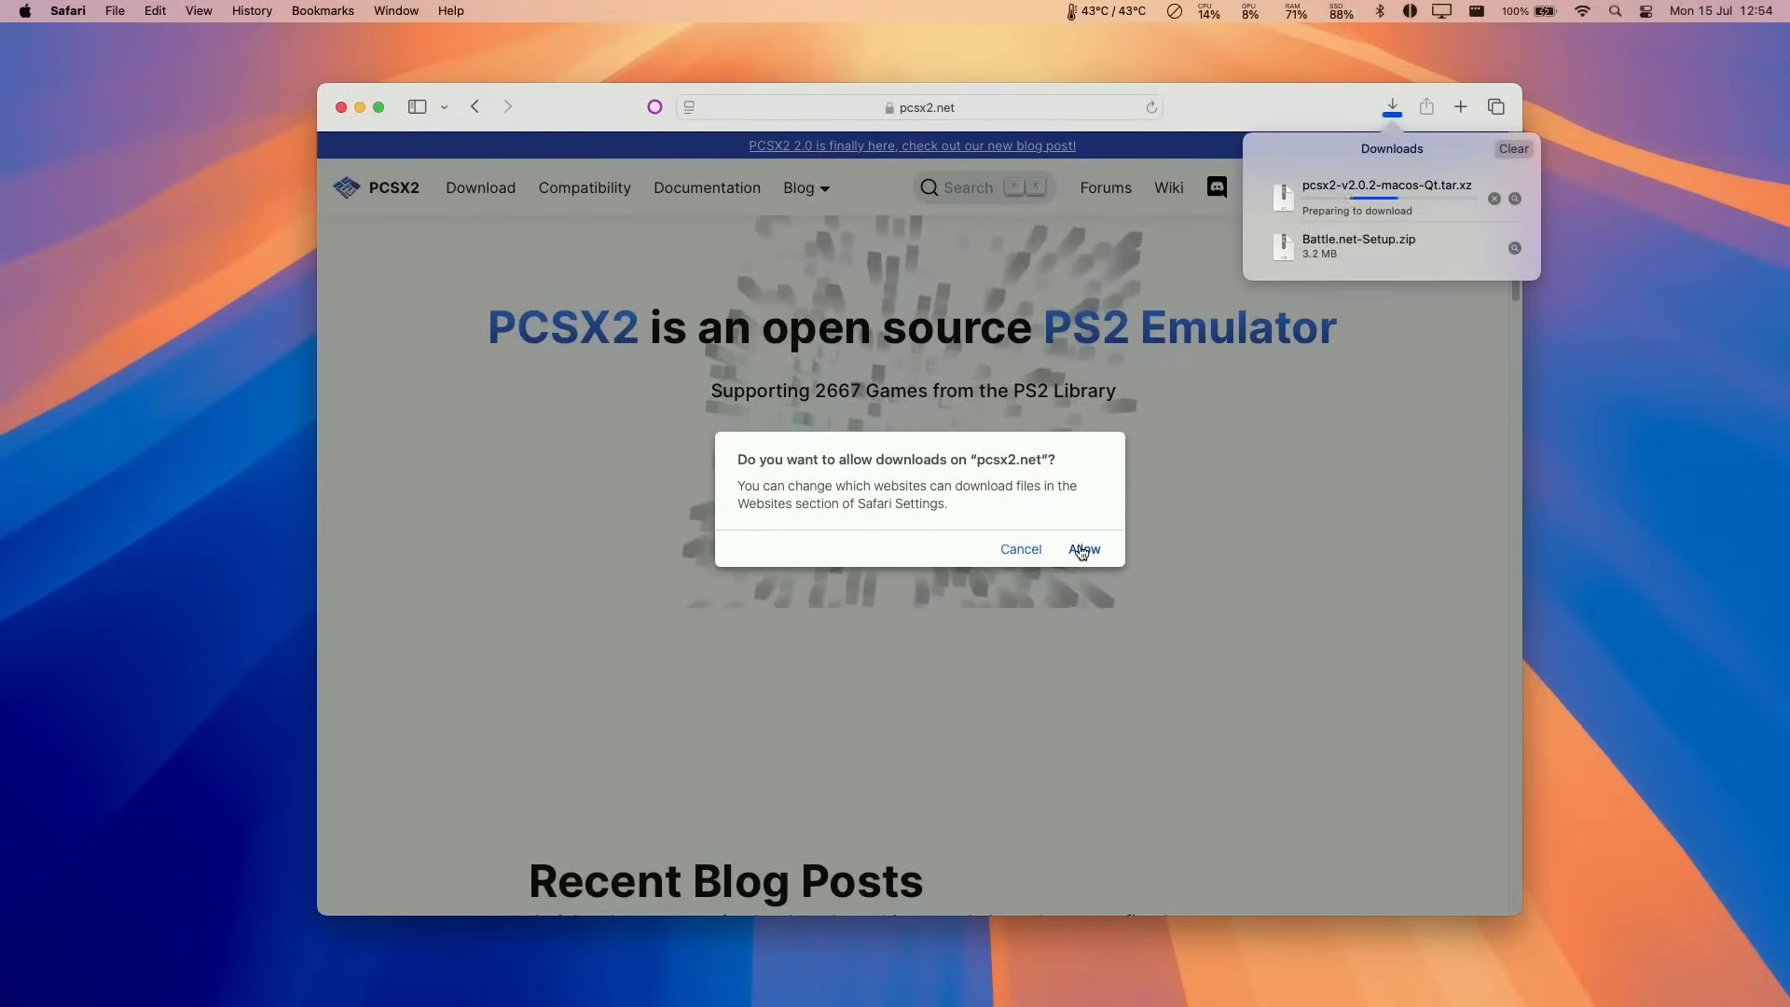
pyautogui.click(1082, 549)
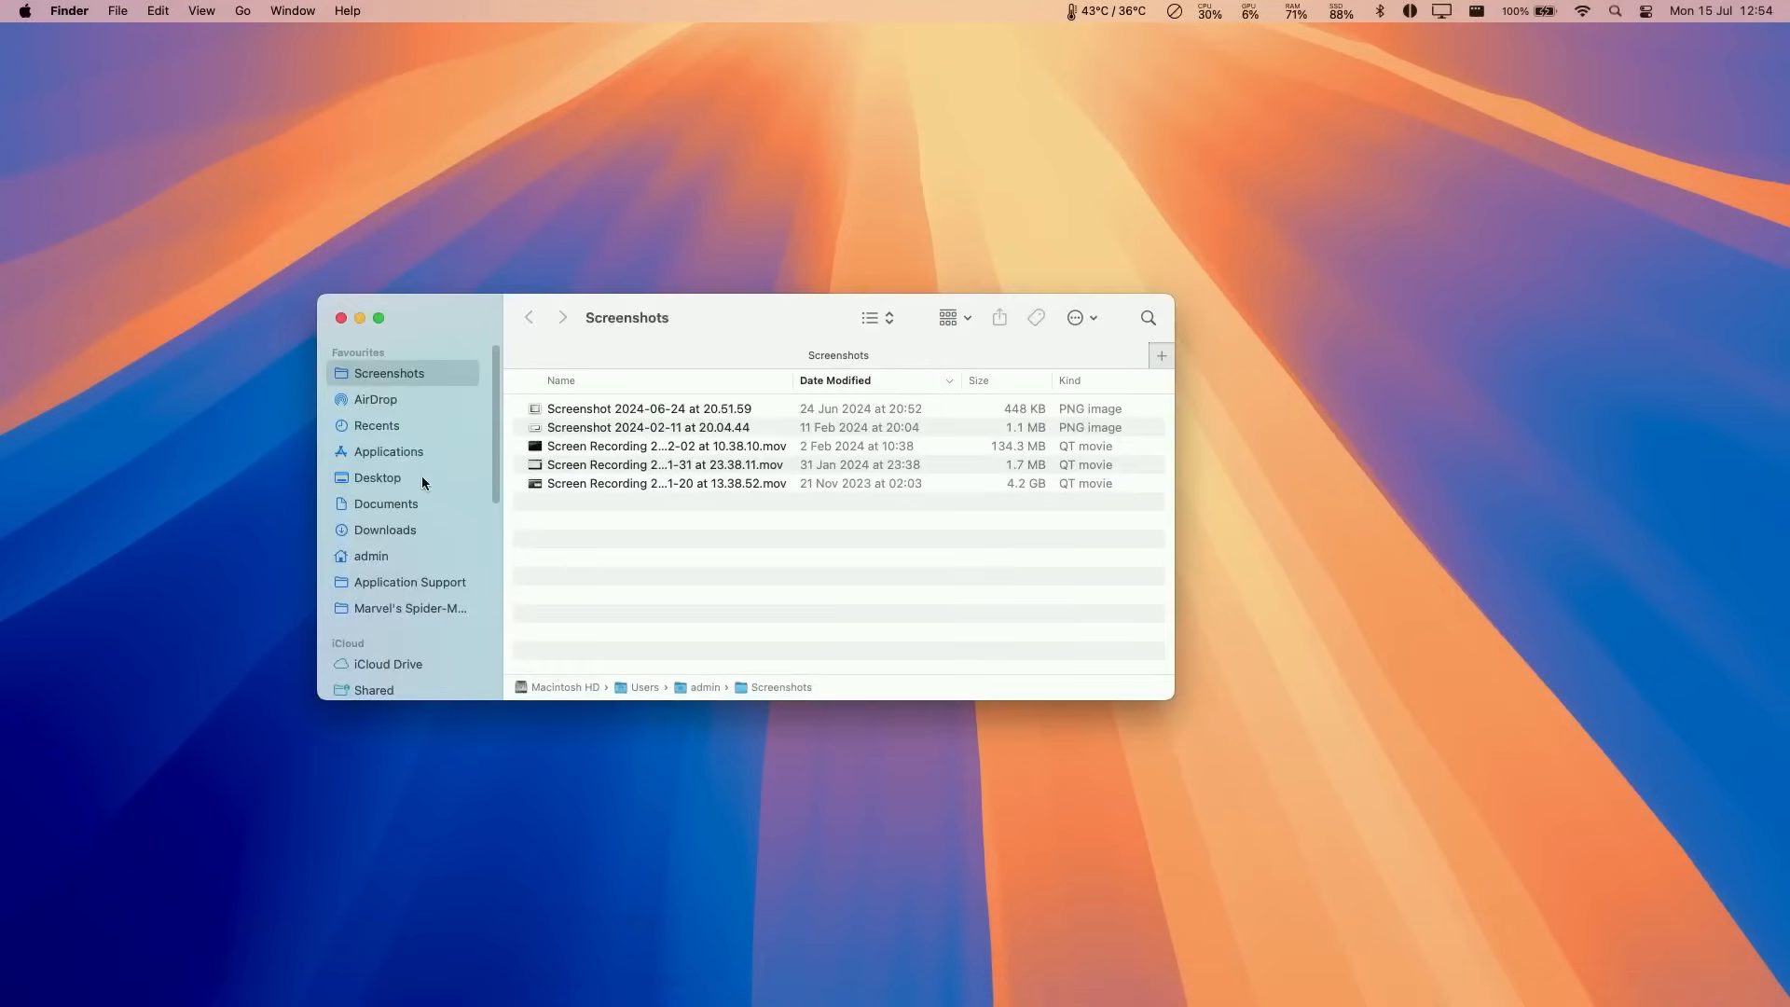
# Extract pcsx2-v2.0.2-macos-Qt.tar.xz in Downloads into the PCSX2-v2.0.2 application.
pyautogui.click(384, 528)
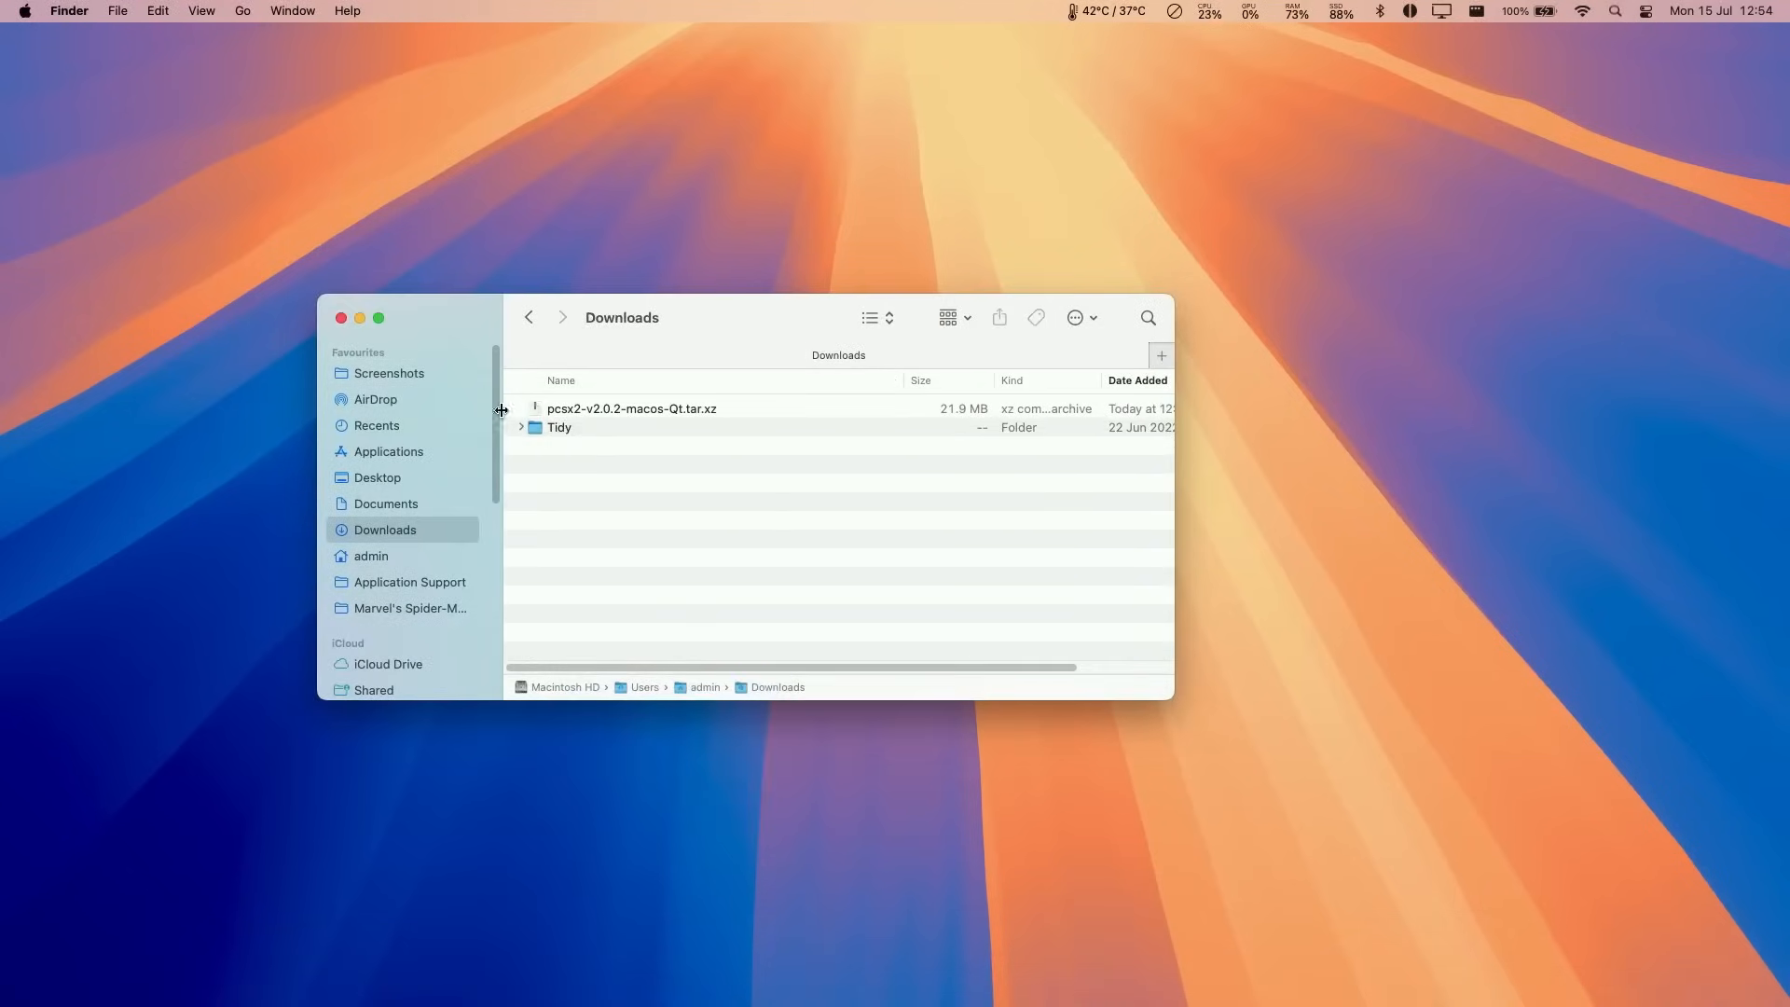
pyautogui.click(632, 409)
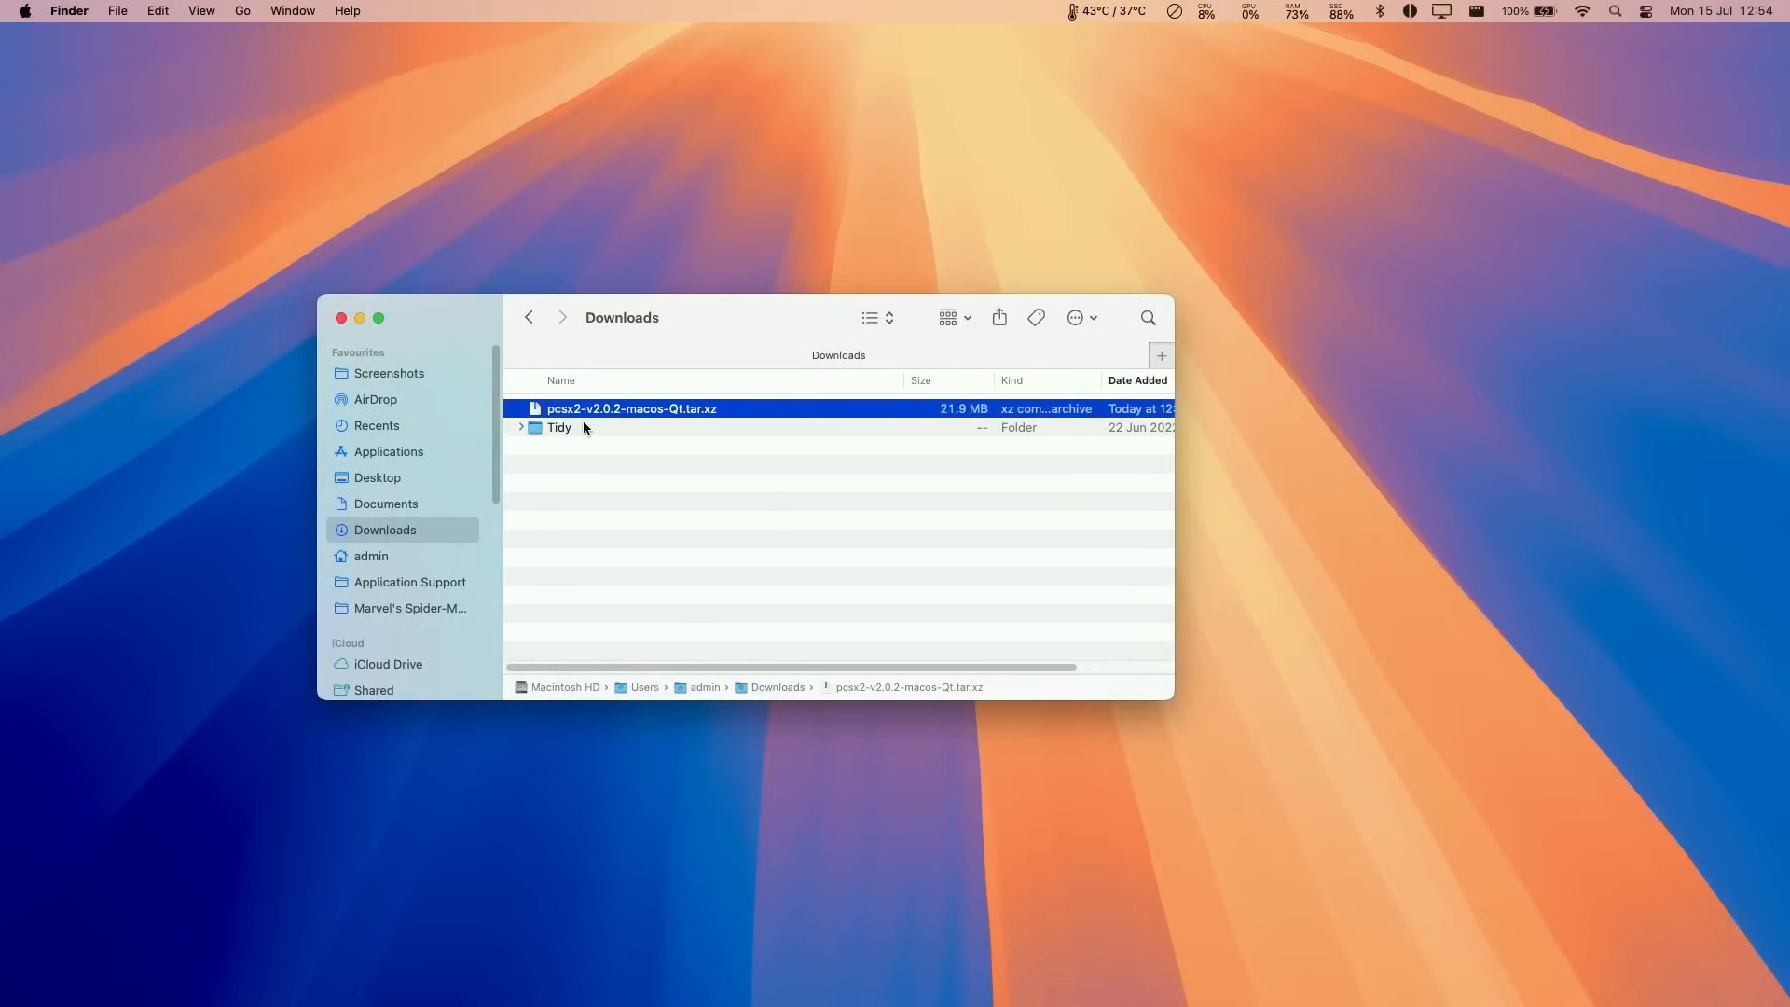
pyautogui.moveTo(696, 419)
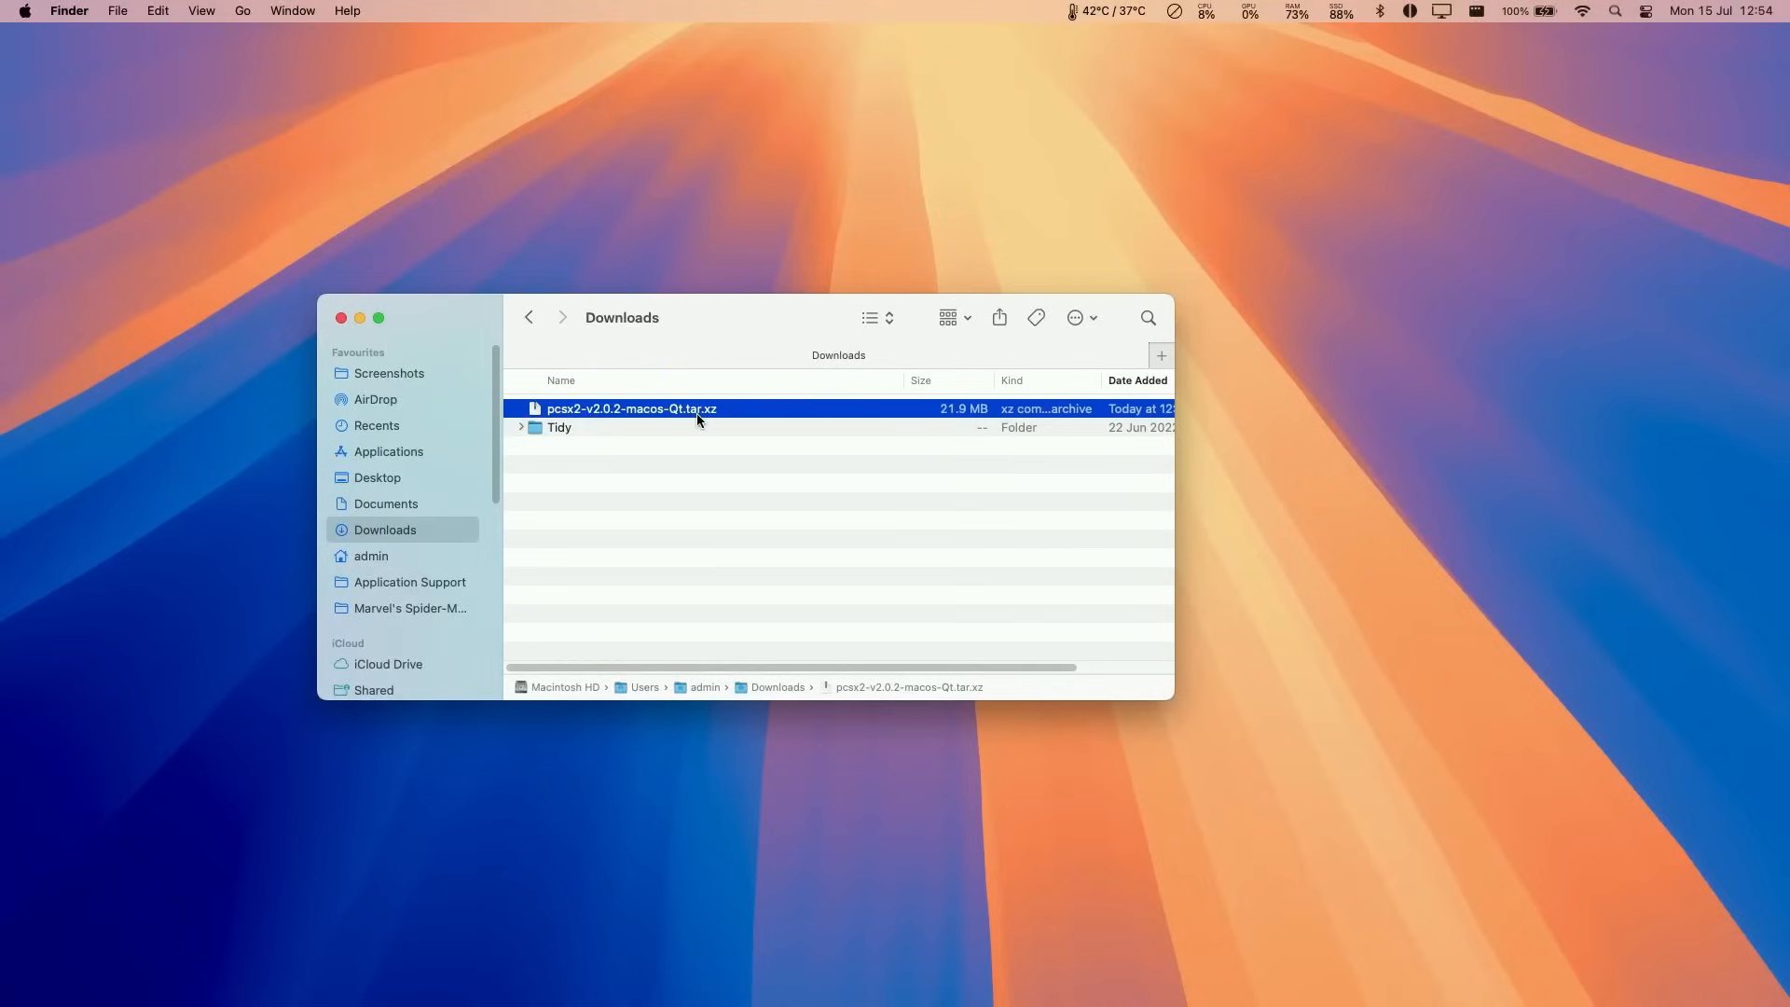
pyautogui.doubleClick(631, 408)
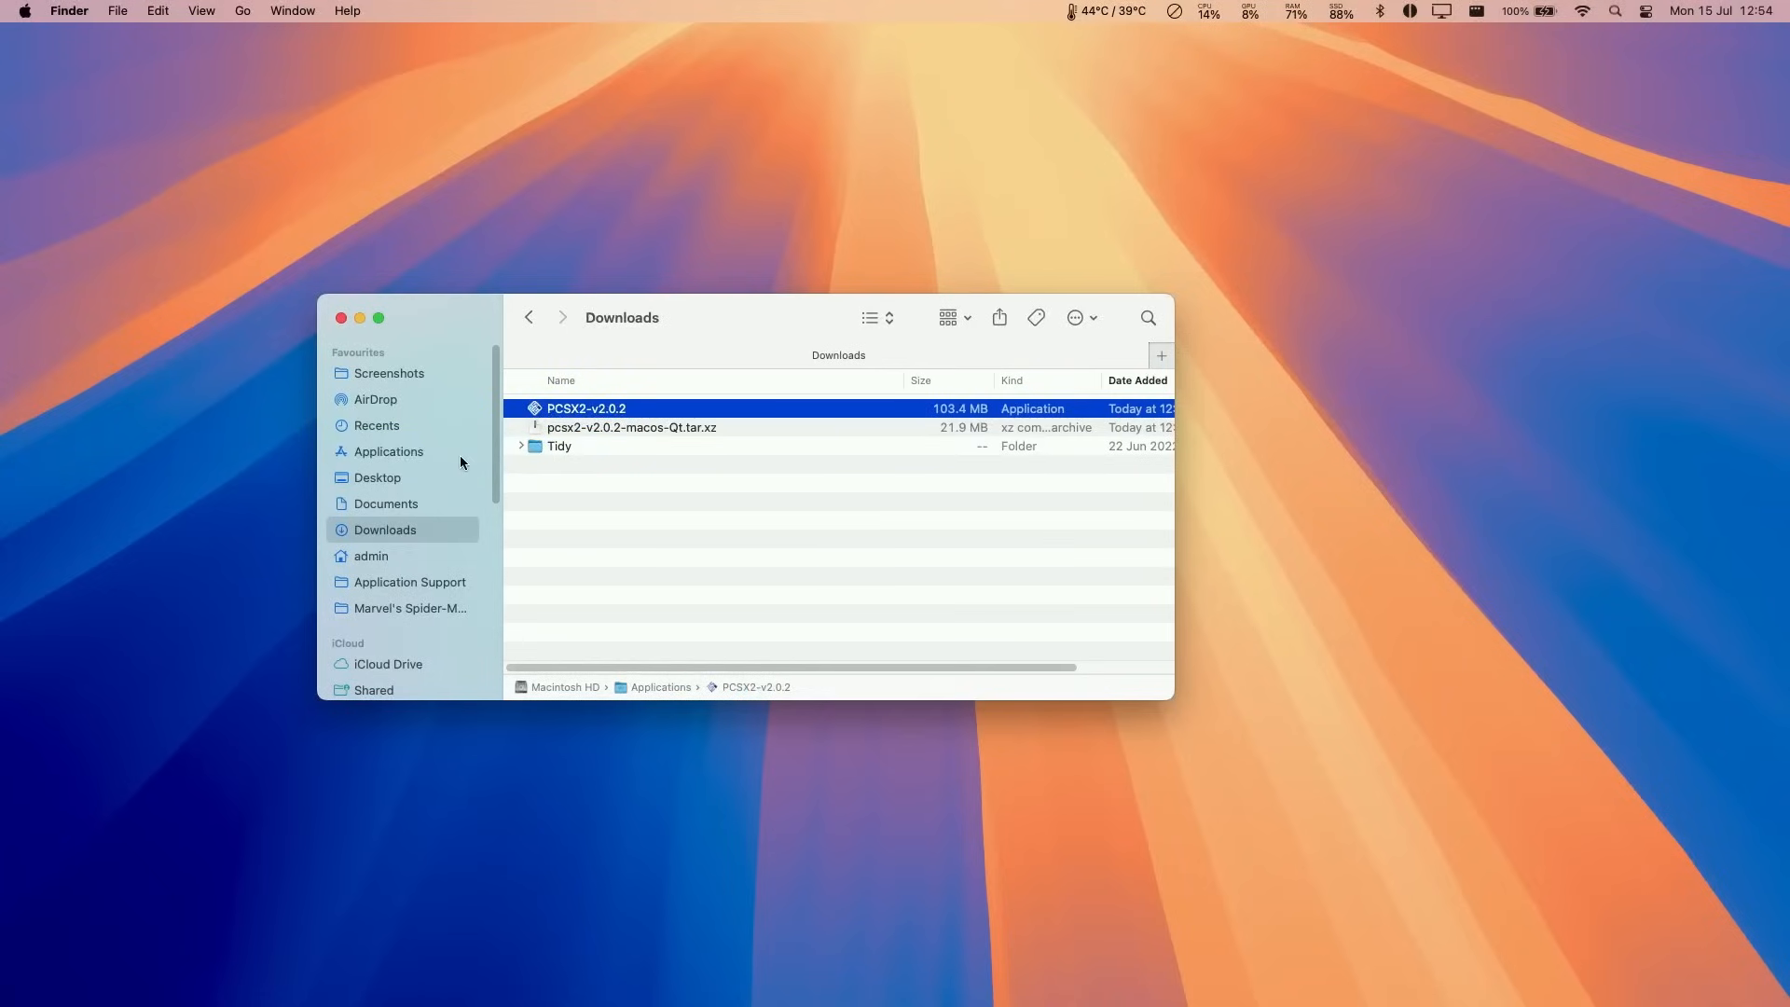
# Attempt to launch PCSX2-v2.0.2 from Applications twice, dismissing the unverified-app warning each time.
pyautogui.click(388, 451)
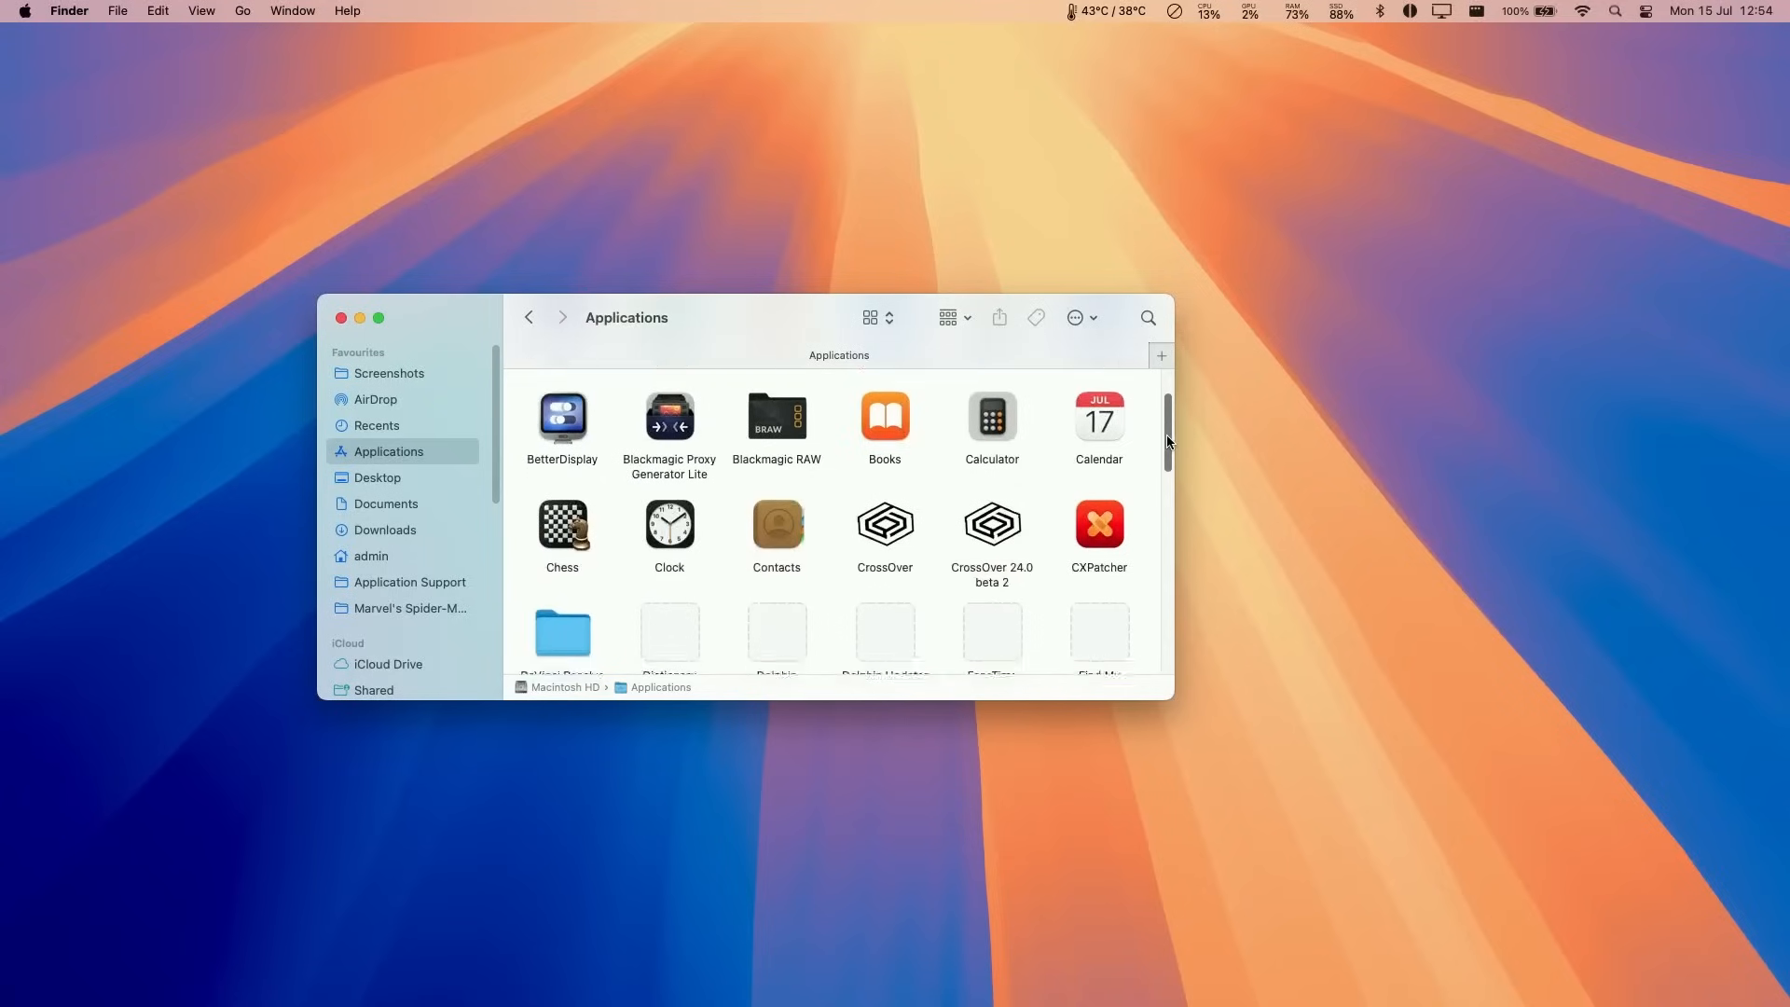
pyautogui.scroll(-3)
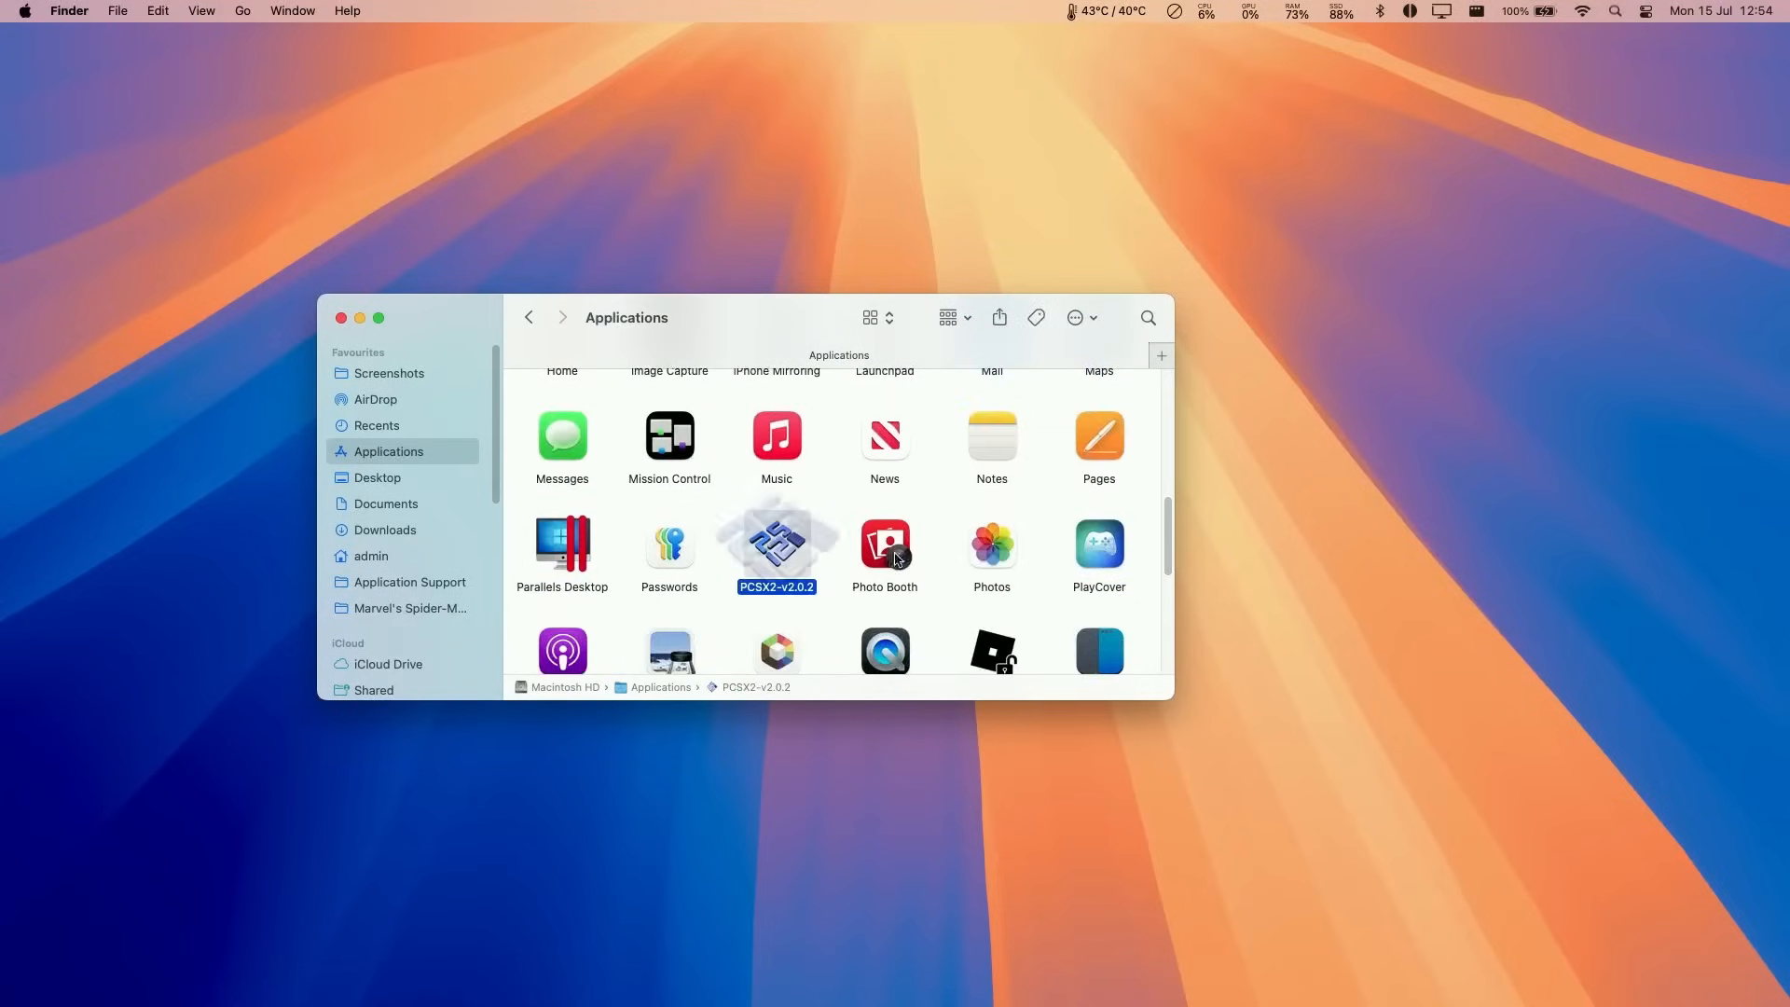
pyautogui.doubleClick(775, 542)
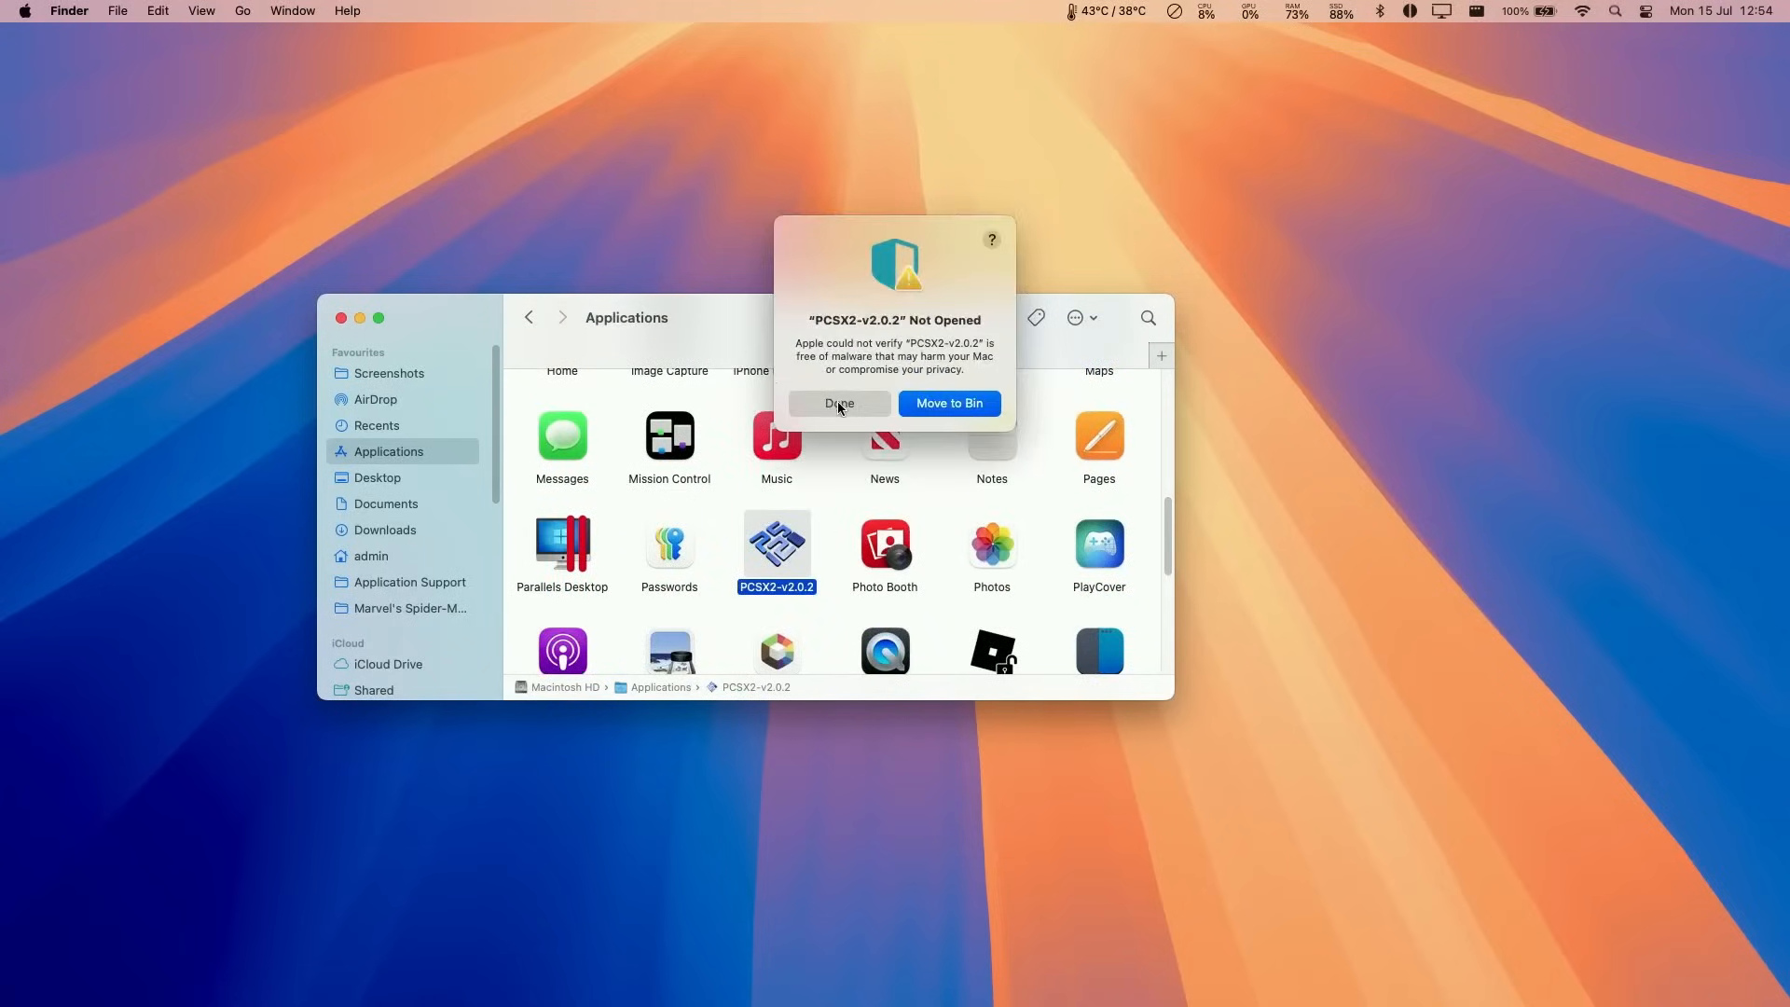
pyautogui.click(837, 403)
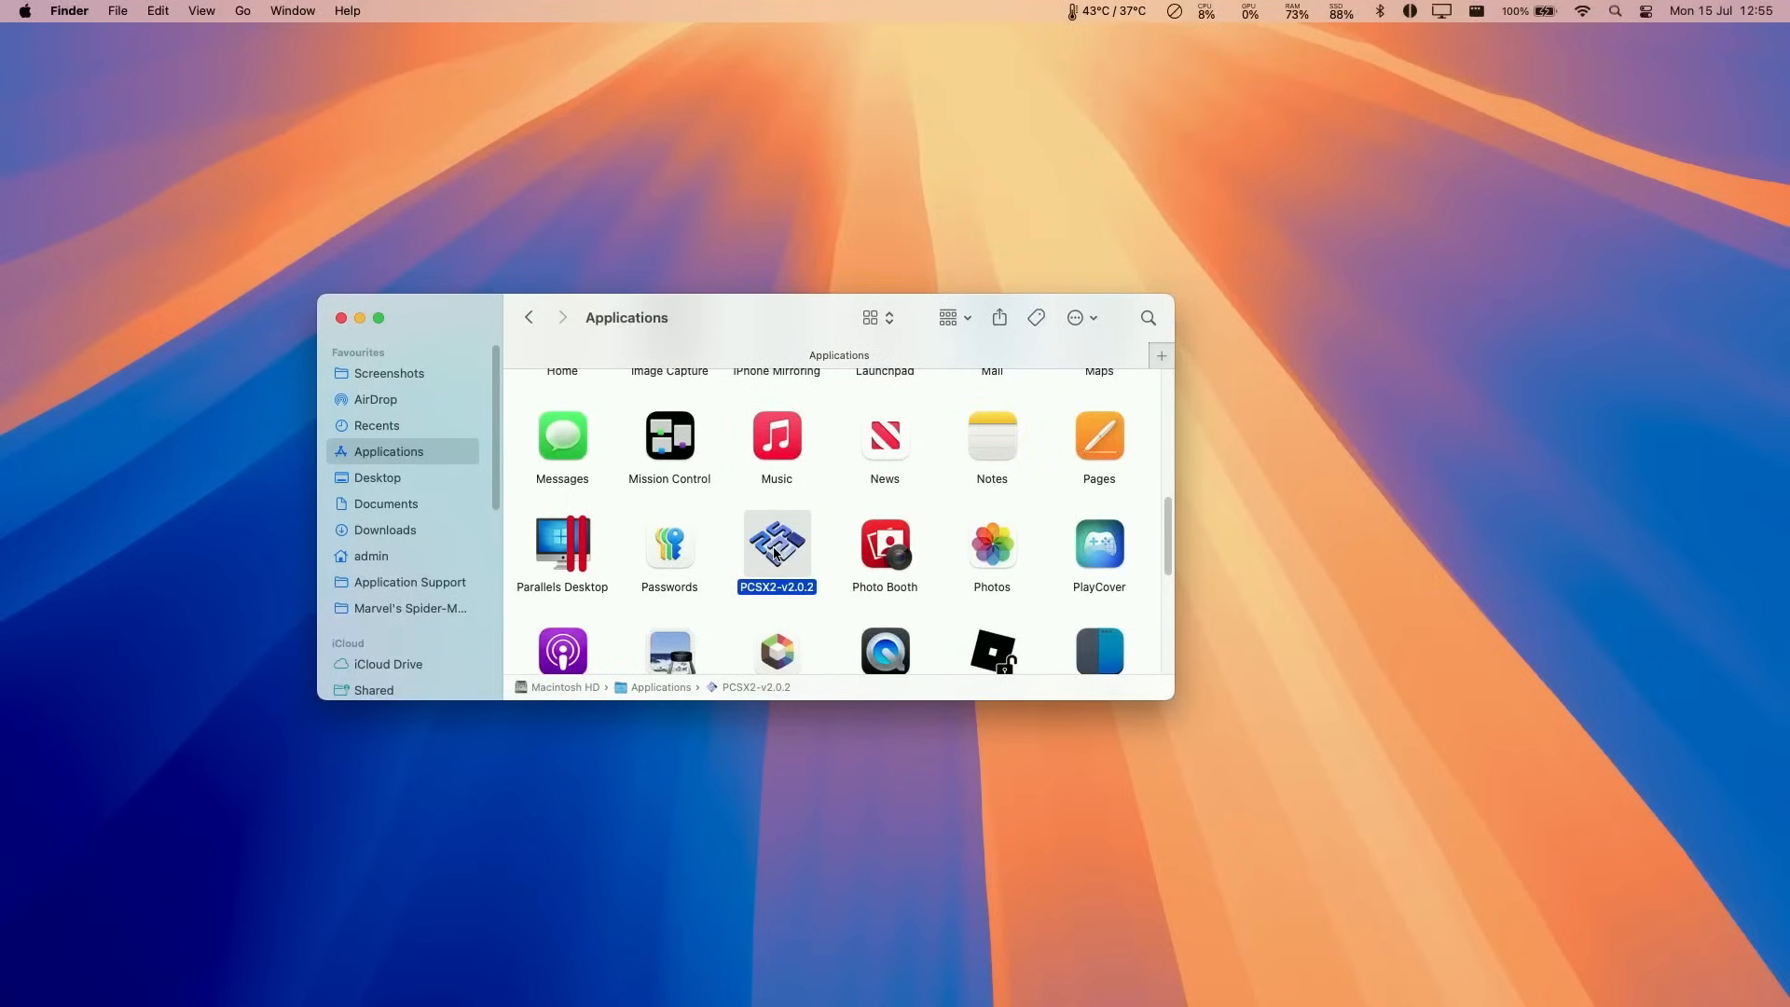
pyautogui.moveTo(826, 573)
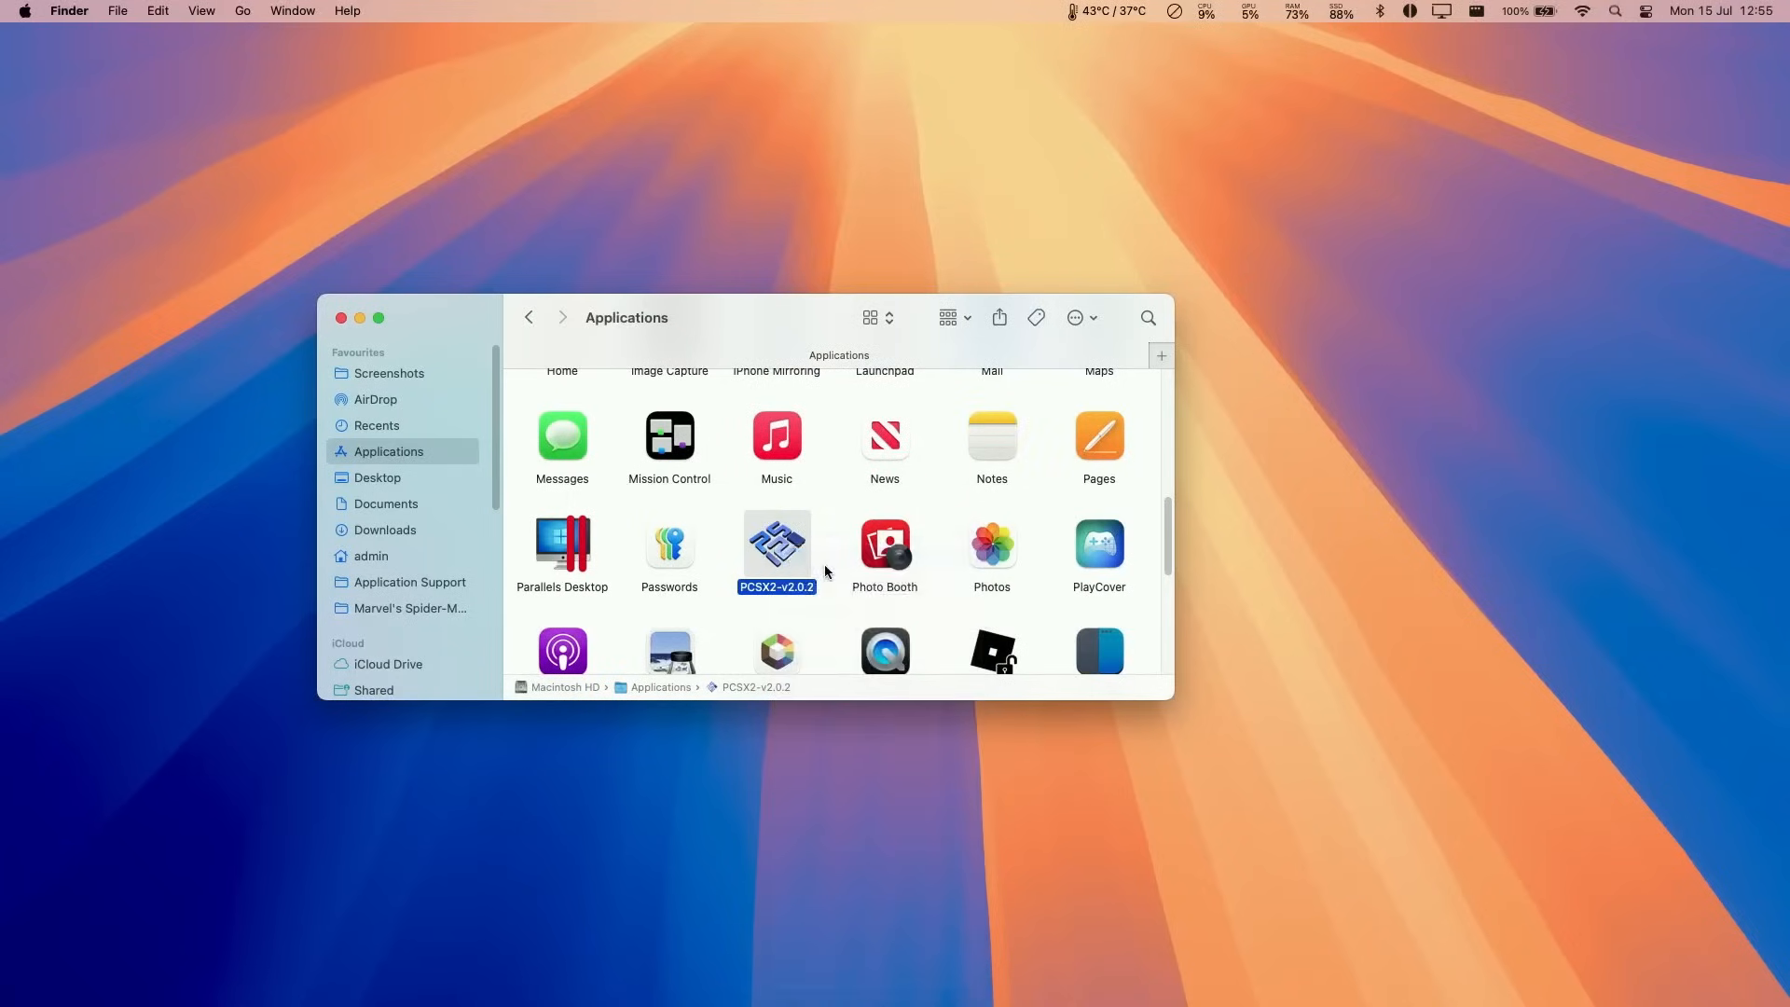
pyautogui.doubleClick(775, 540)
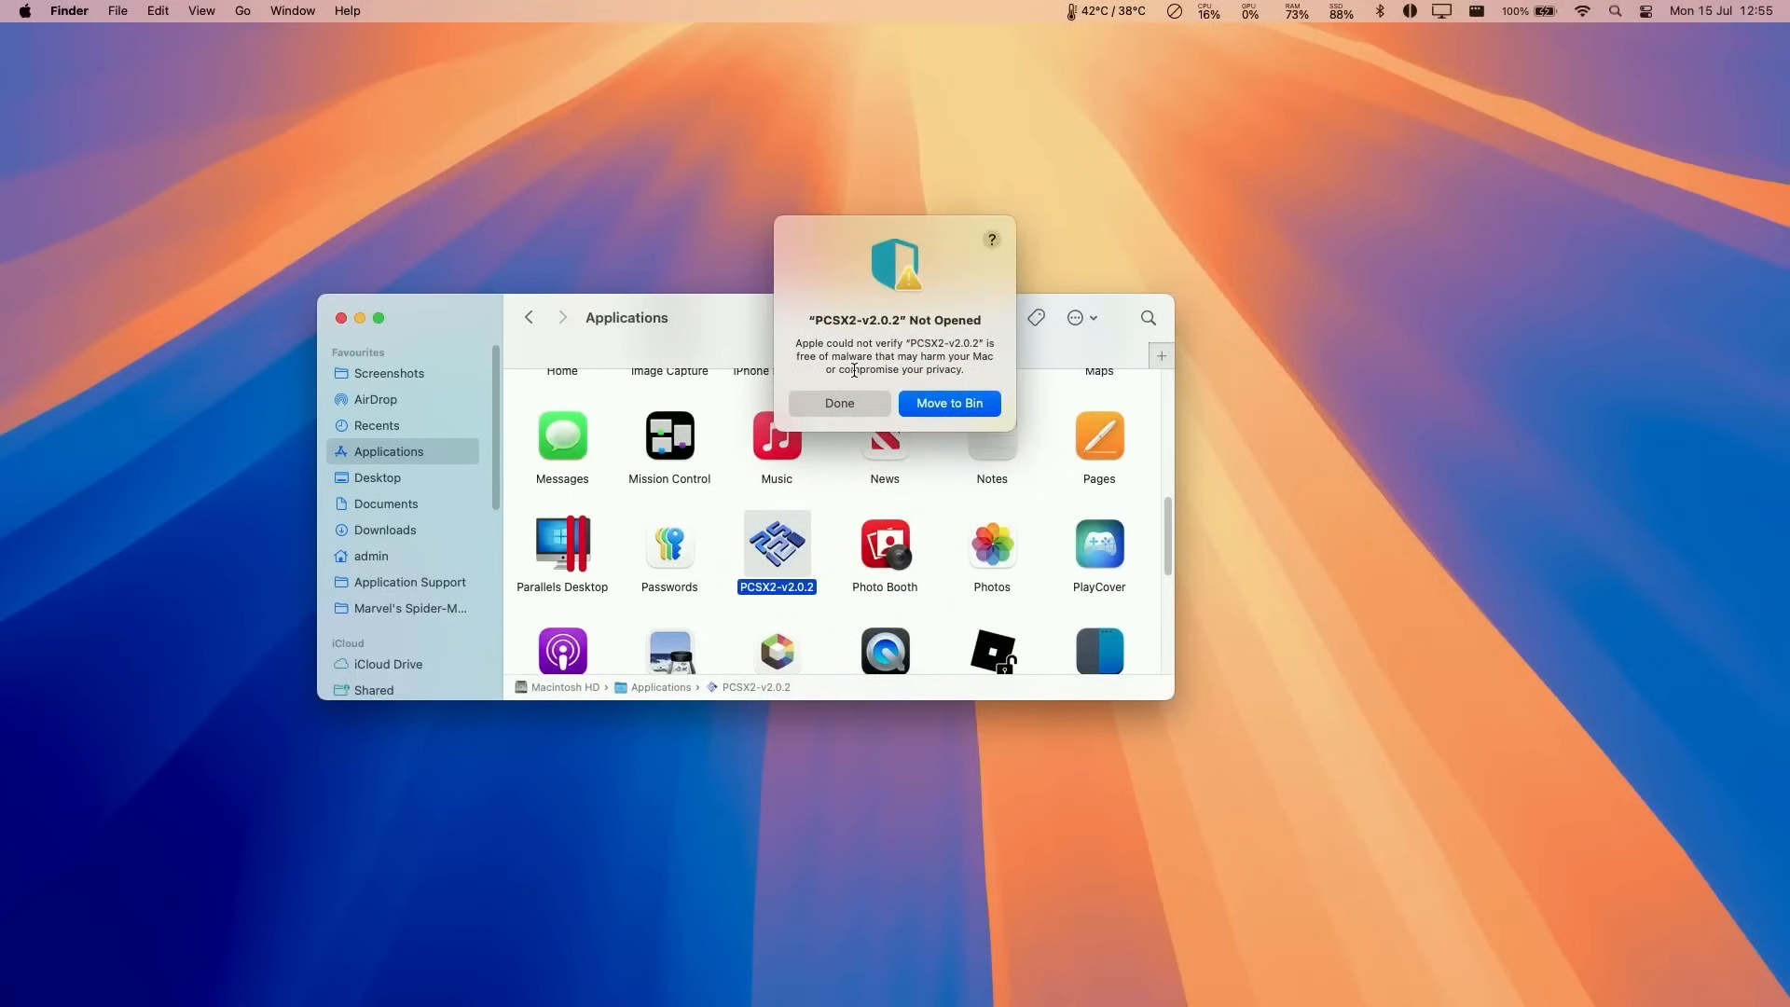
pyautogui.click(837, 402)
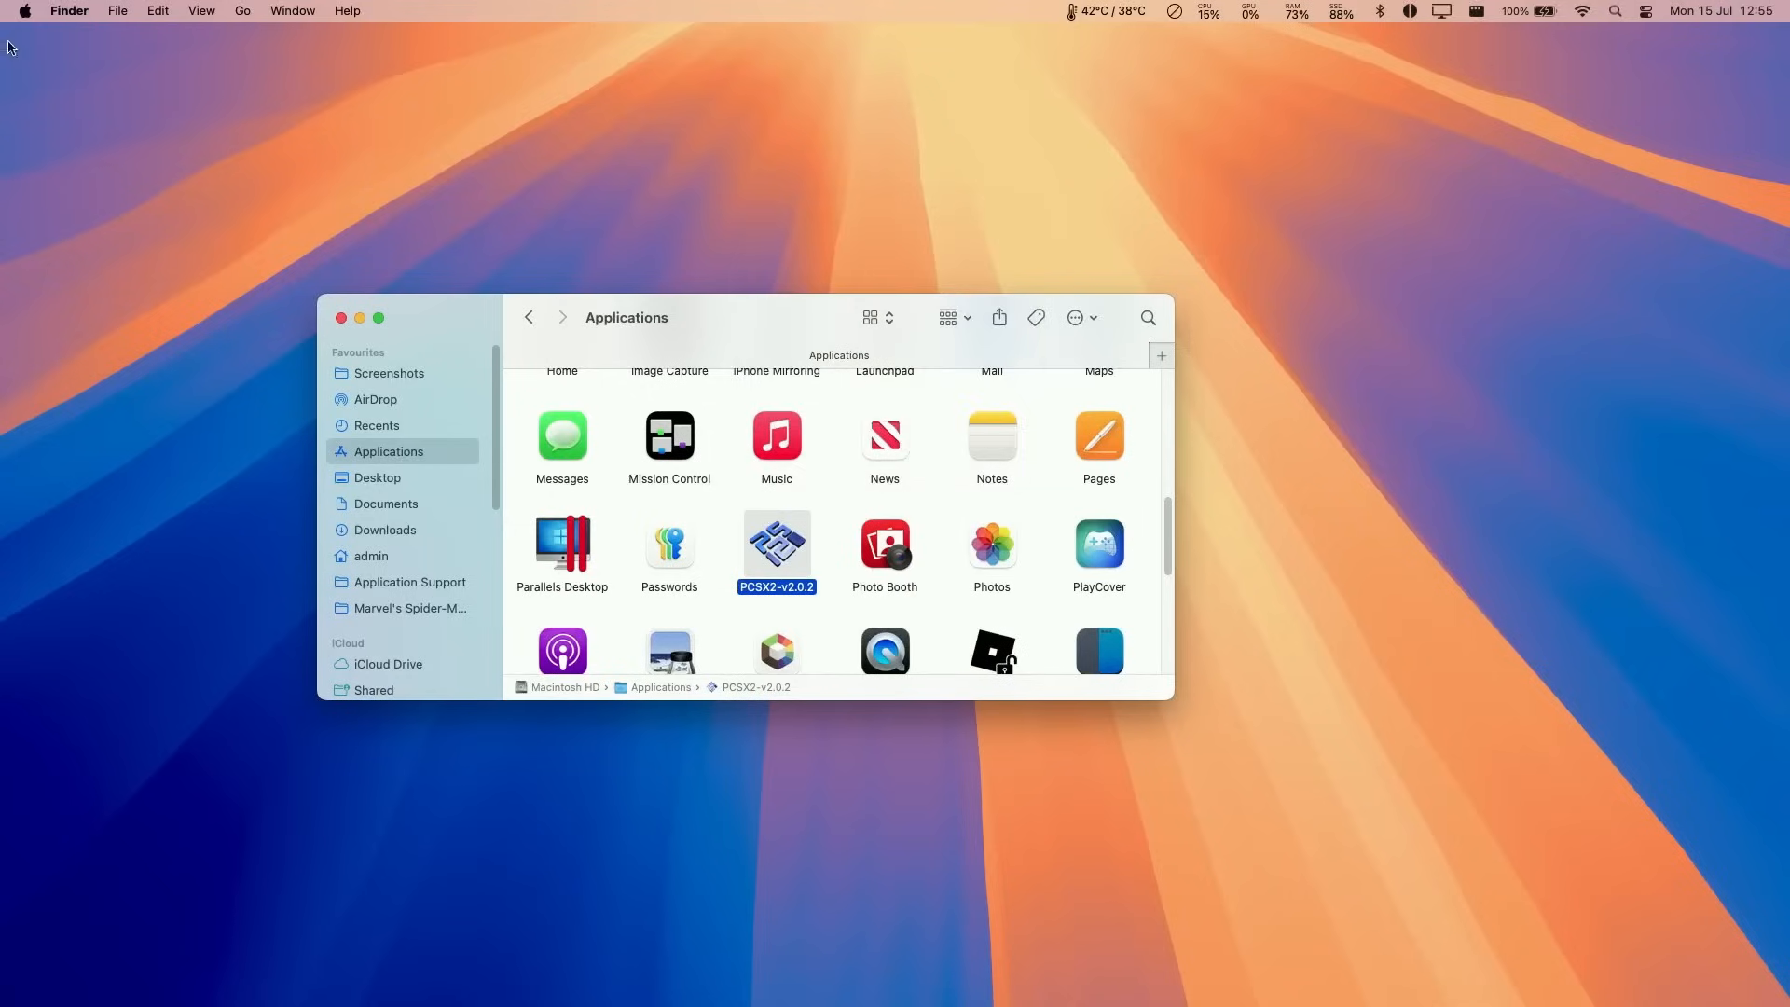
# Reach the Privacy & Security section of System Settings where PCSX2 is listed as blocked.
pyautogui.click(24, 11)
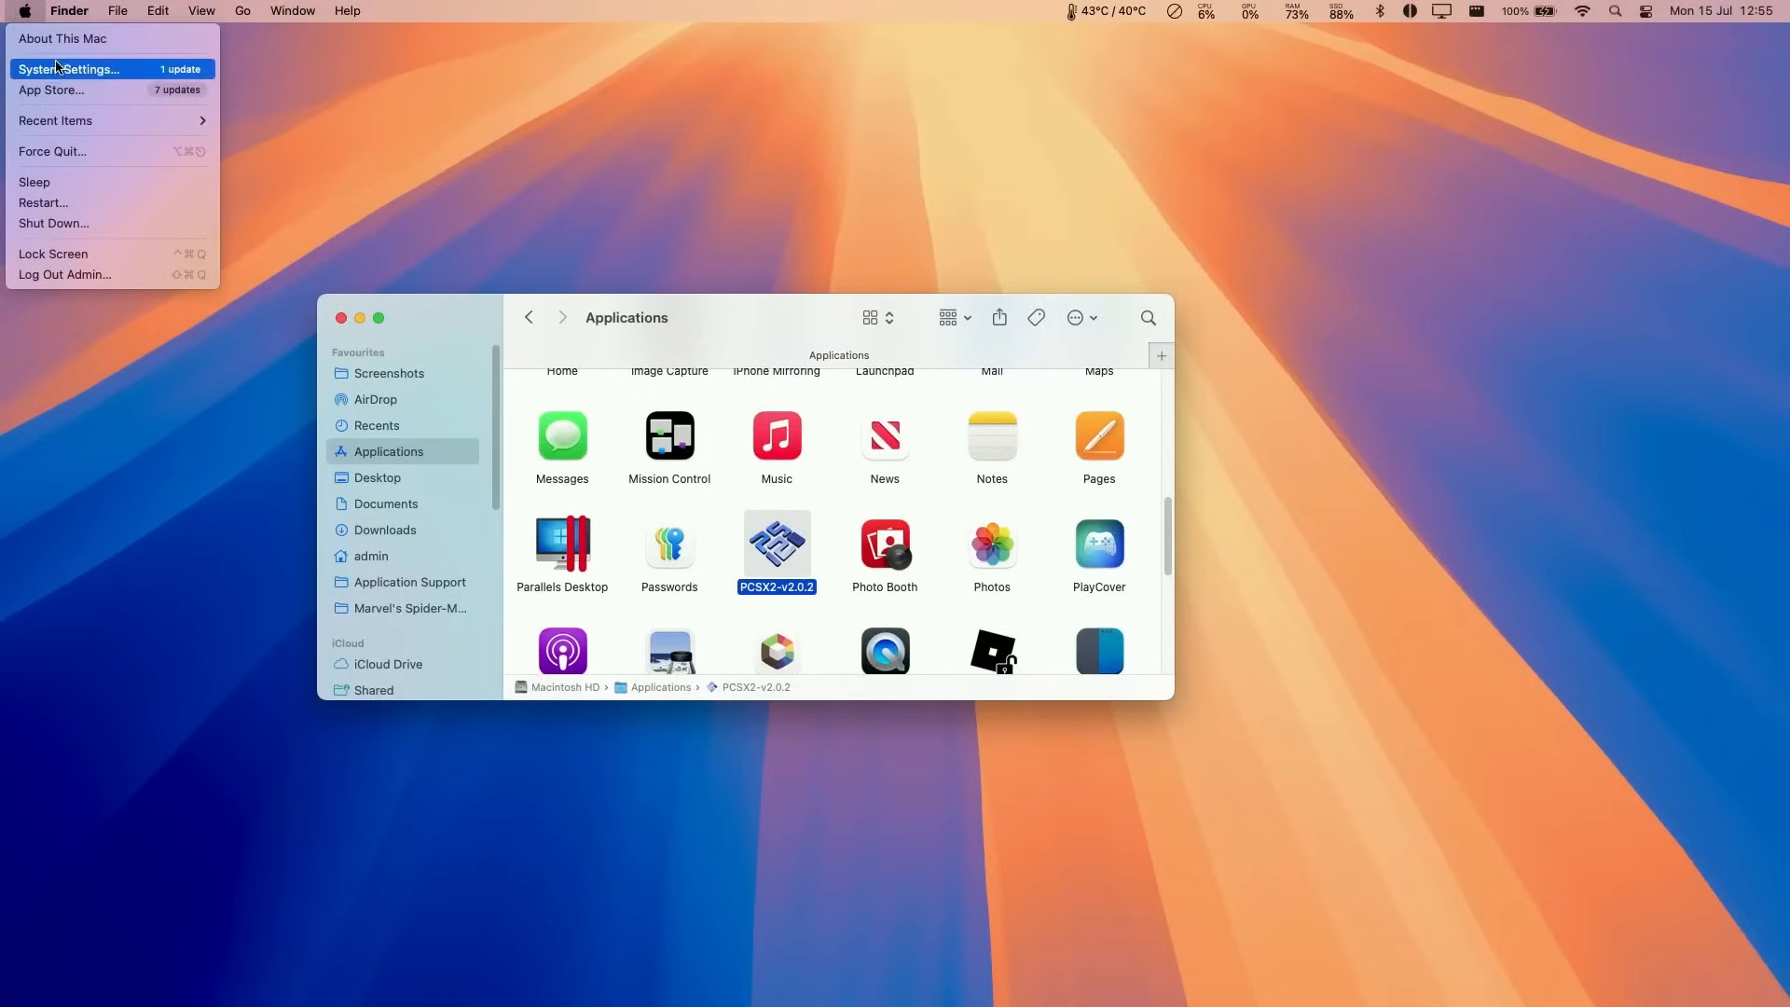
pyautogui.click(69, 69)
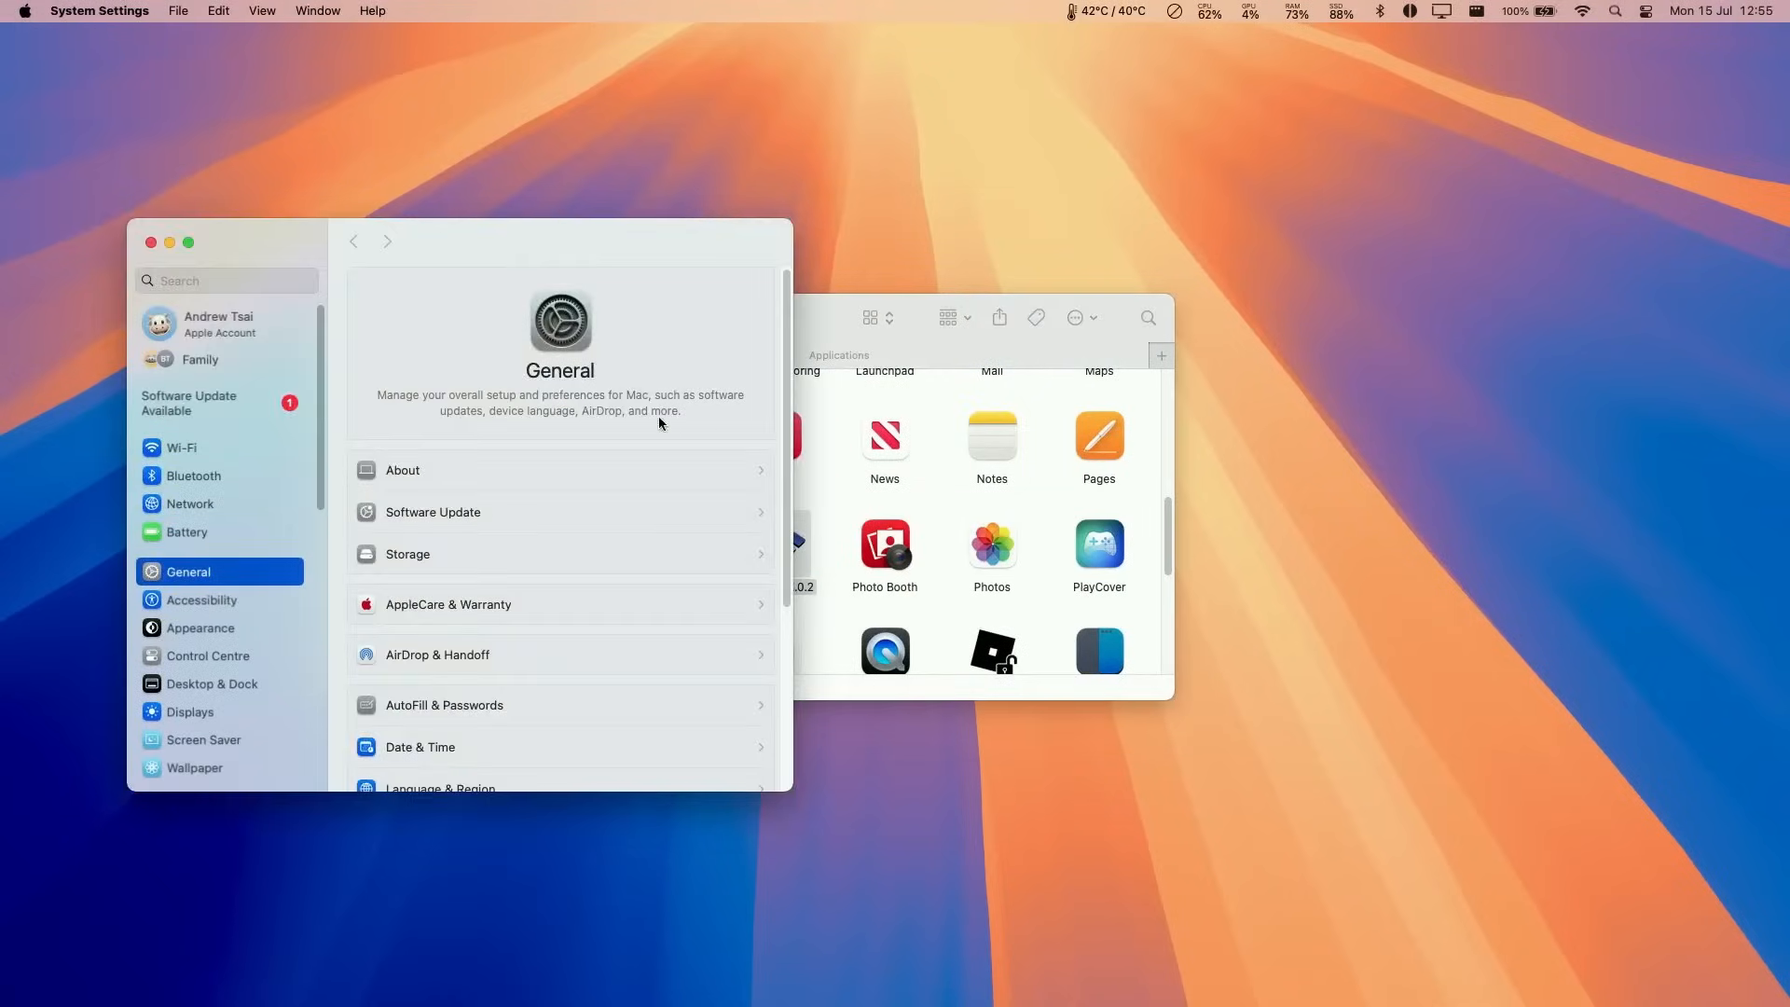
pyautogui.scroll(-3)
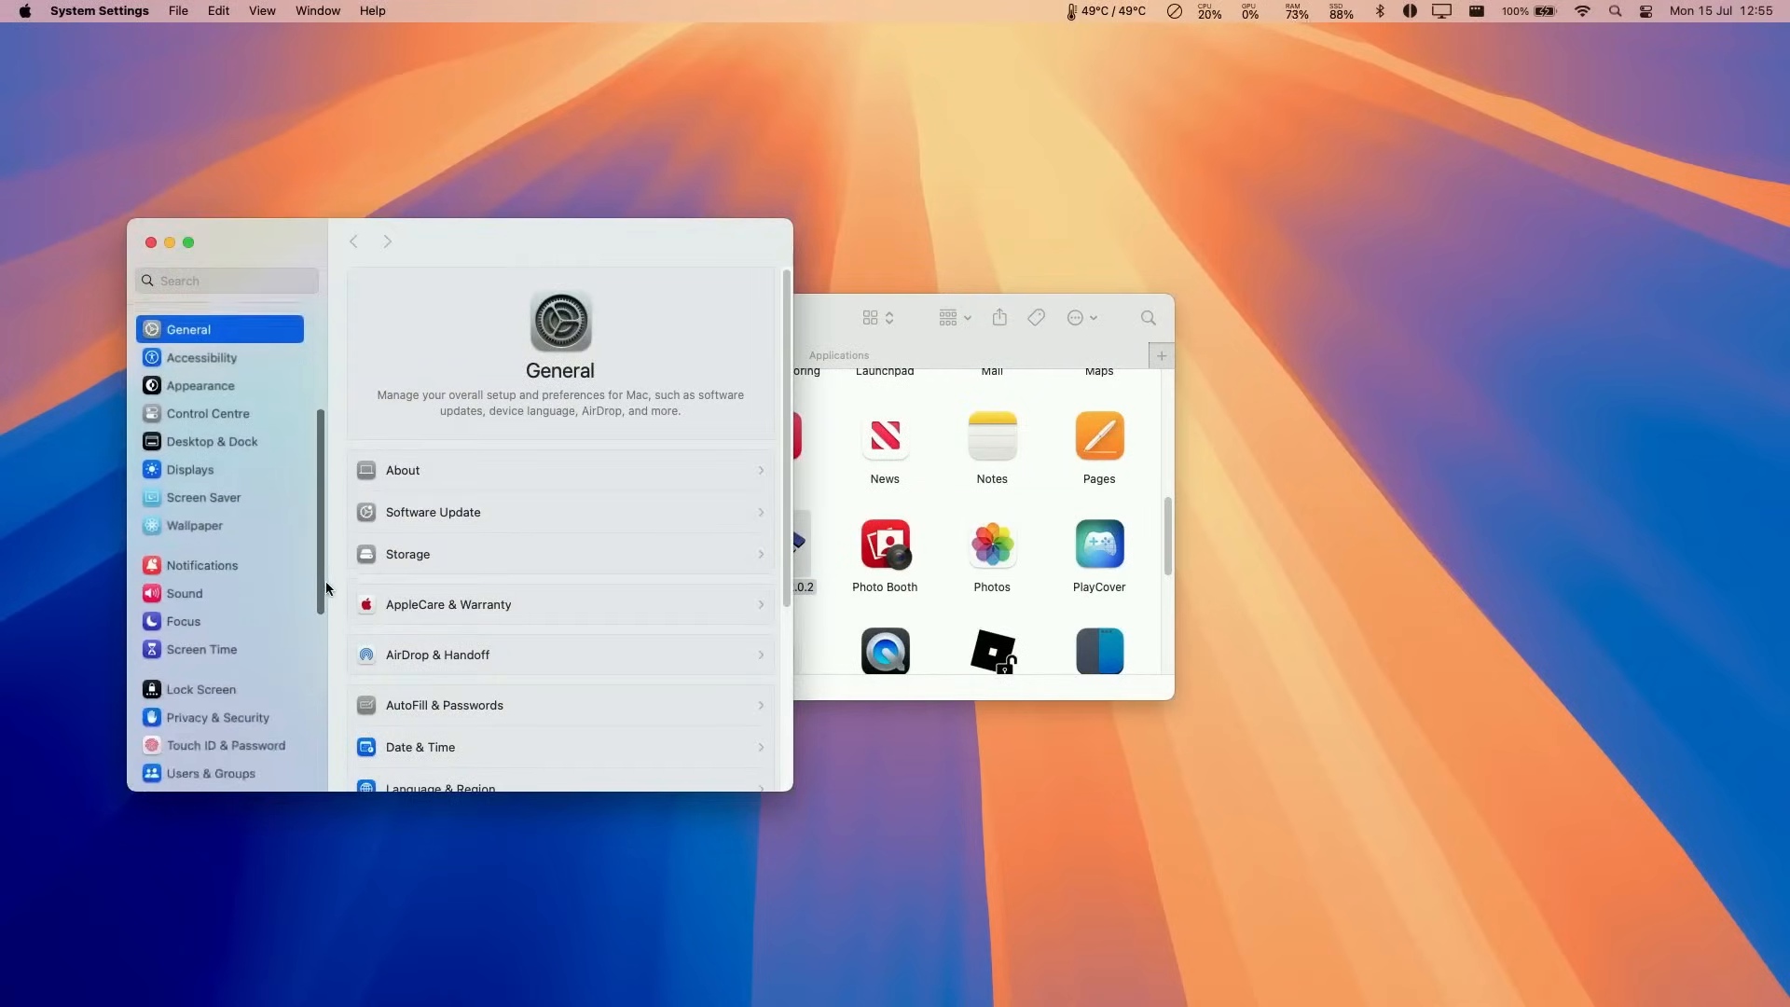
pyautogui.click(216, 716)
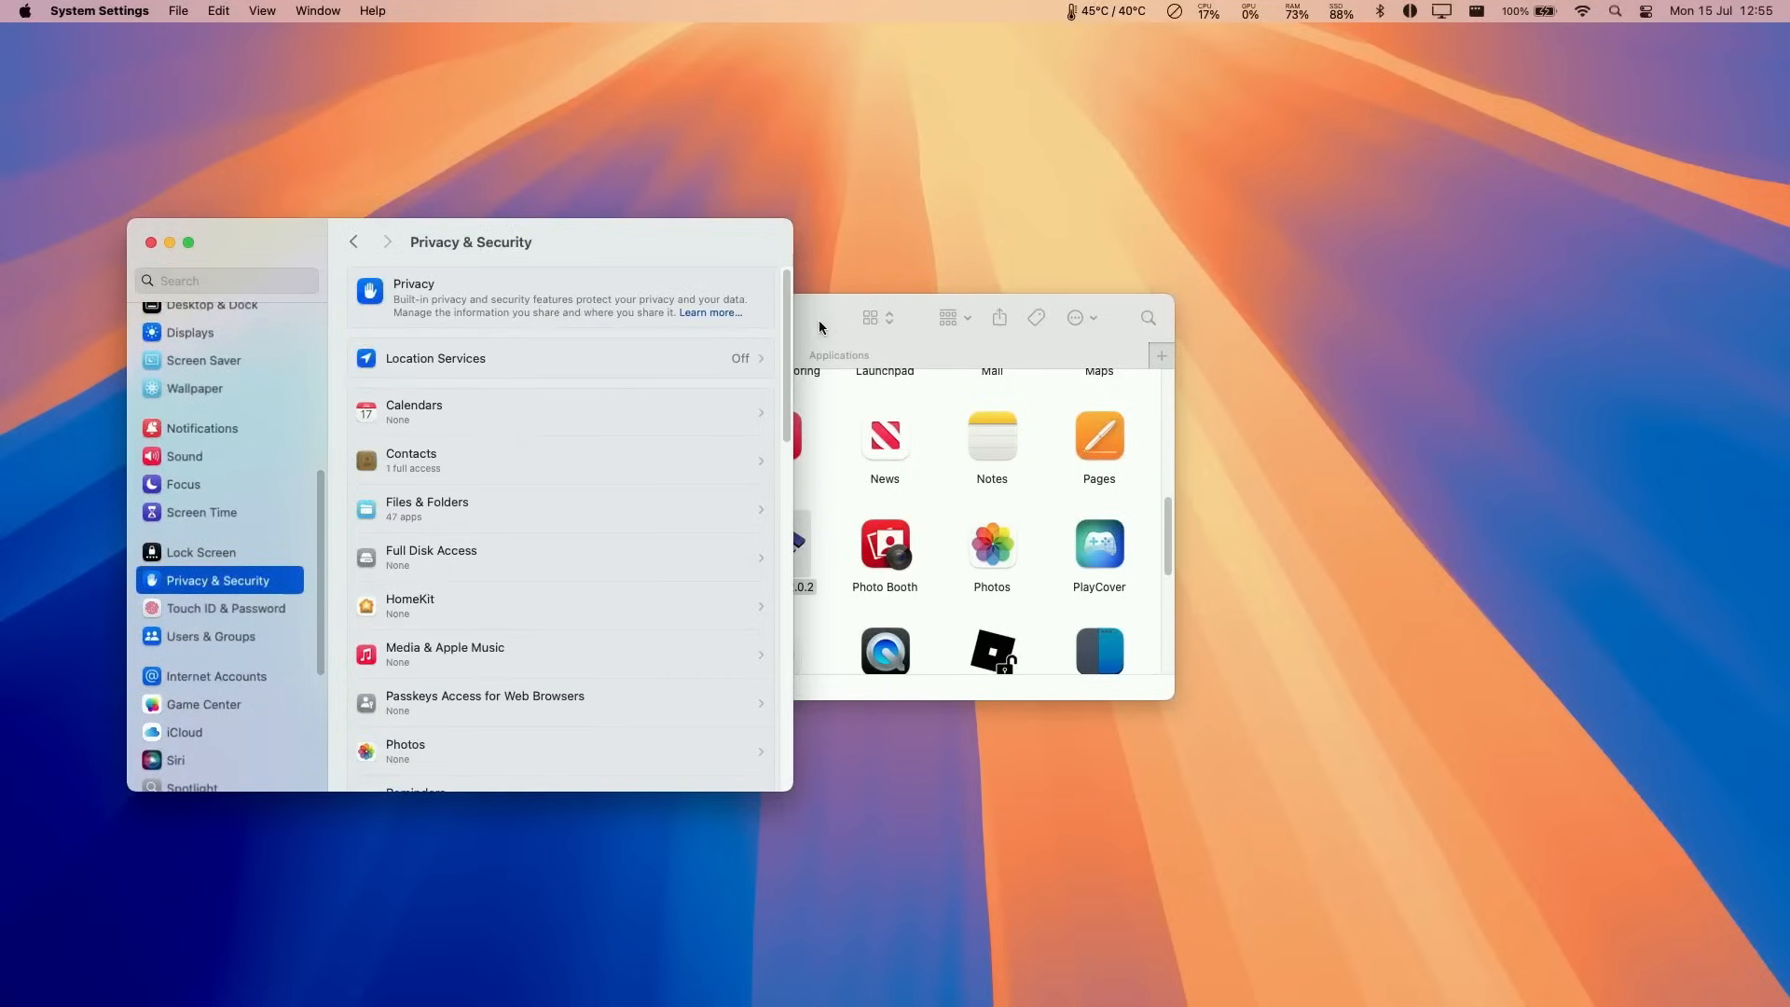
pyautogui.scroll(-3)
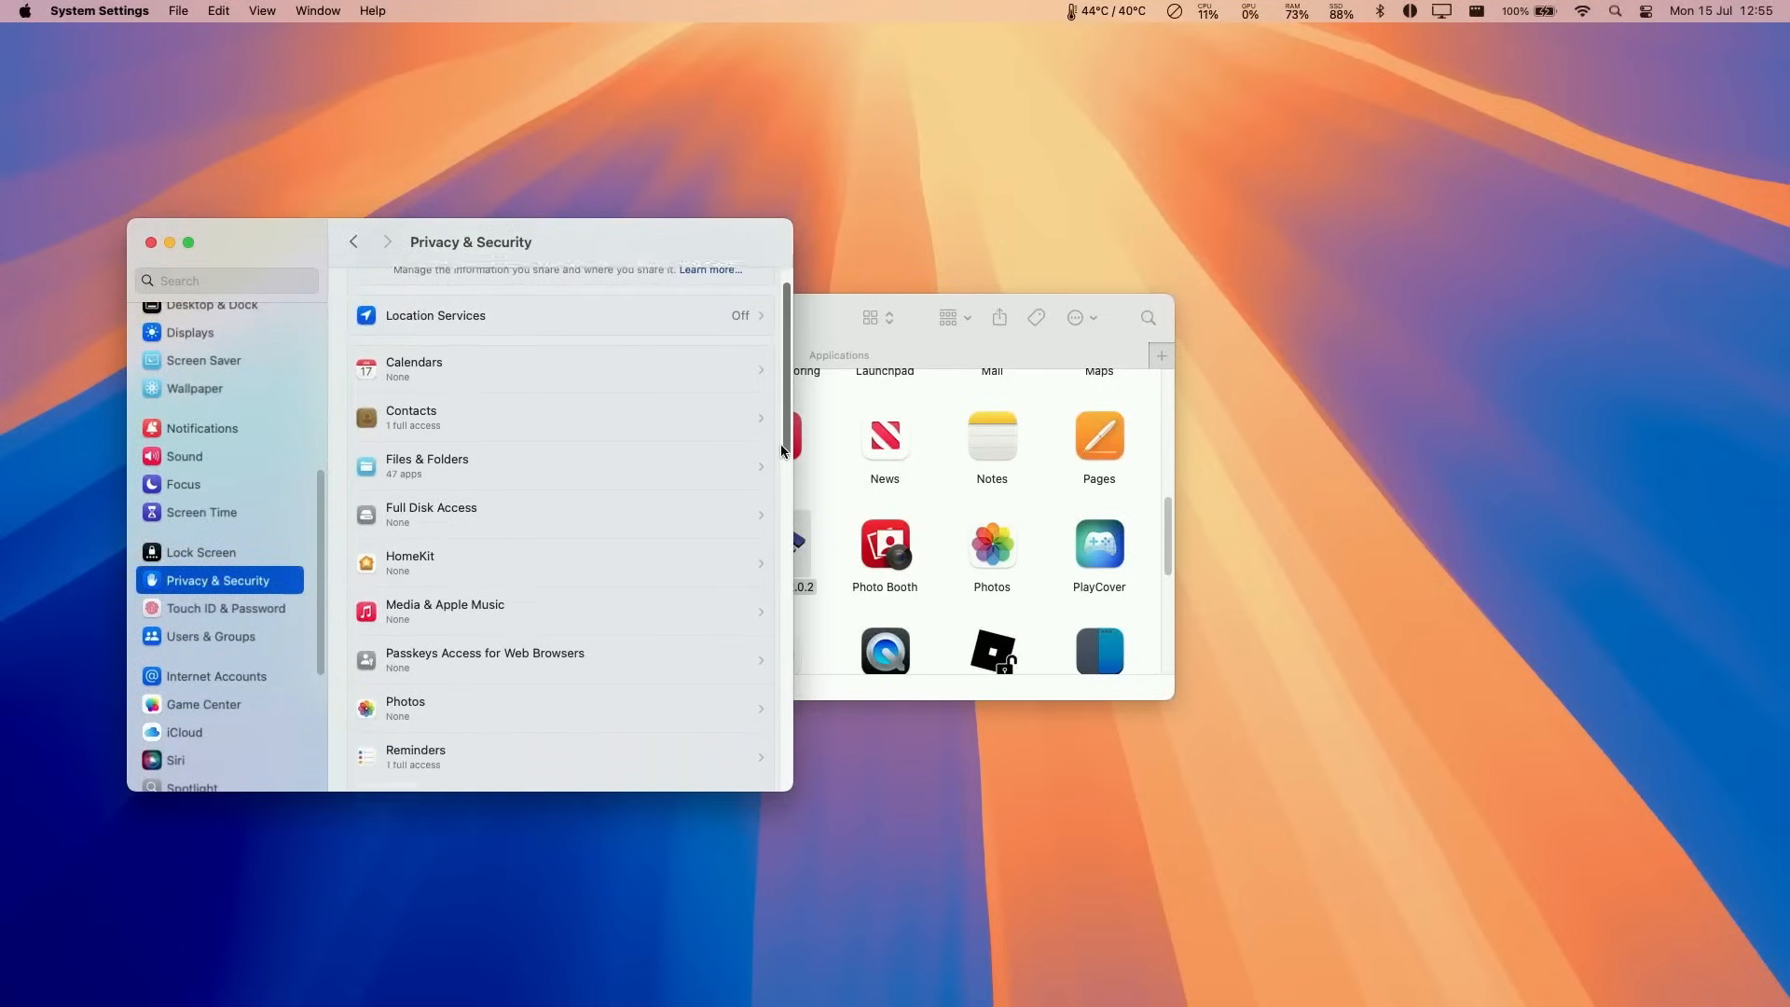
pyautogui.scroll(-3)
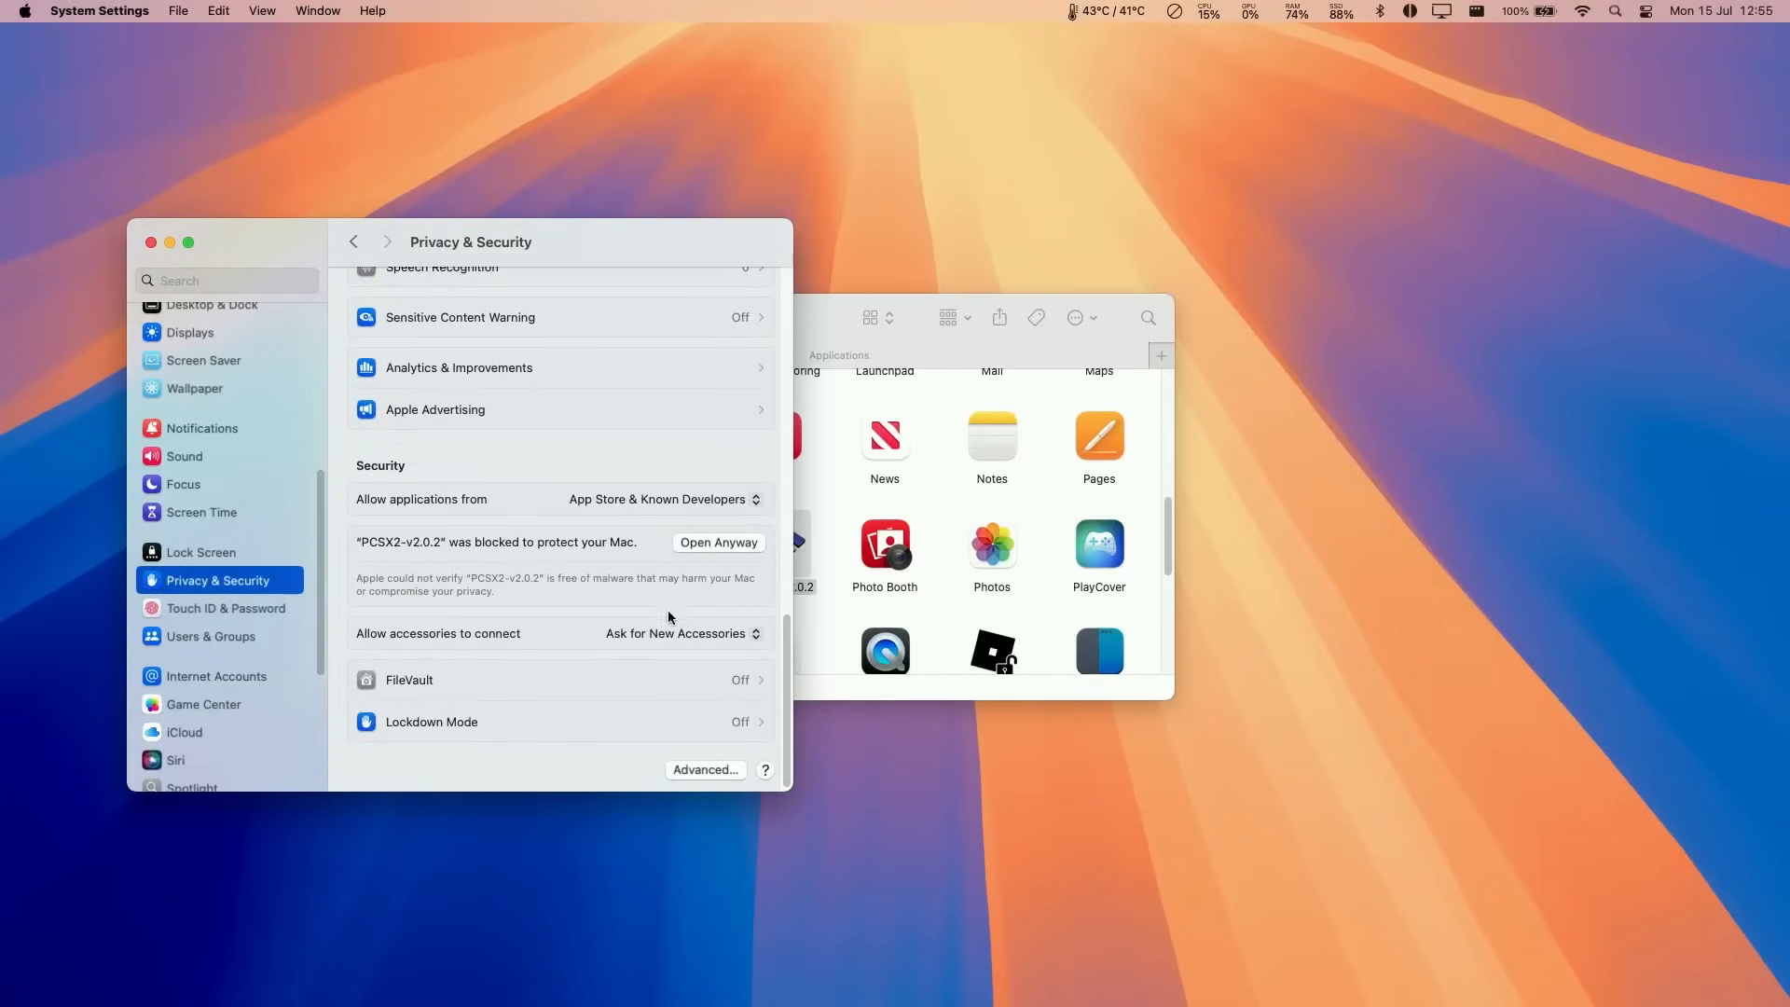
# Allow PCSX2 via Open Anyway, authorize with the account password, and launch its setup wizard.
pyautogui.click(718, 543)
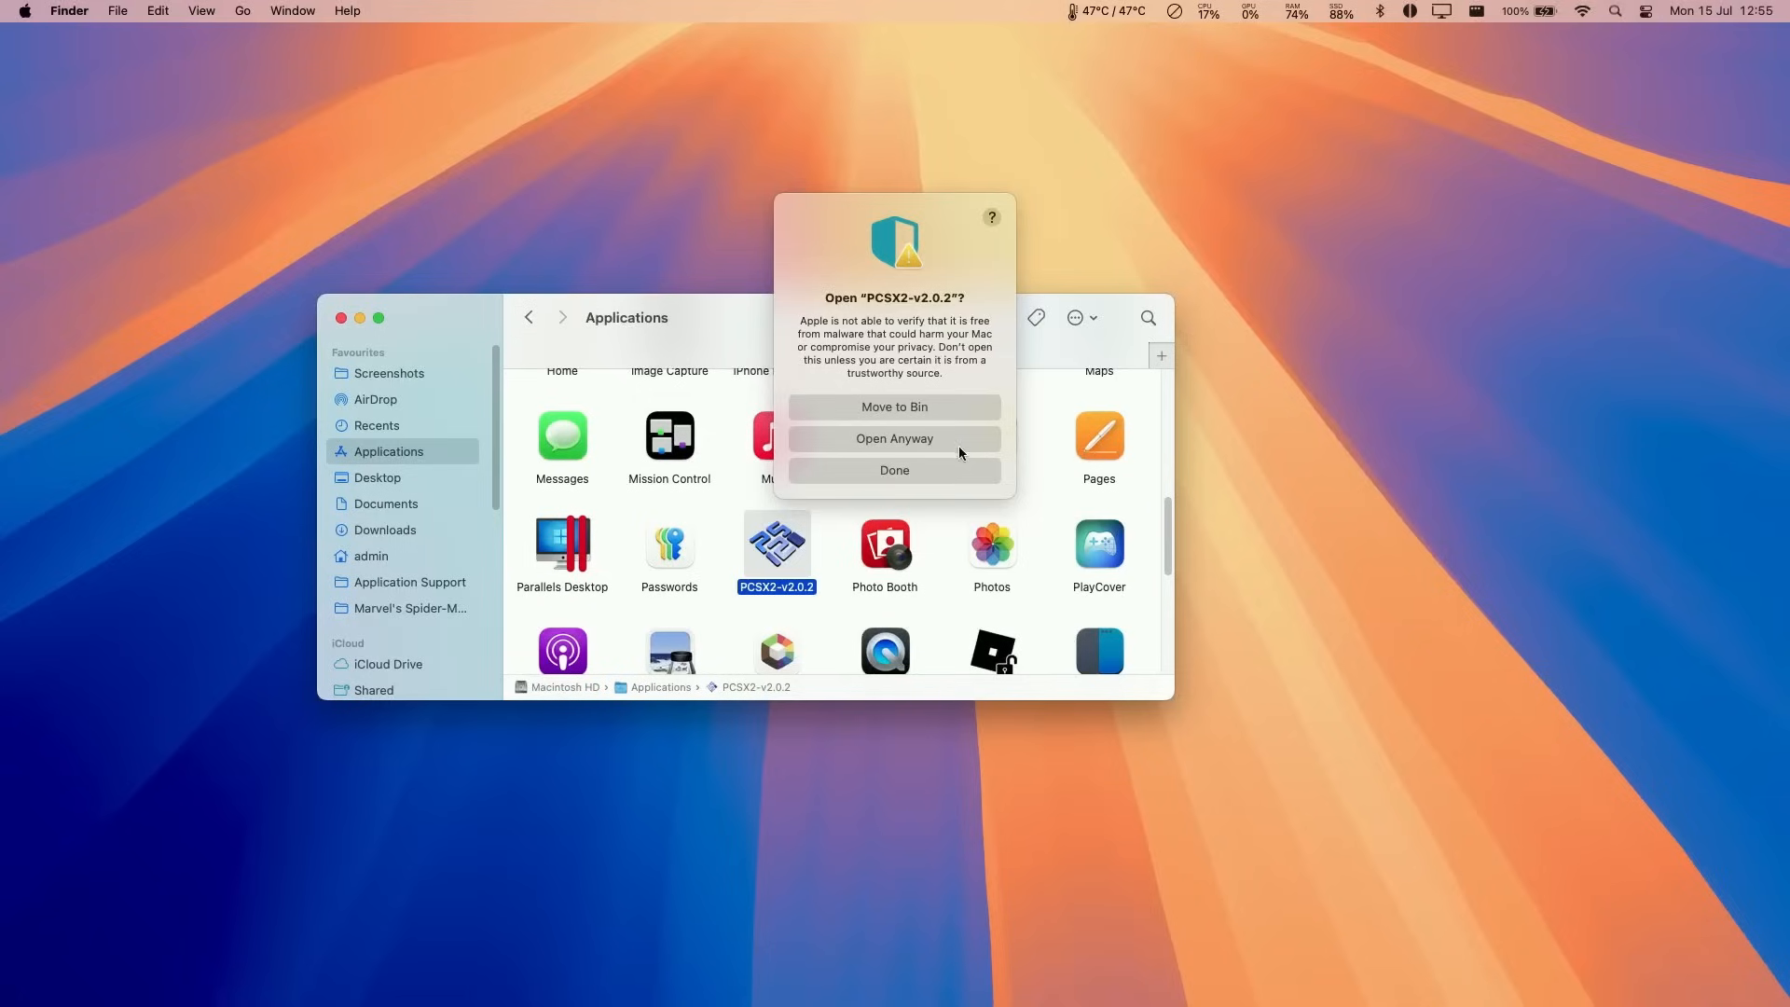
pyautogui.click(893, 439)
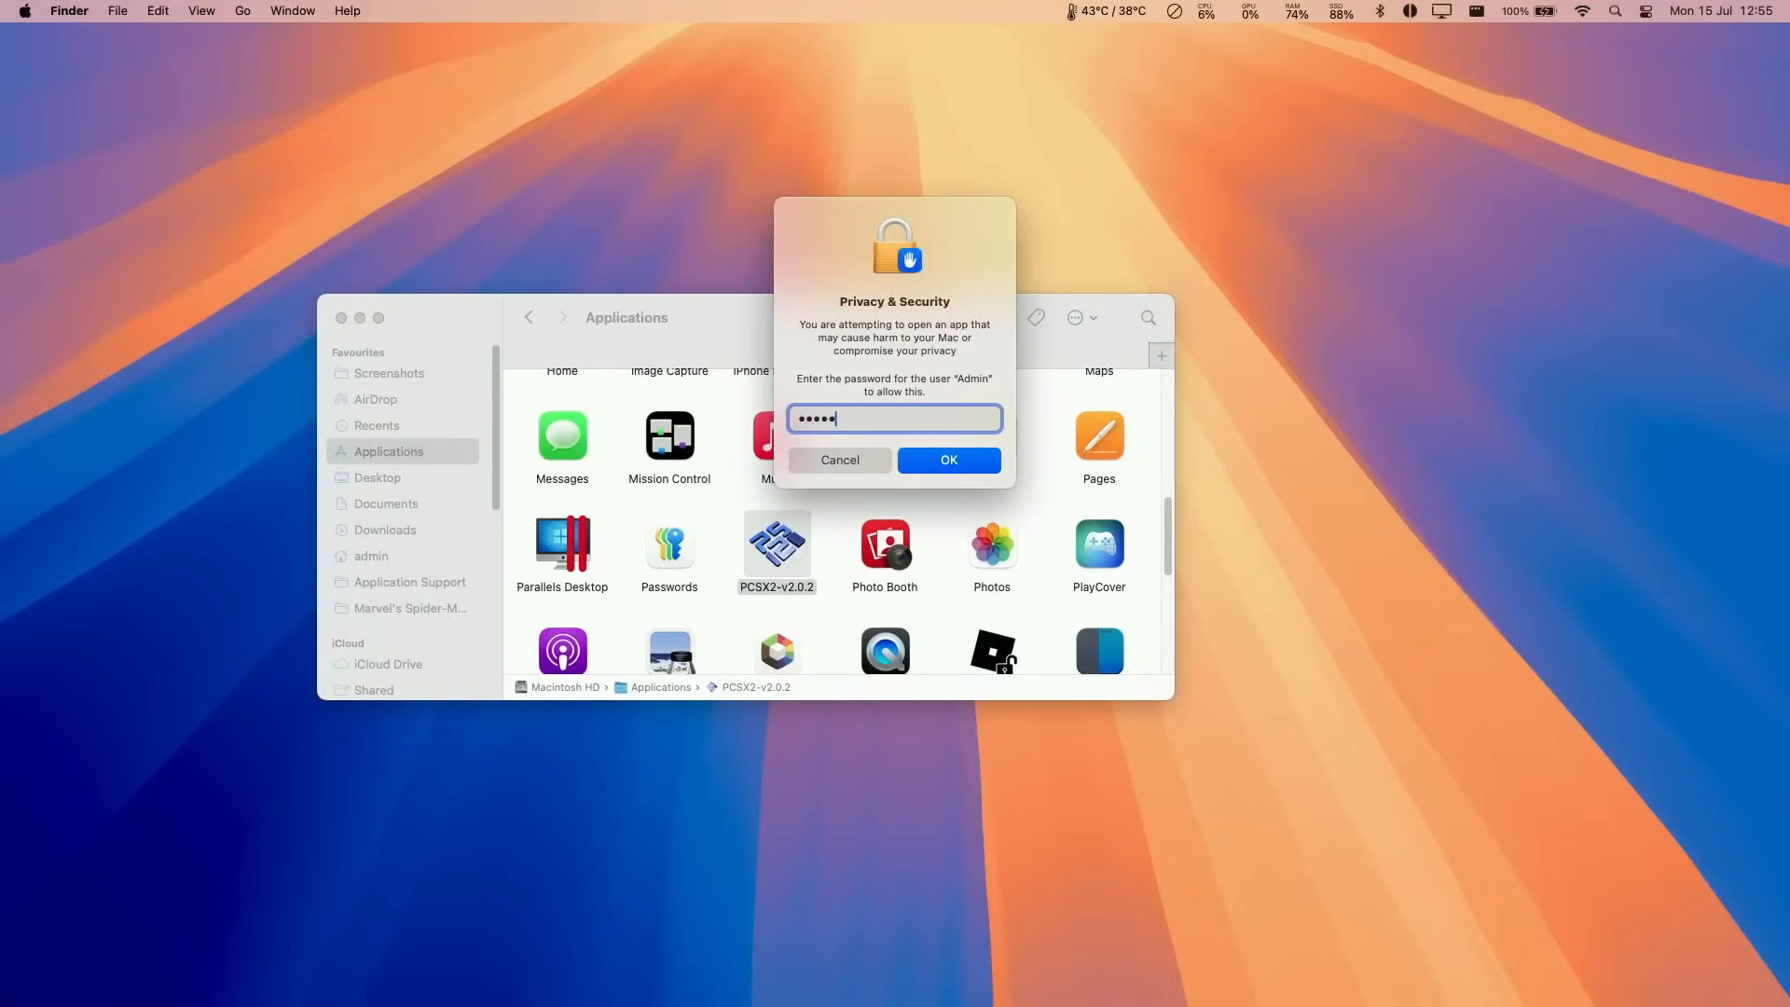
pyautogui.click(947, 461)
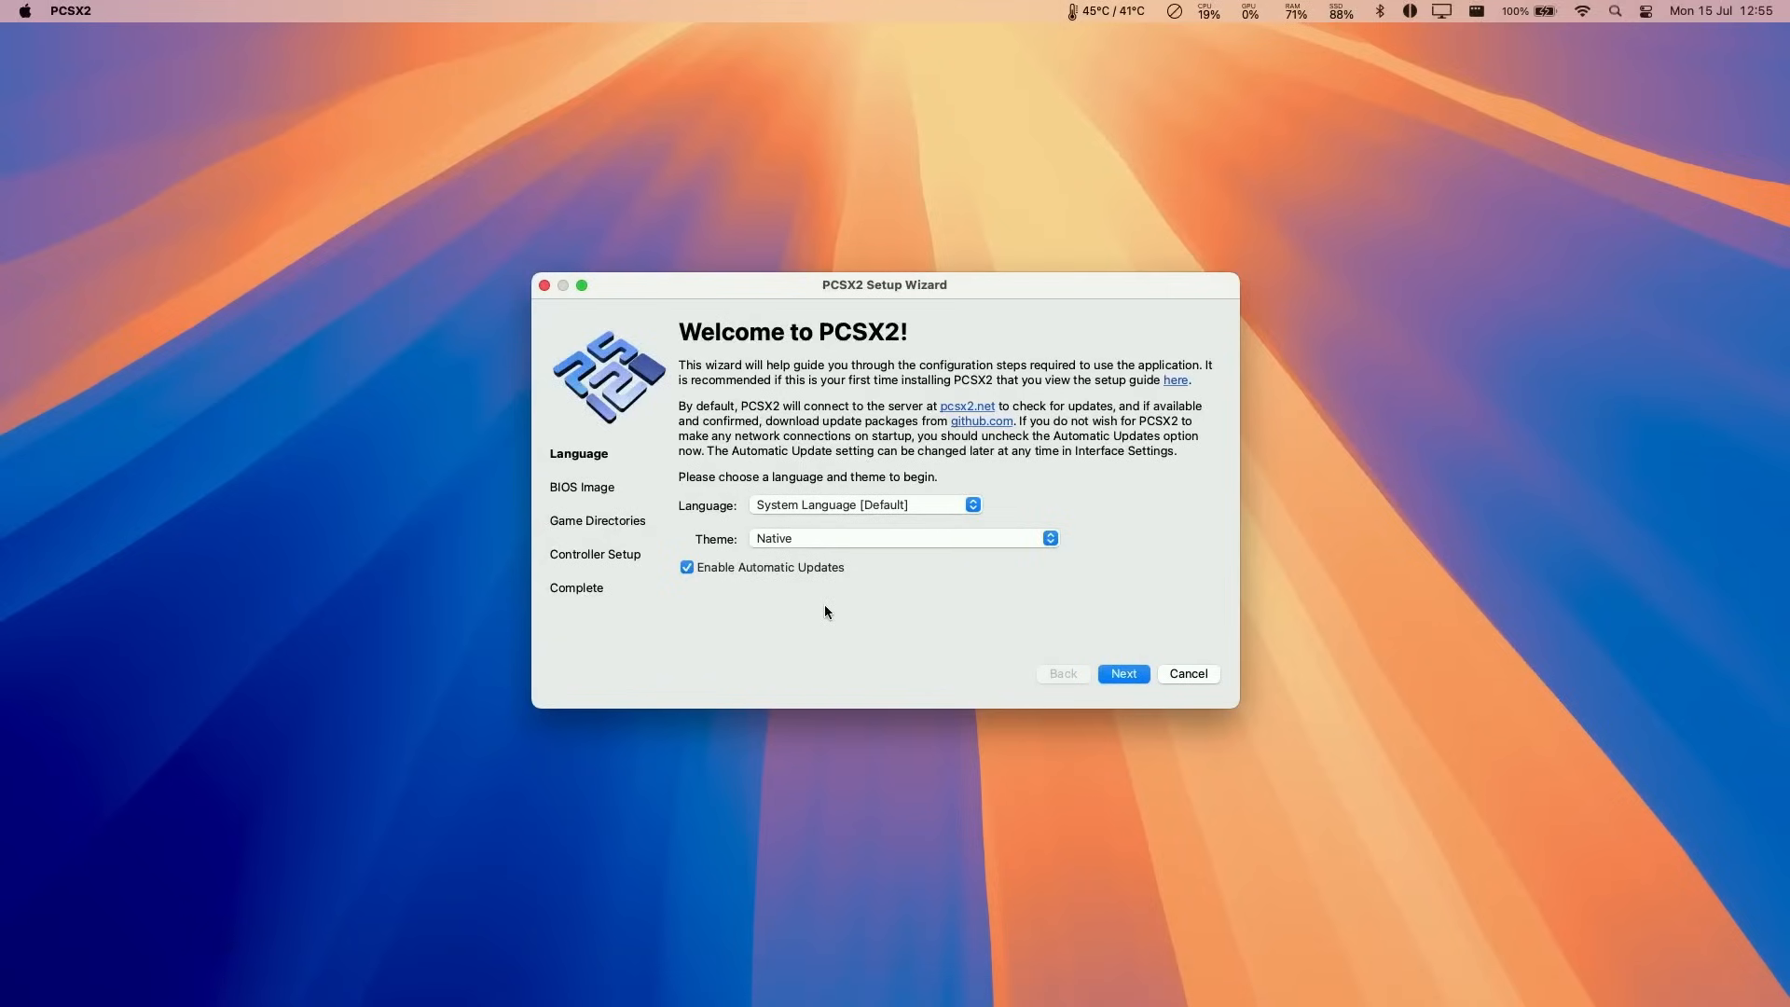
pyautogui.moveTo(893, 449)
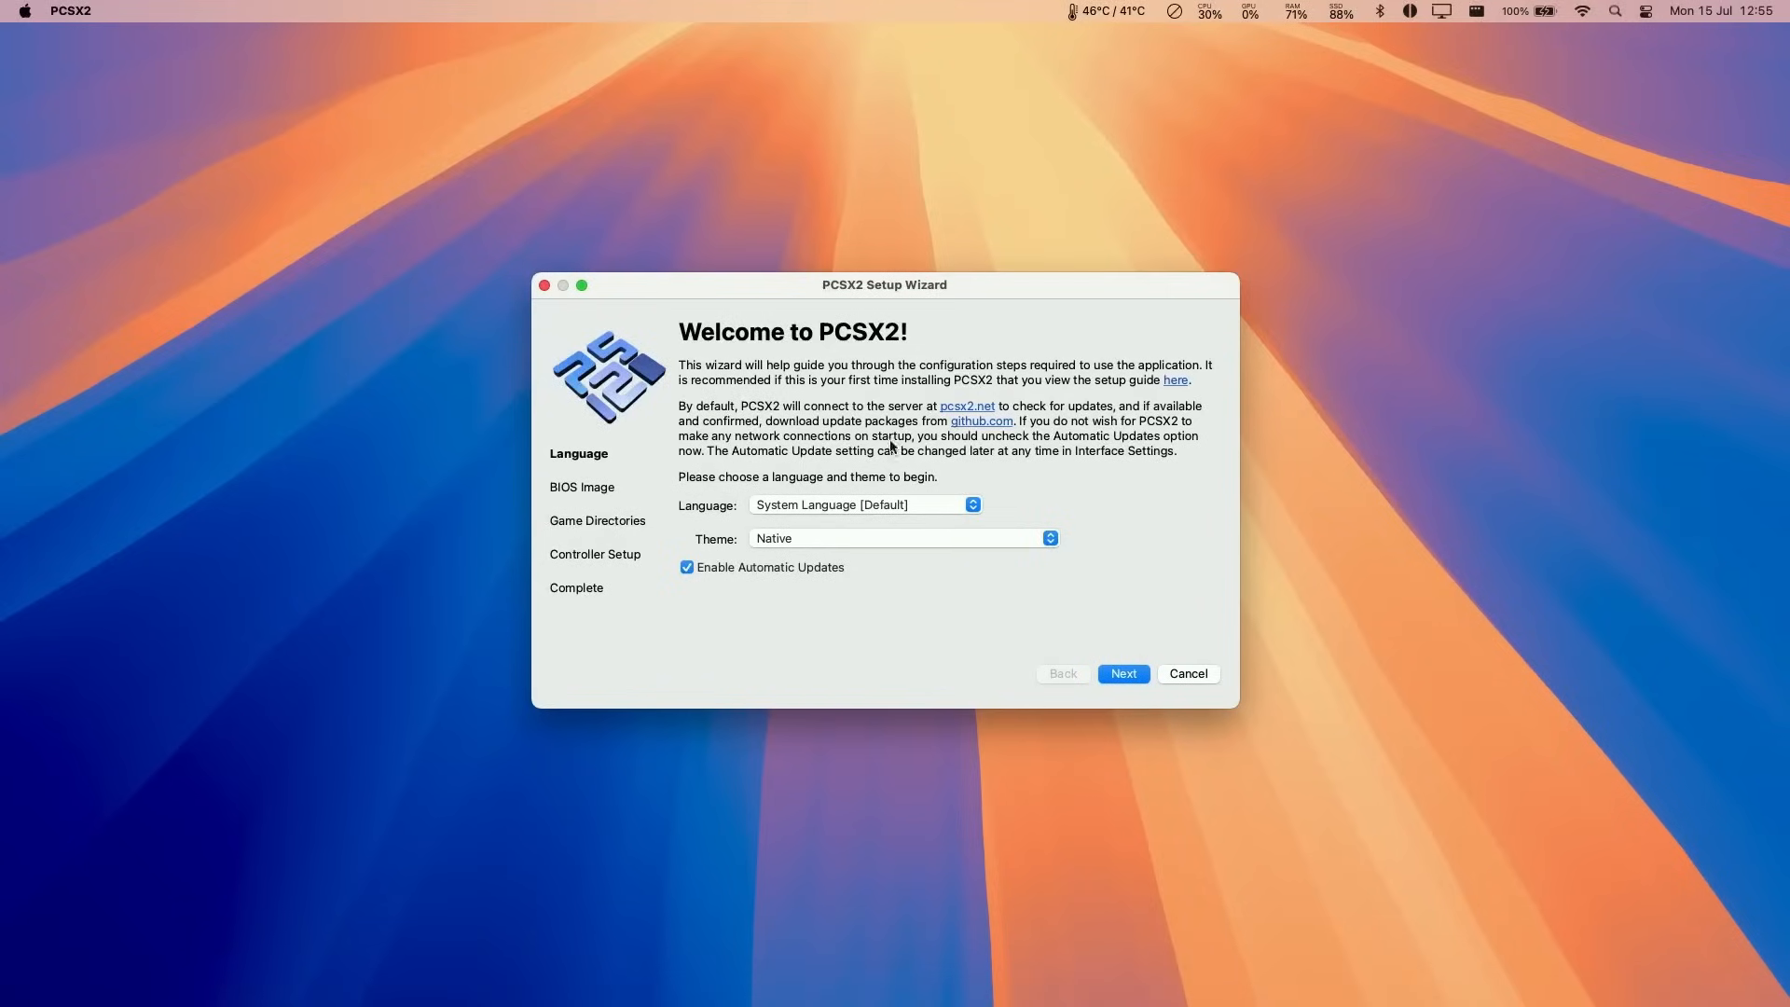
pyautogui.click(1123, 673)
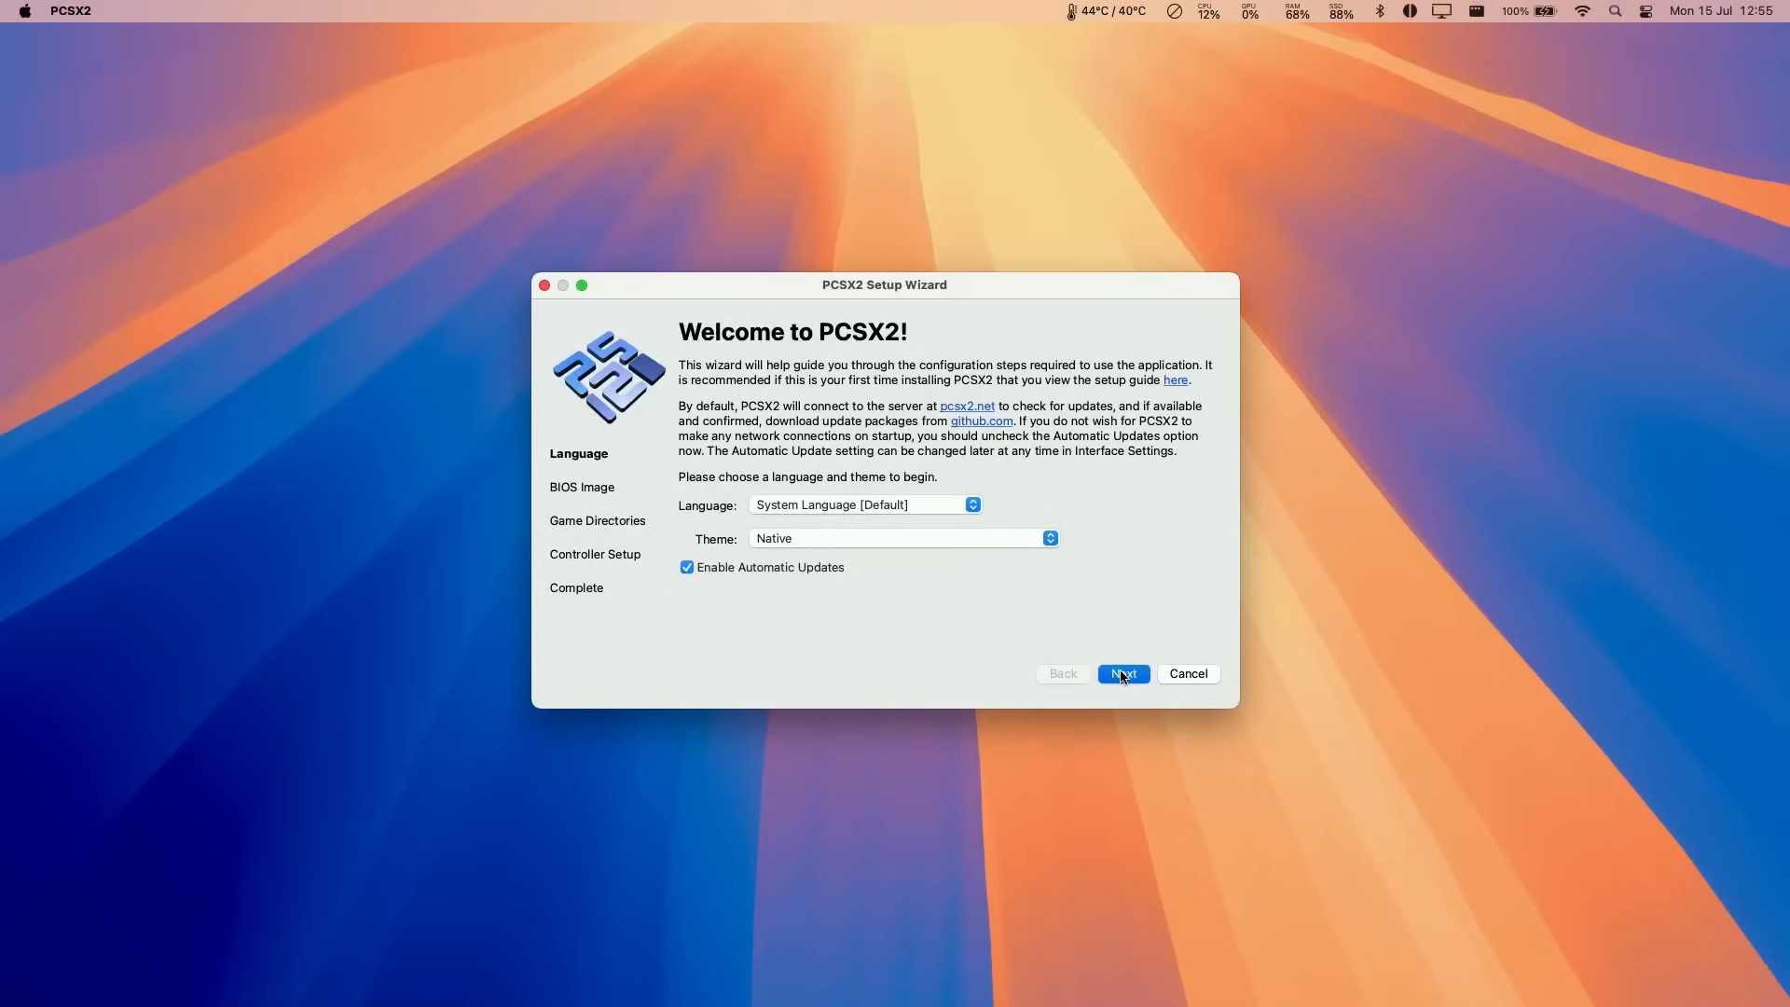
# On the wizard's BIOS page, reveal the bios folder and refresh so scph39001.bin appears in the list.
pyautogui.click(1120, 673)
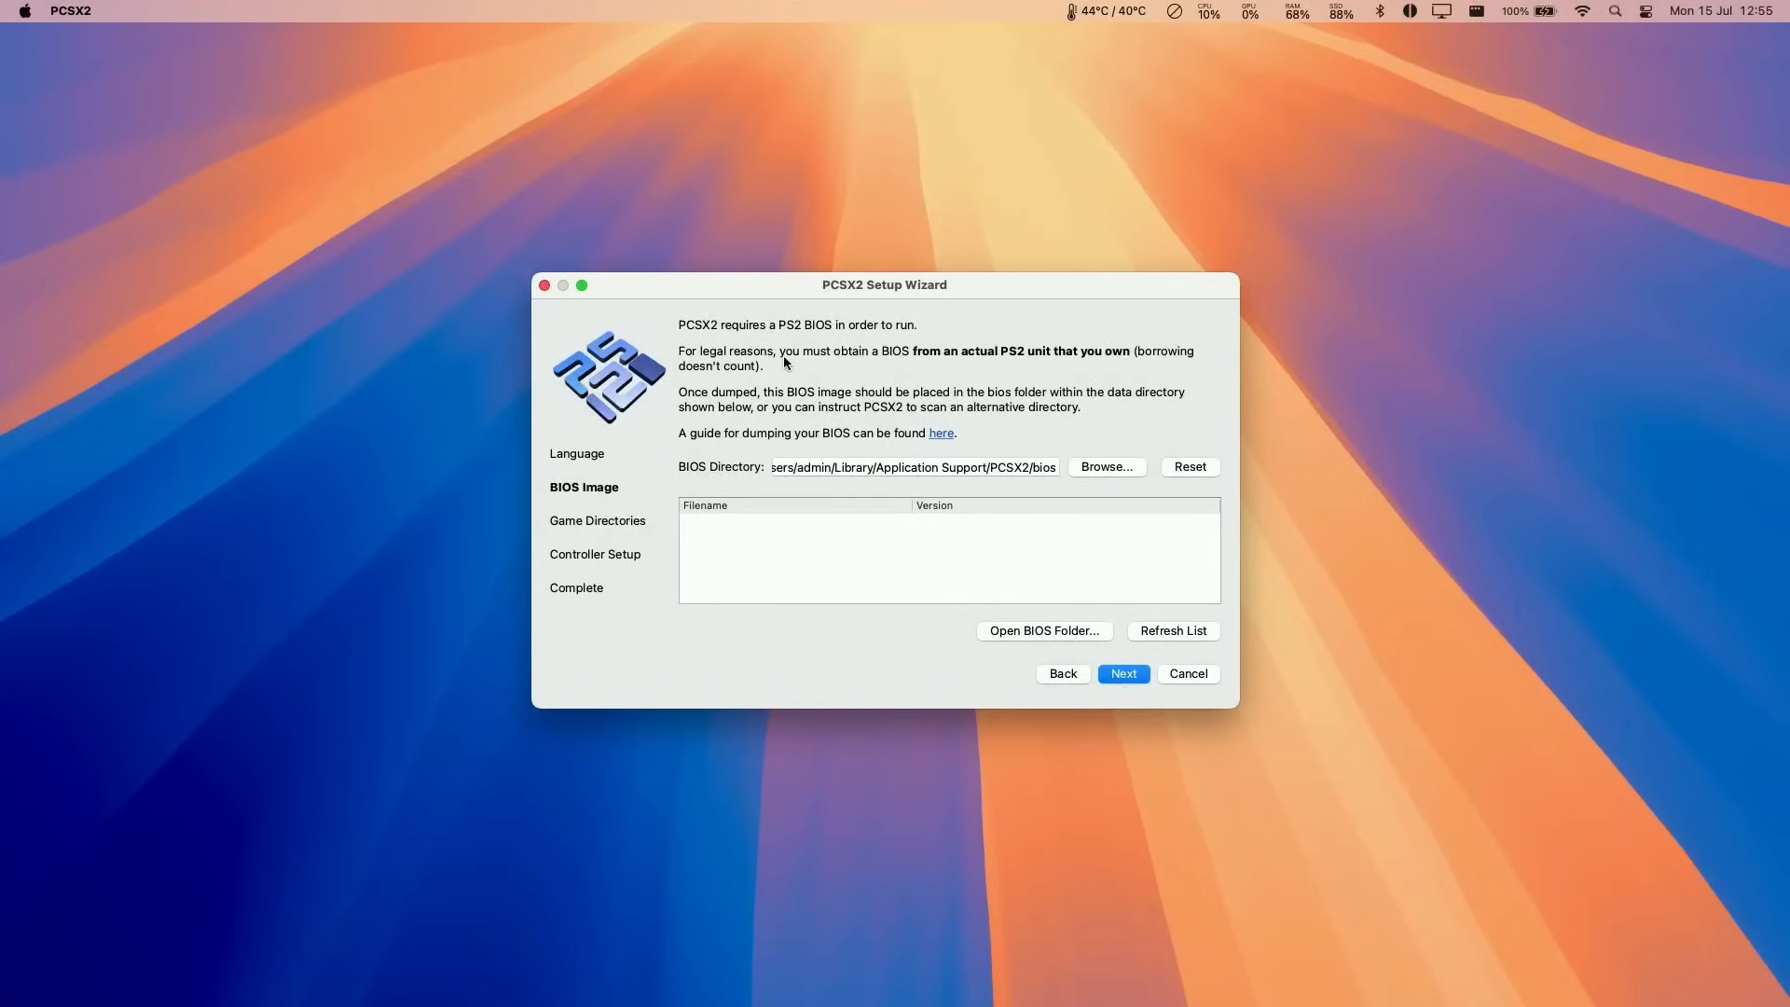
pyautogui.moveTo(682, 364)
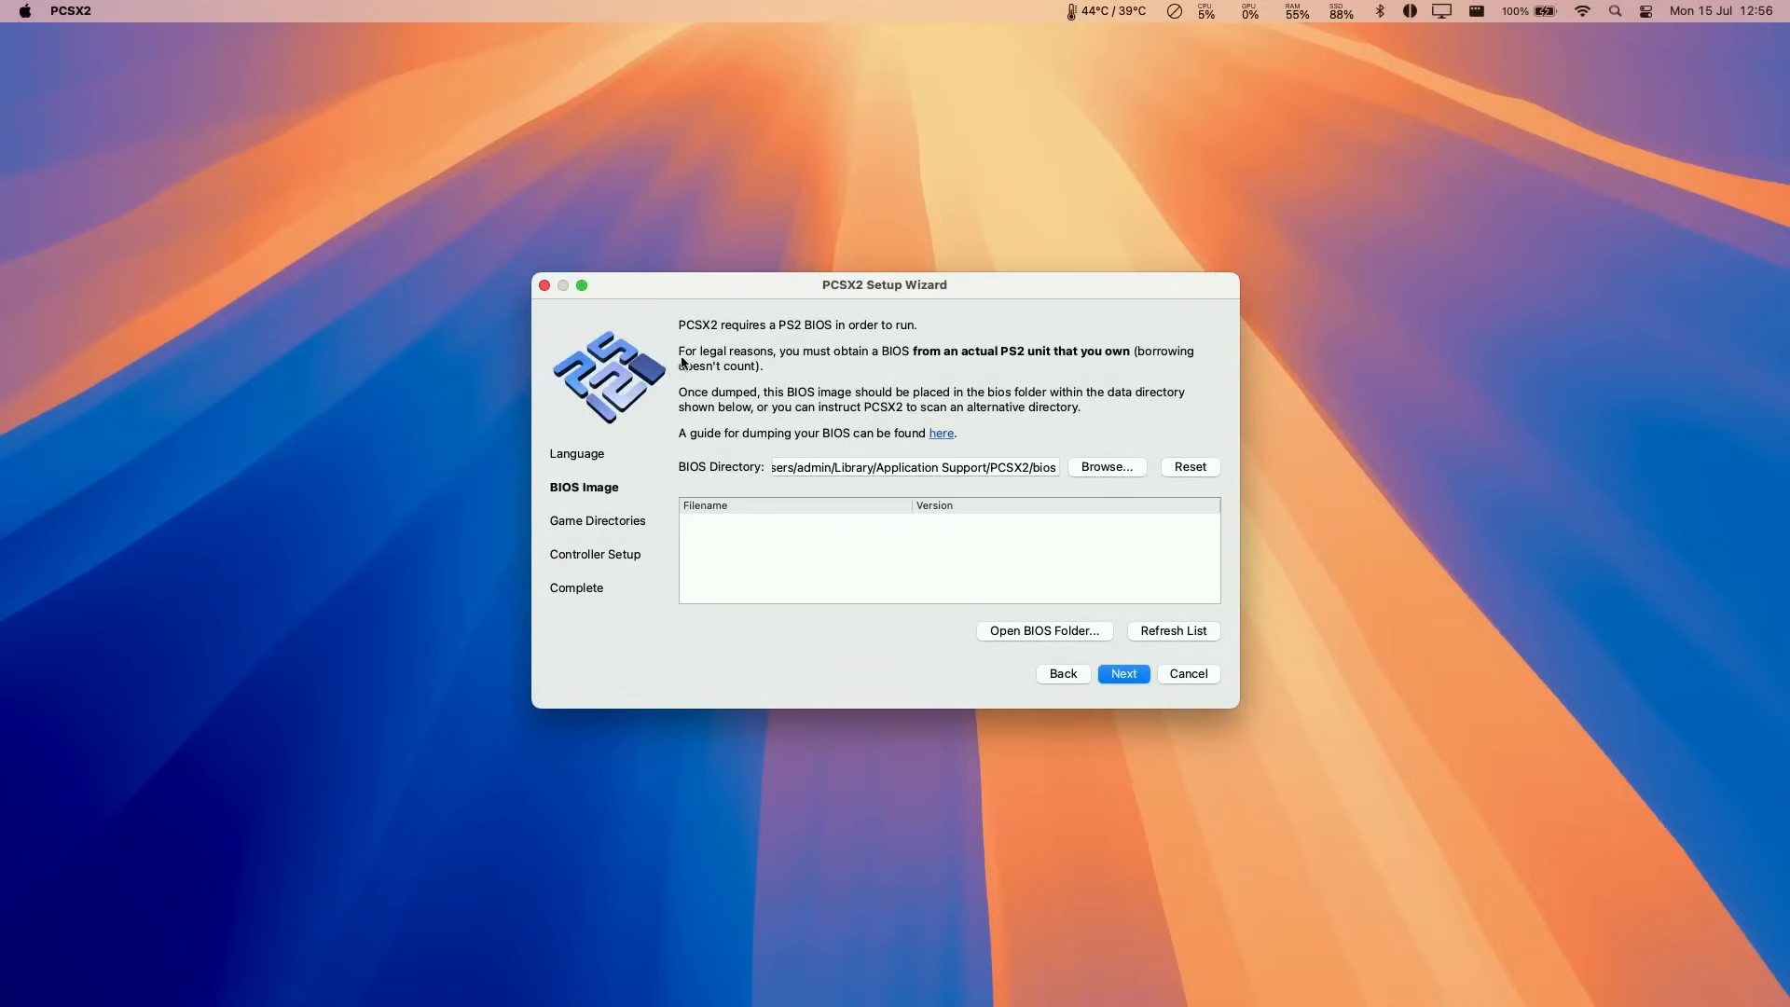
pyautogui.moveTo(861, 362)
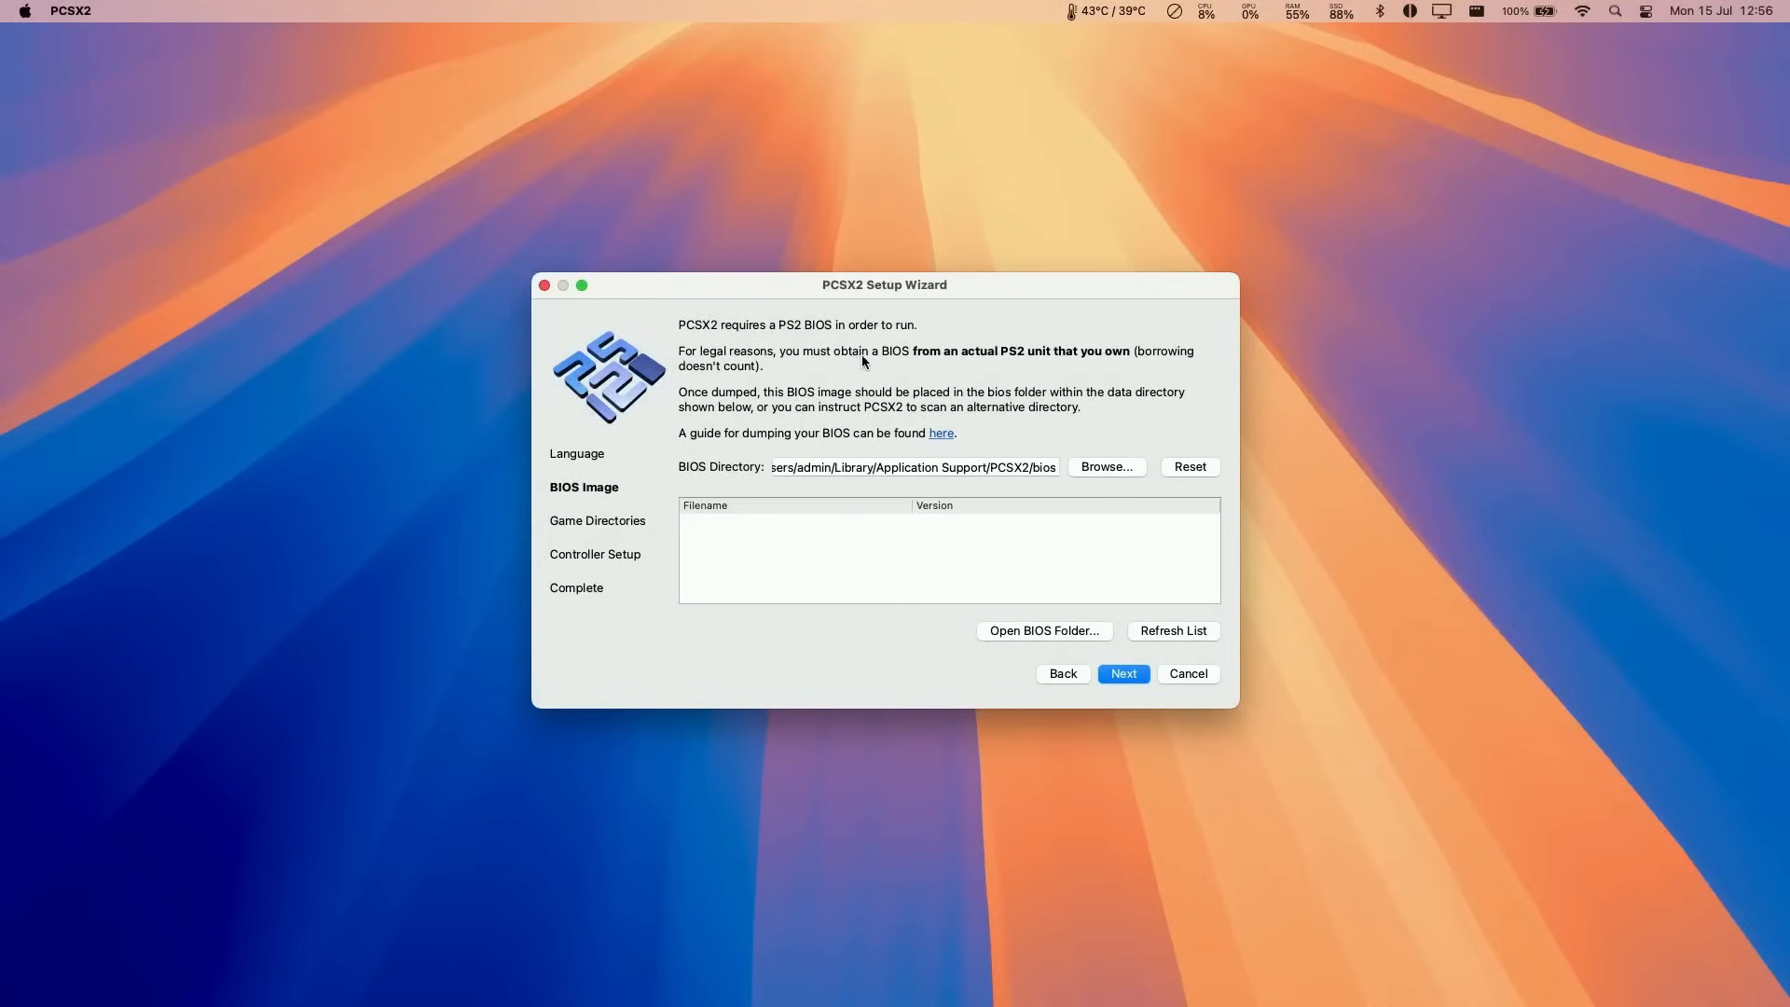
pyautogui.moveTo(918, 363)
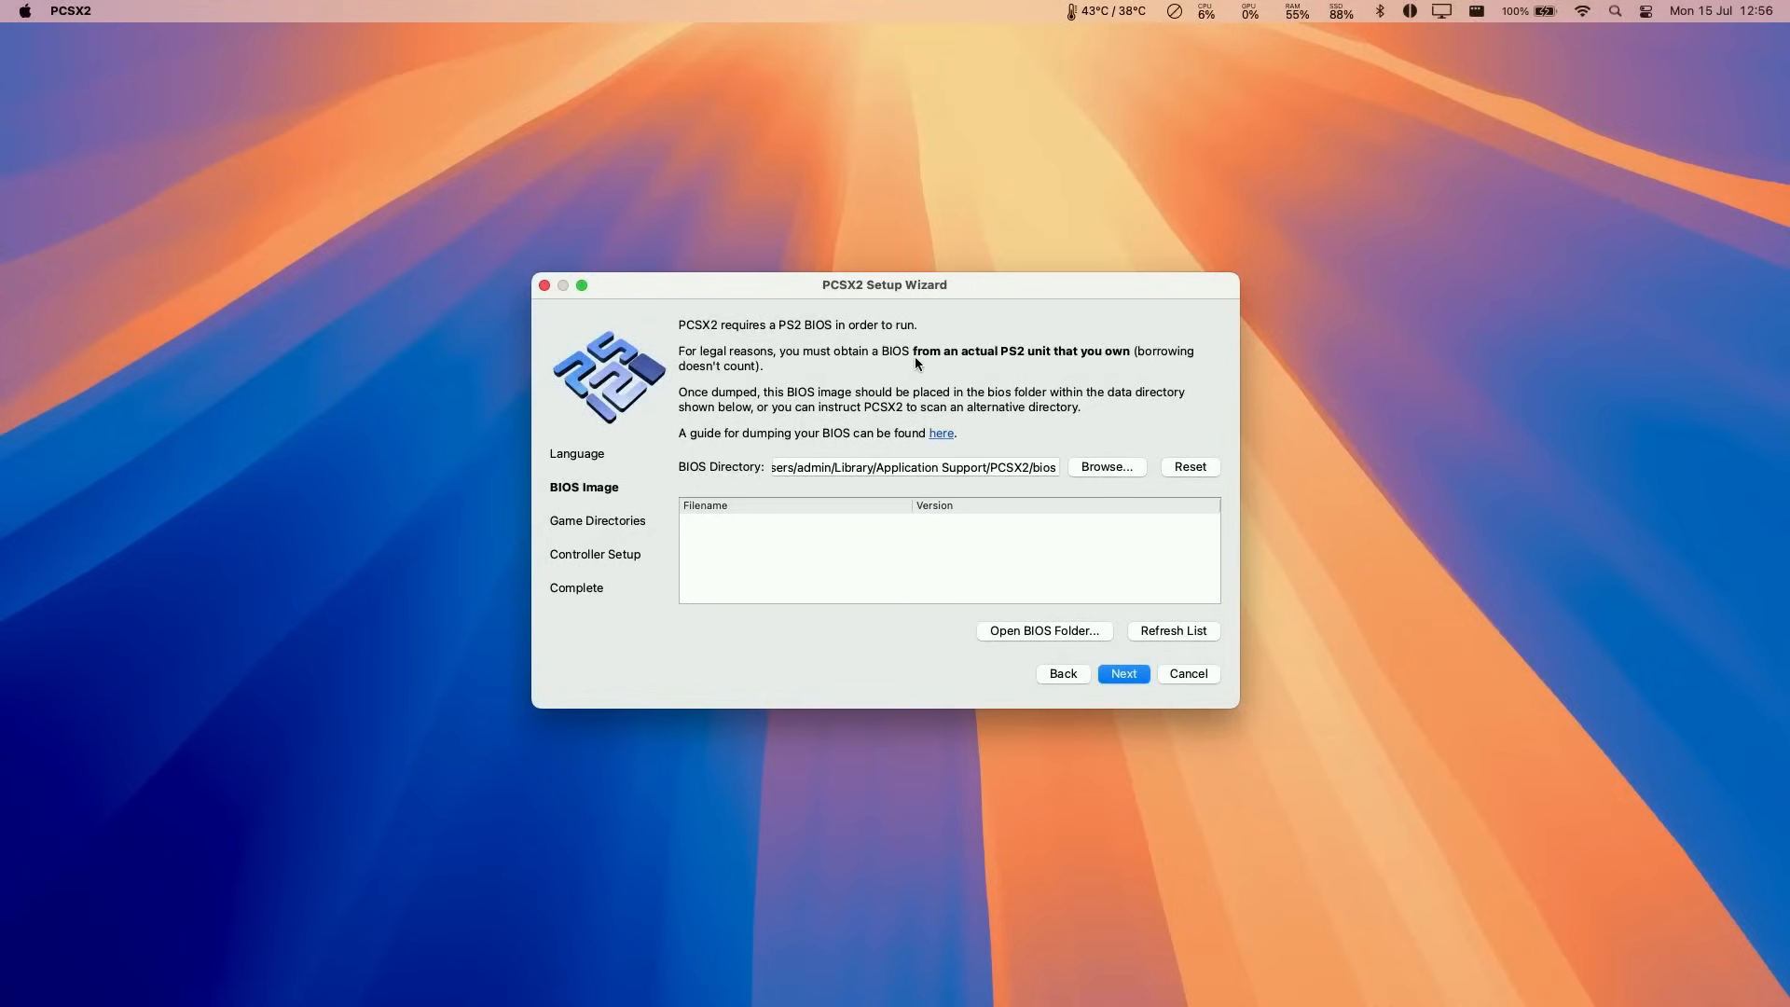
pyautogui.moveTo(1104, 361)
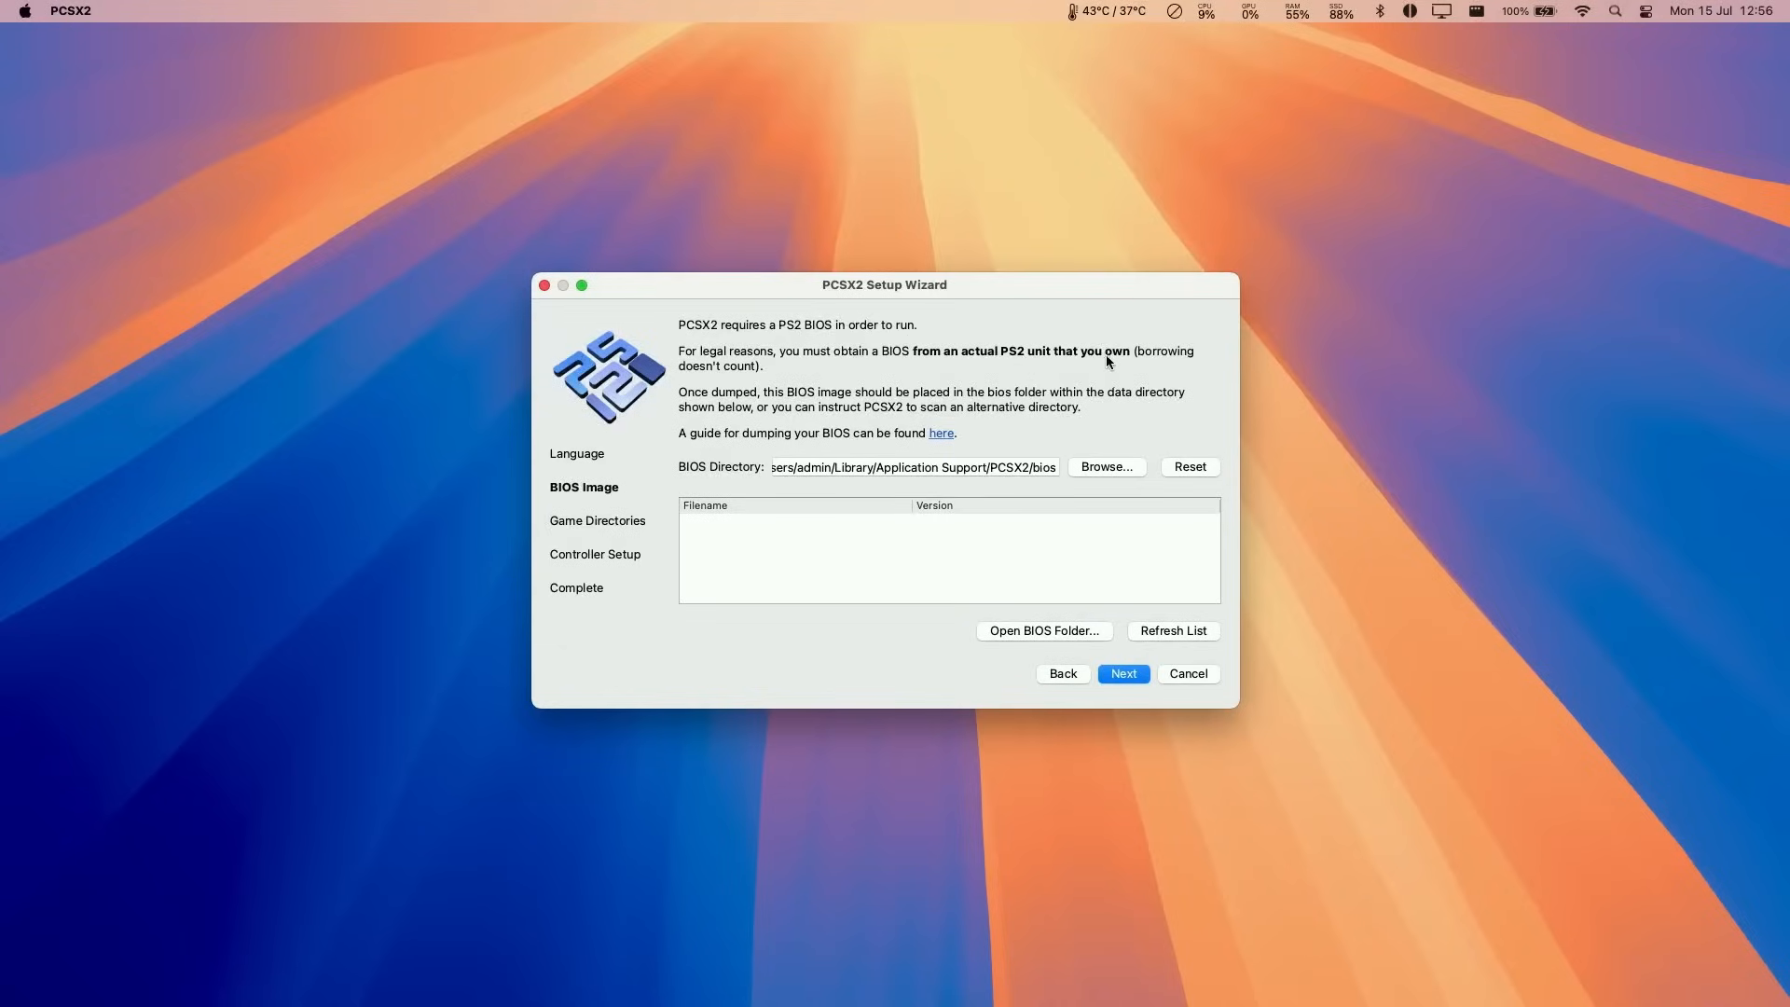
pyautogui.moveTo(725, 393)
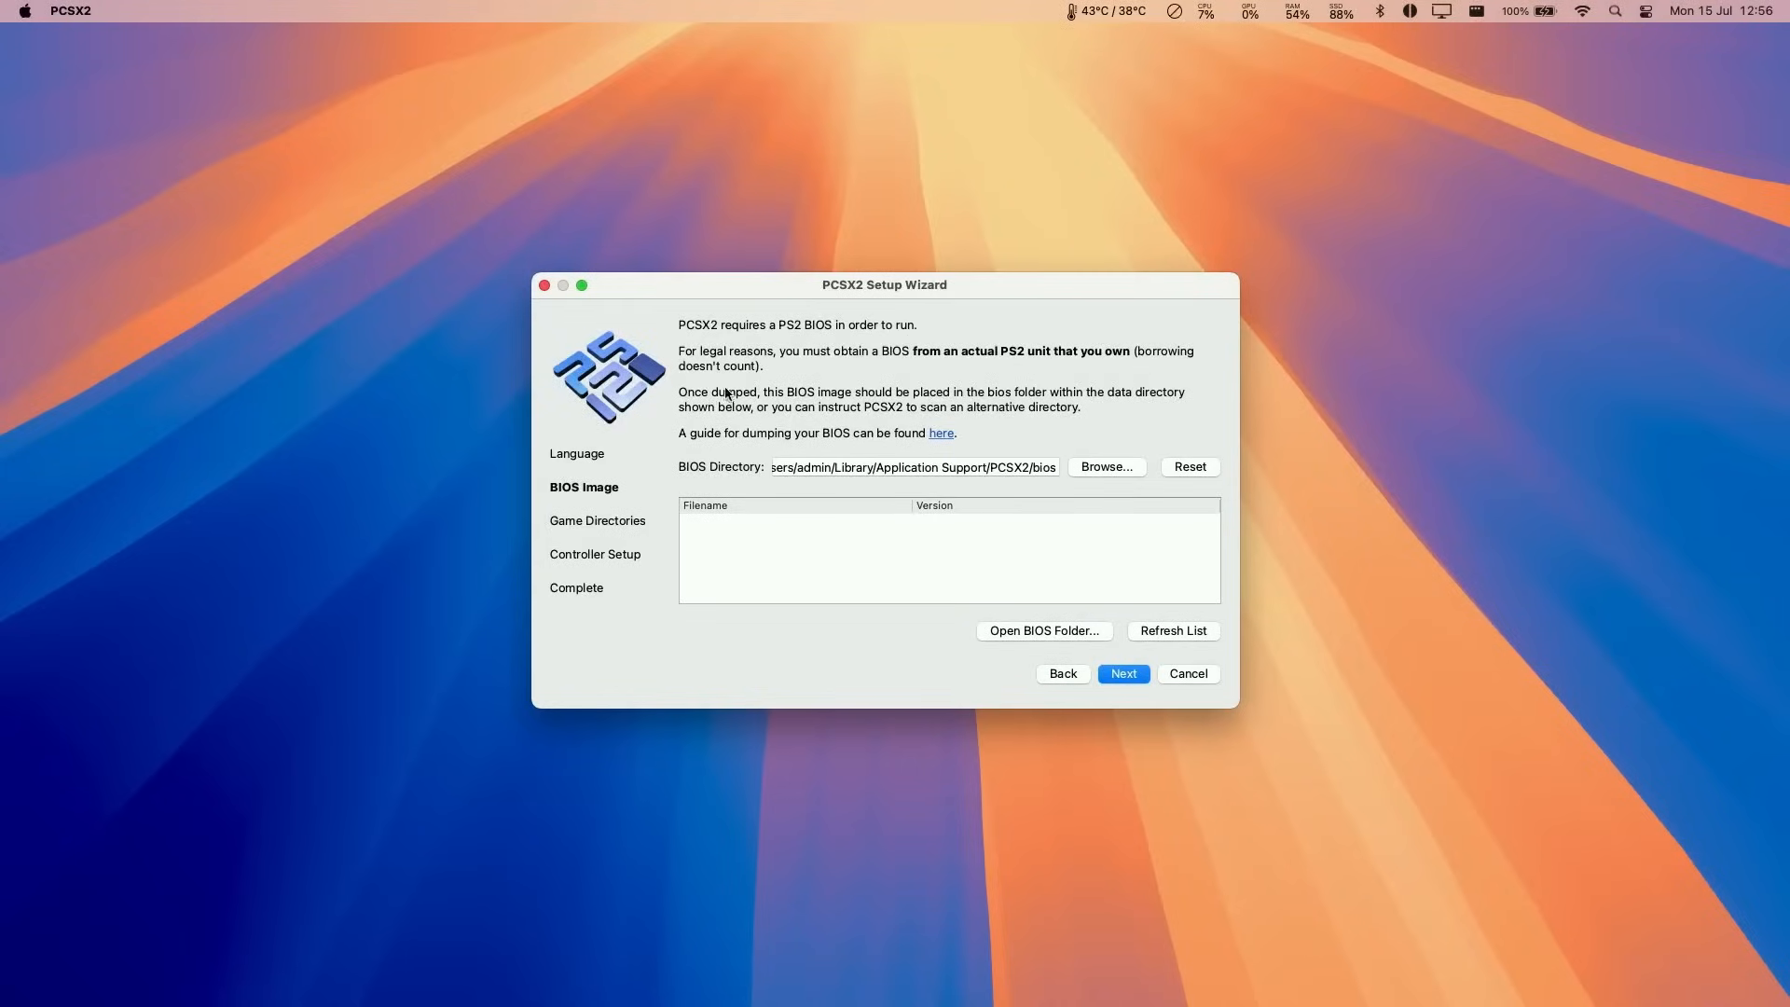
pyautogui.moveTo(876, 397)
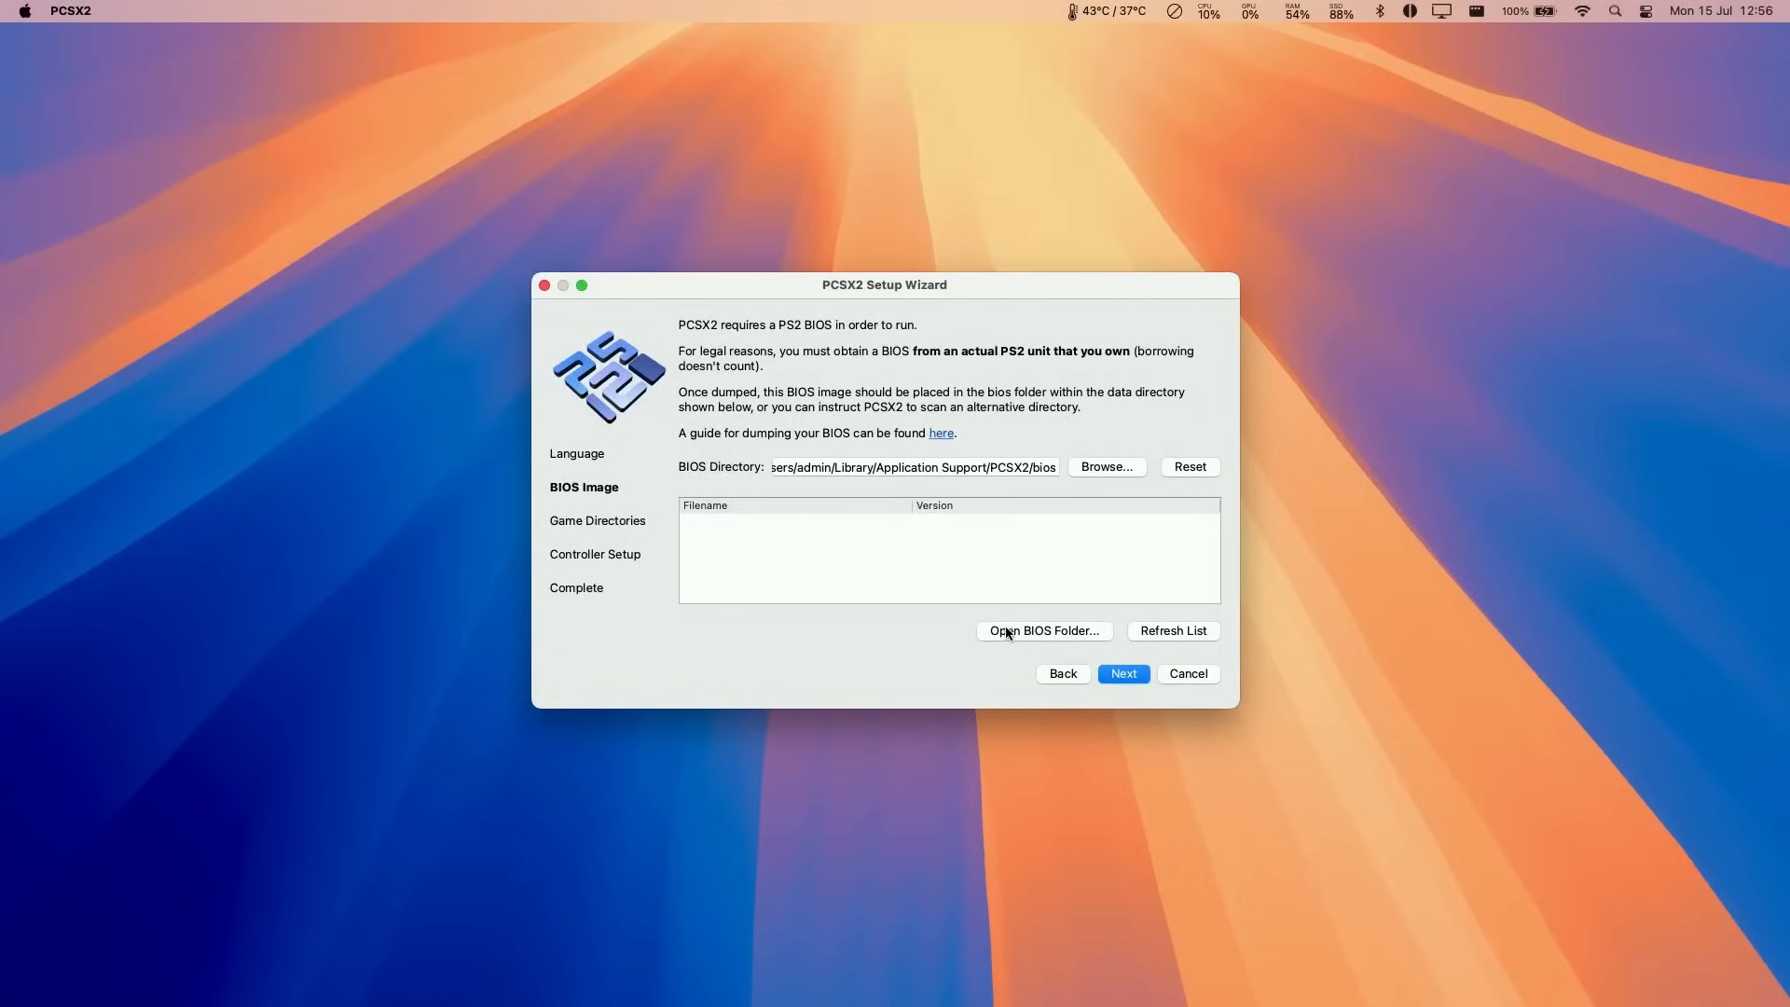
pyautogui.click(1043, 630)
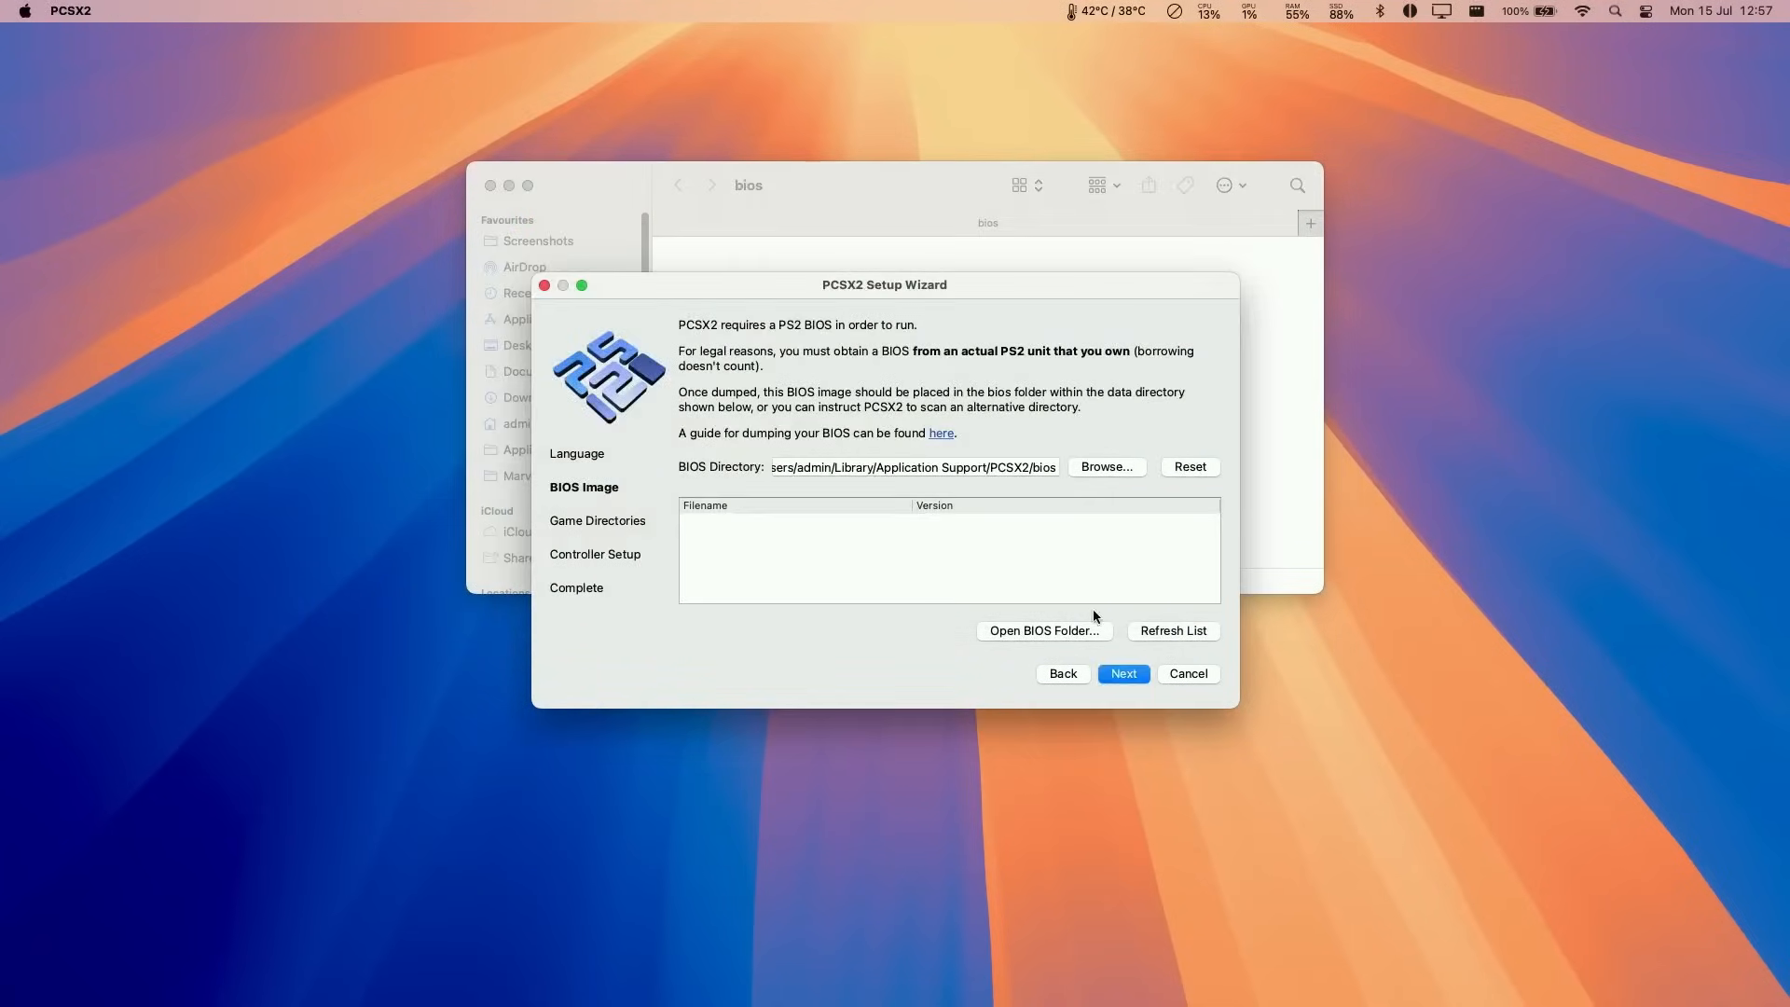
pyautogui.click(1173, 631)
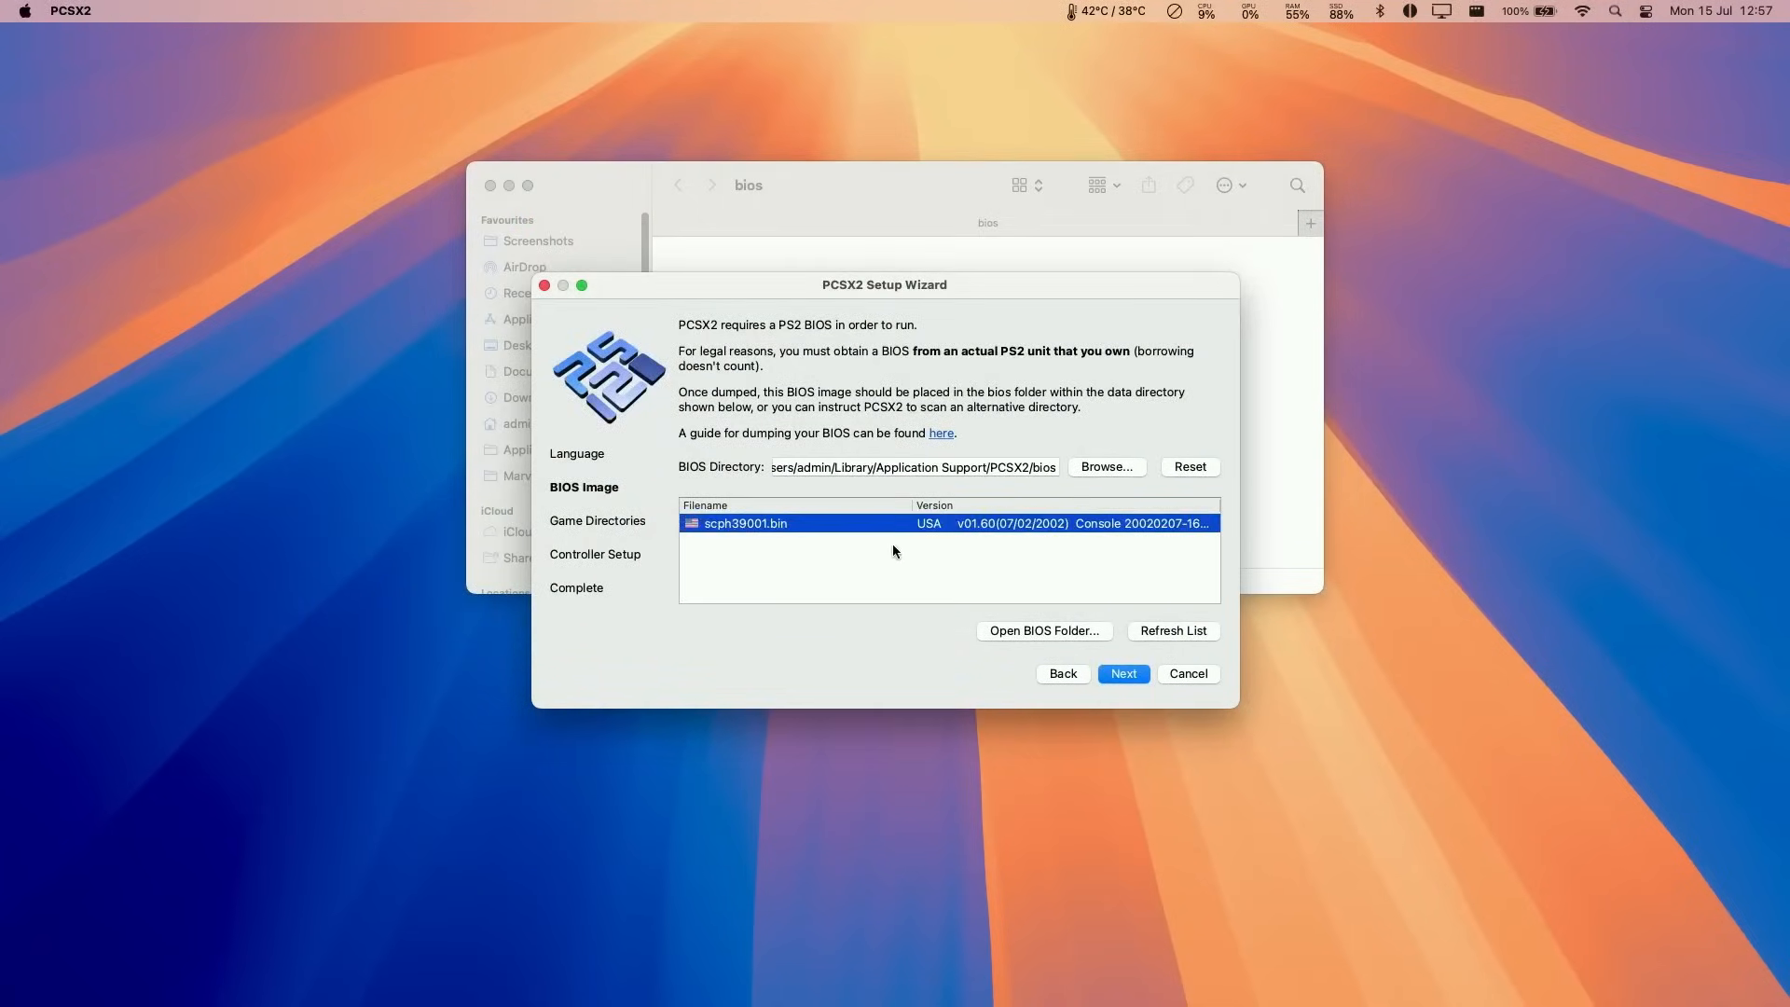
pyautogui.moveTo(833, 520)
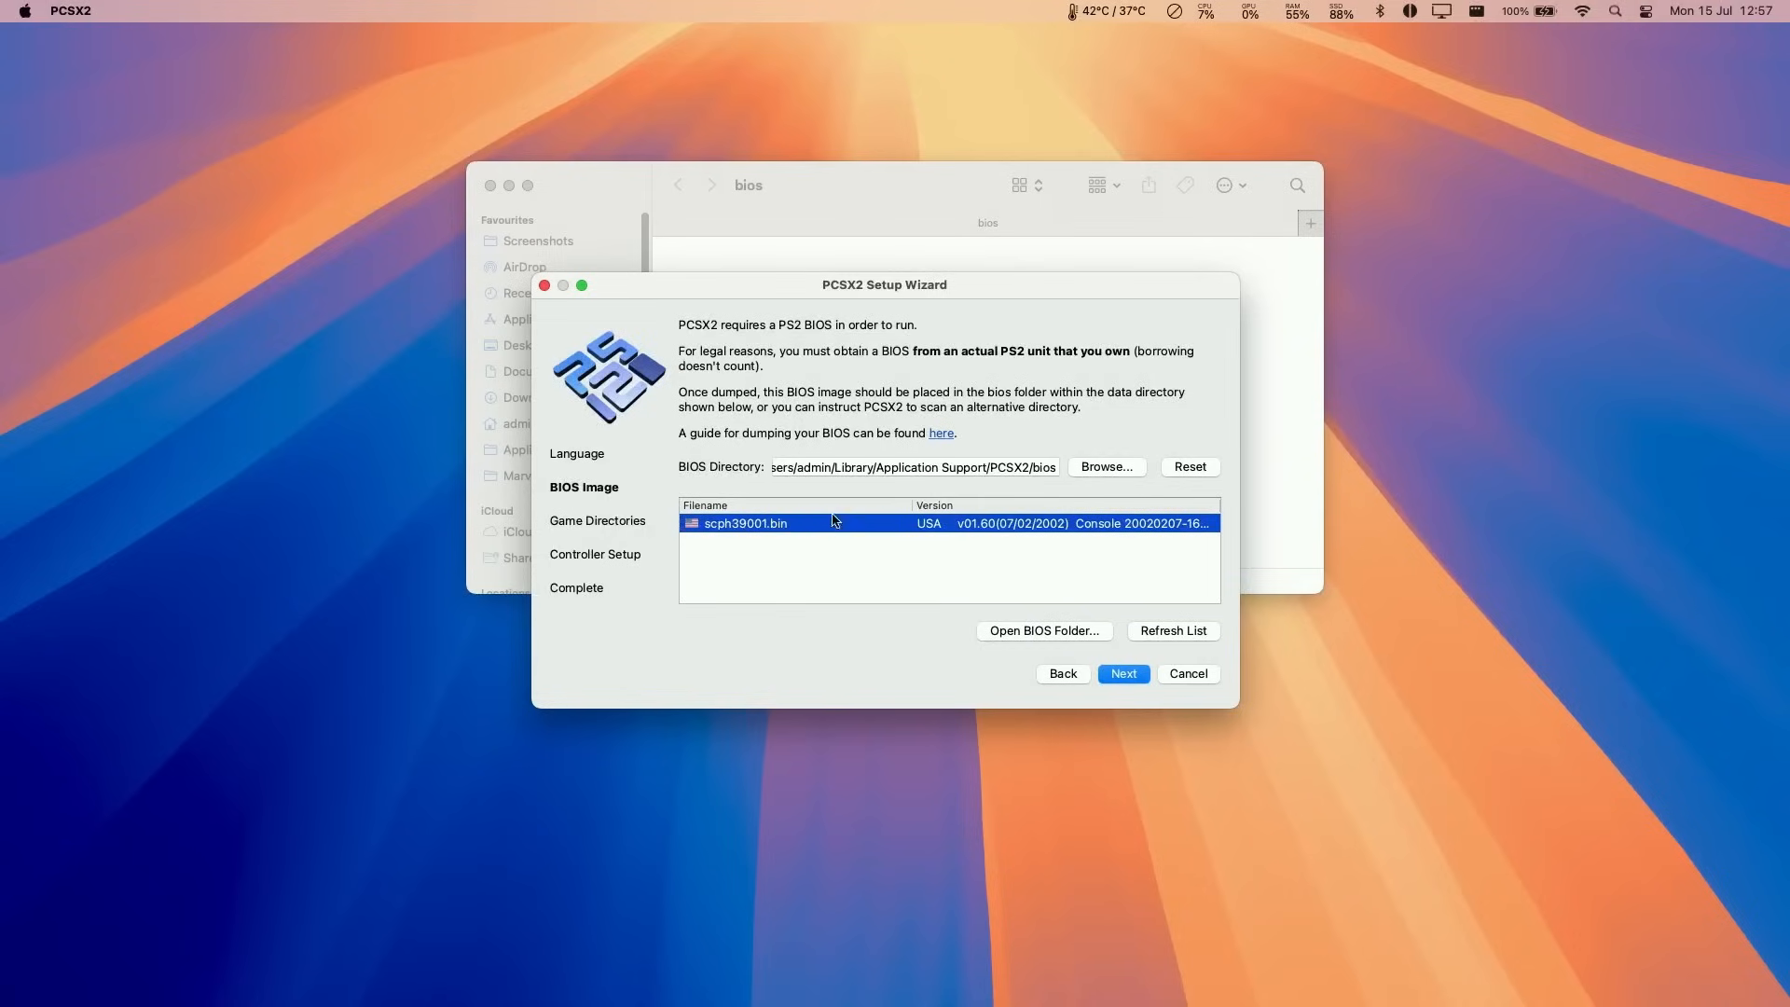
# Add the PlayStation 2 folder on the Games volume as a game directory in the wizard.
pyautogui.click(1120, 673)
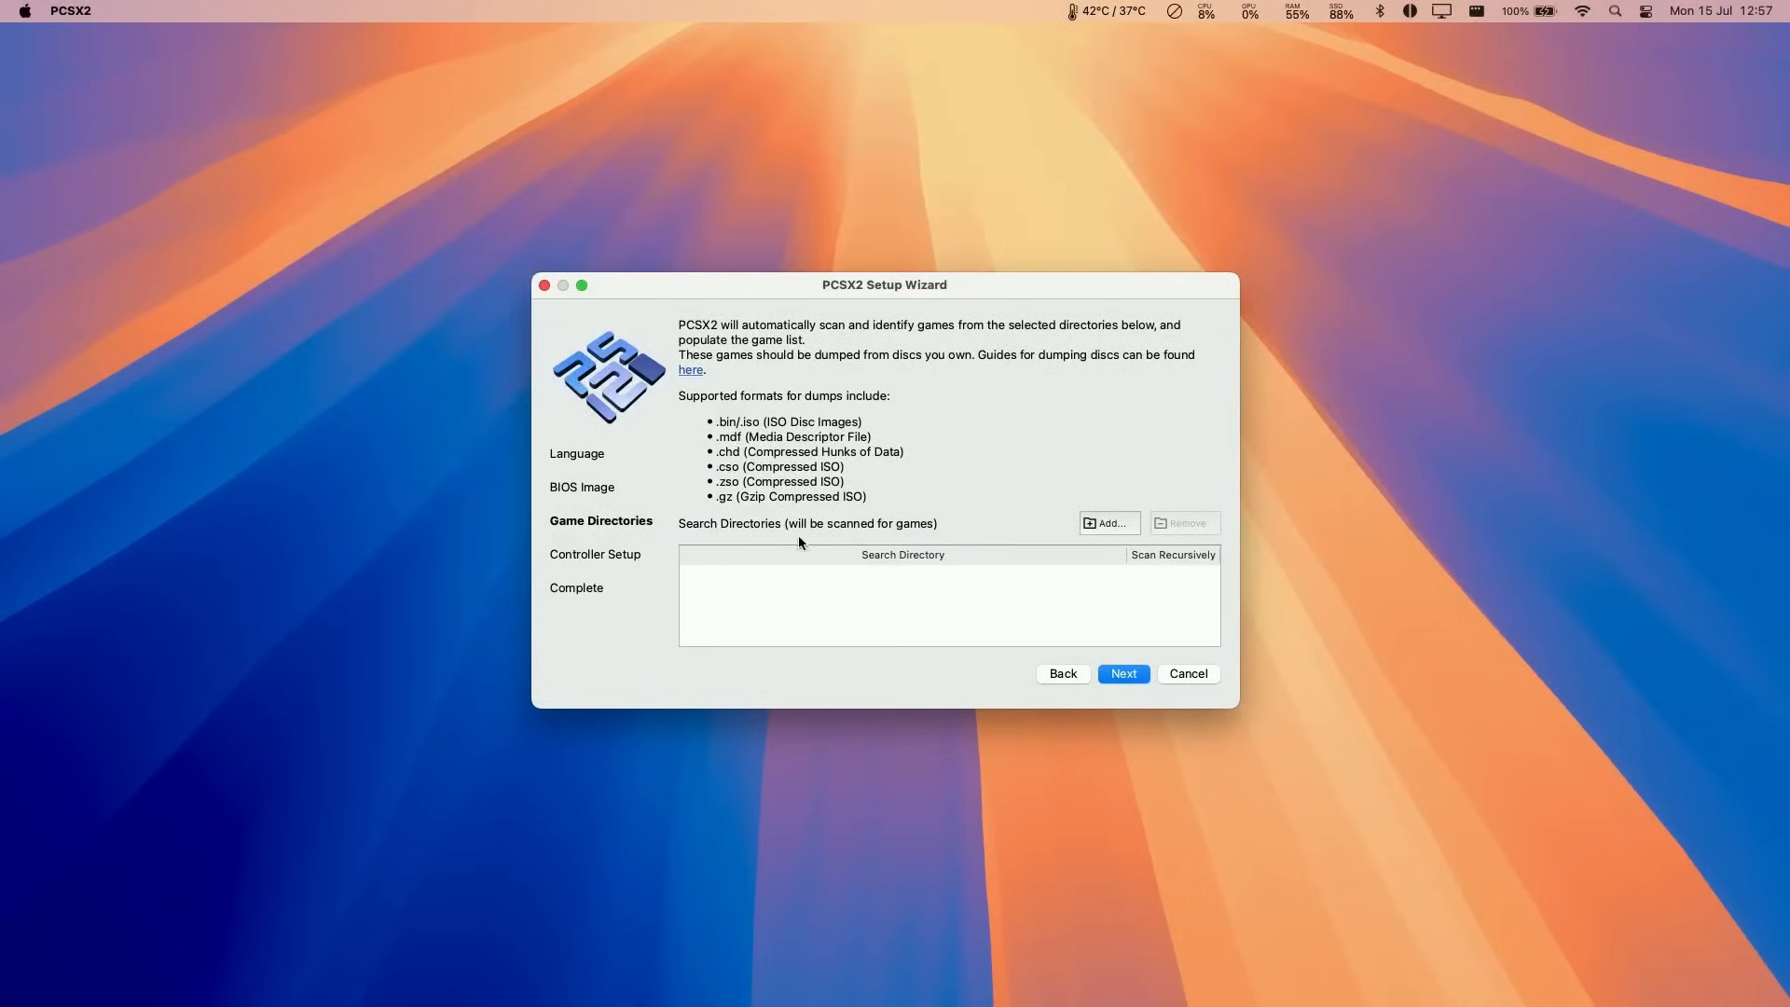
pyautogui.moveTo(801, 502)
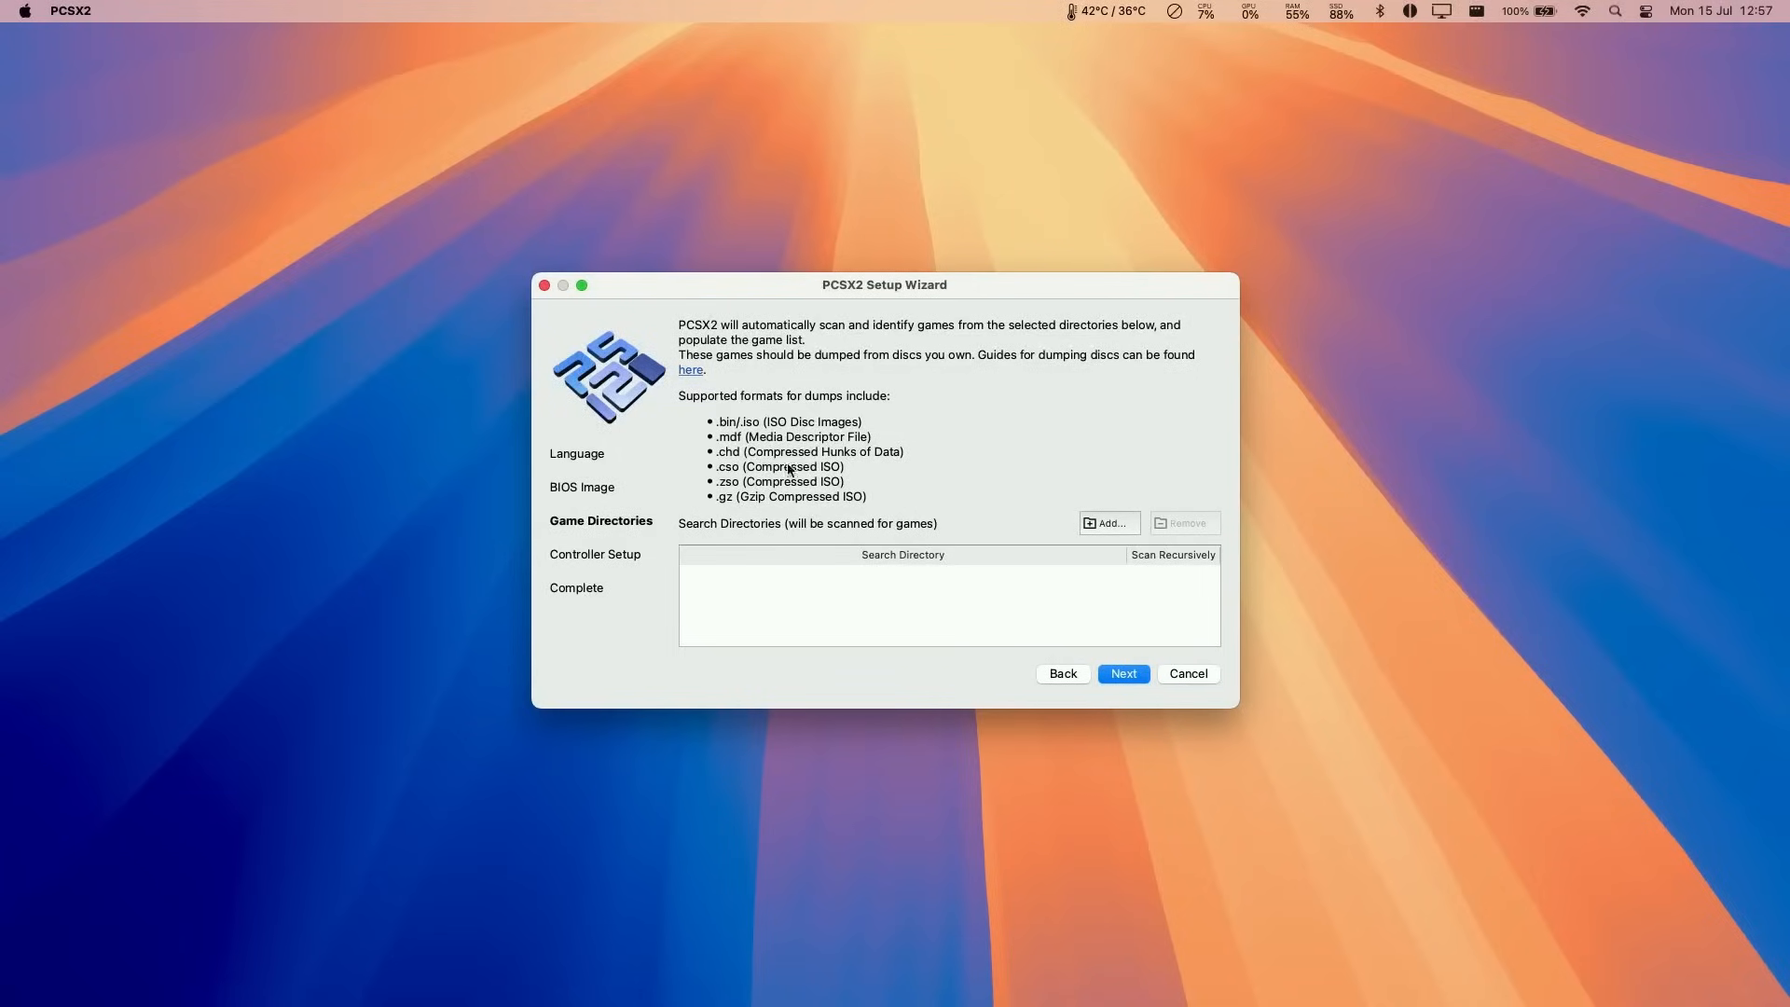
pyautogui.moveTo(690, 526)
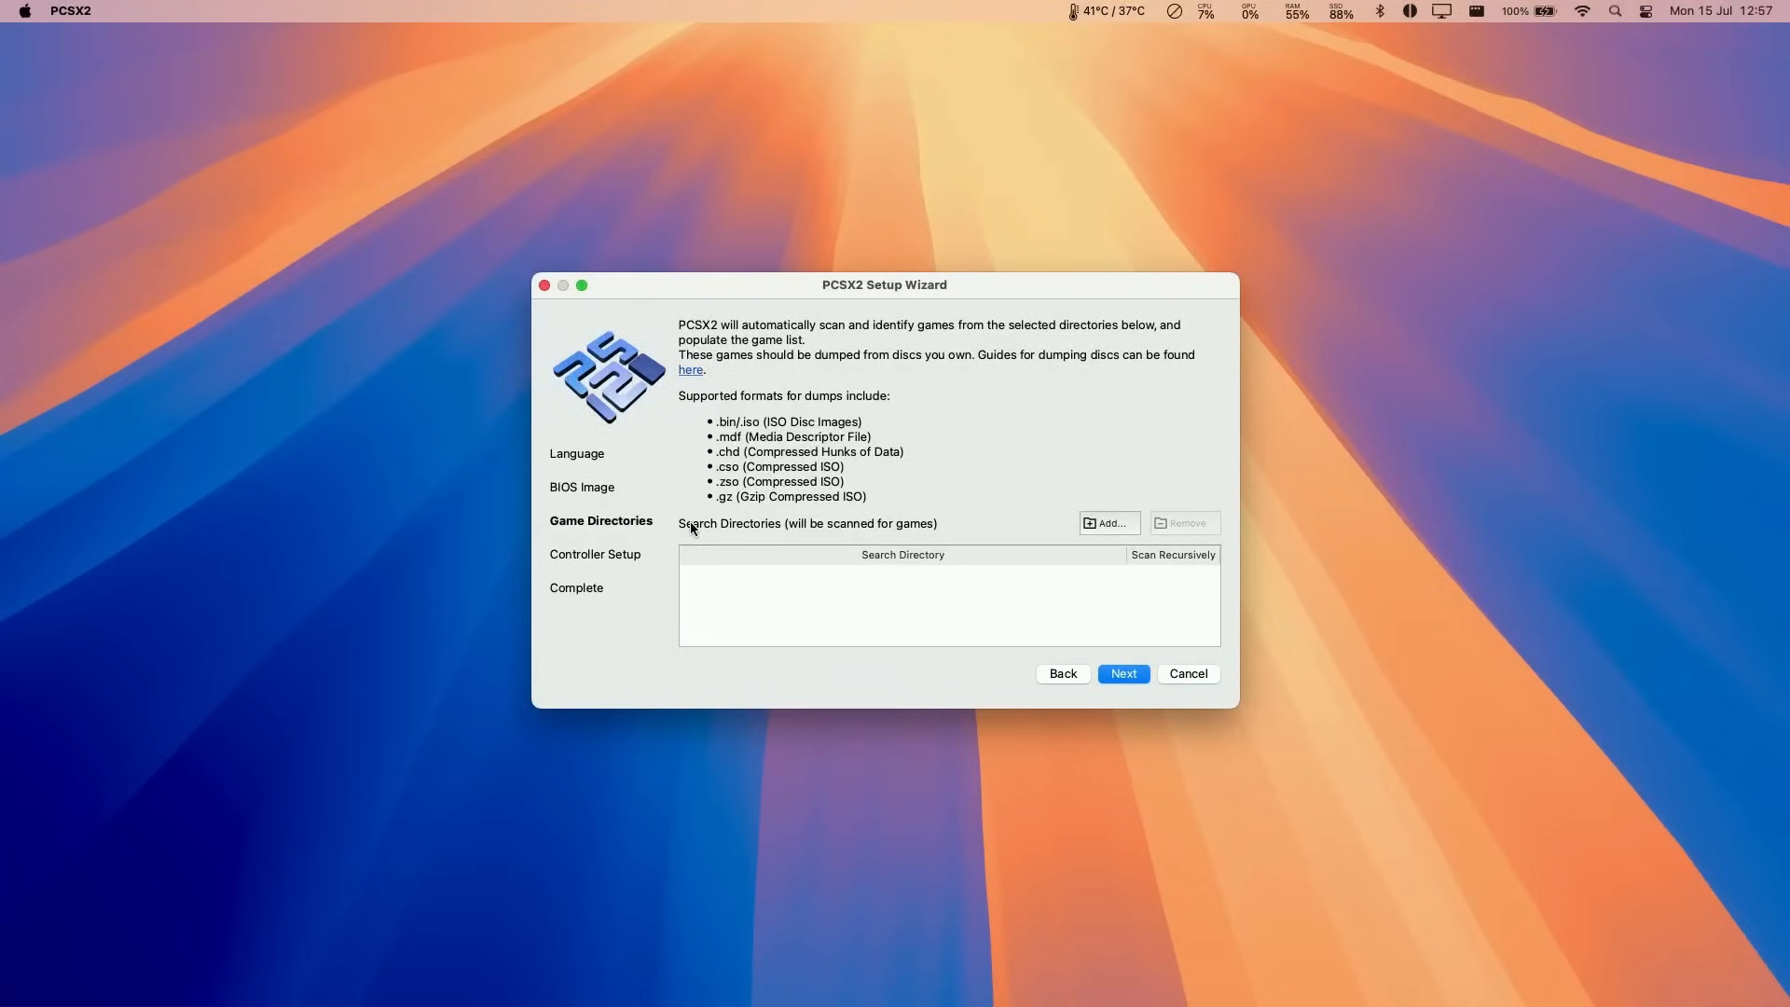
pyautogui.click(1105, 522)
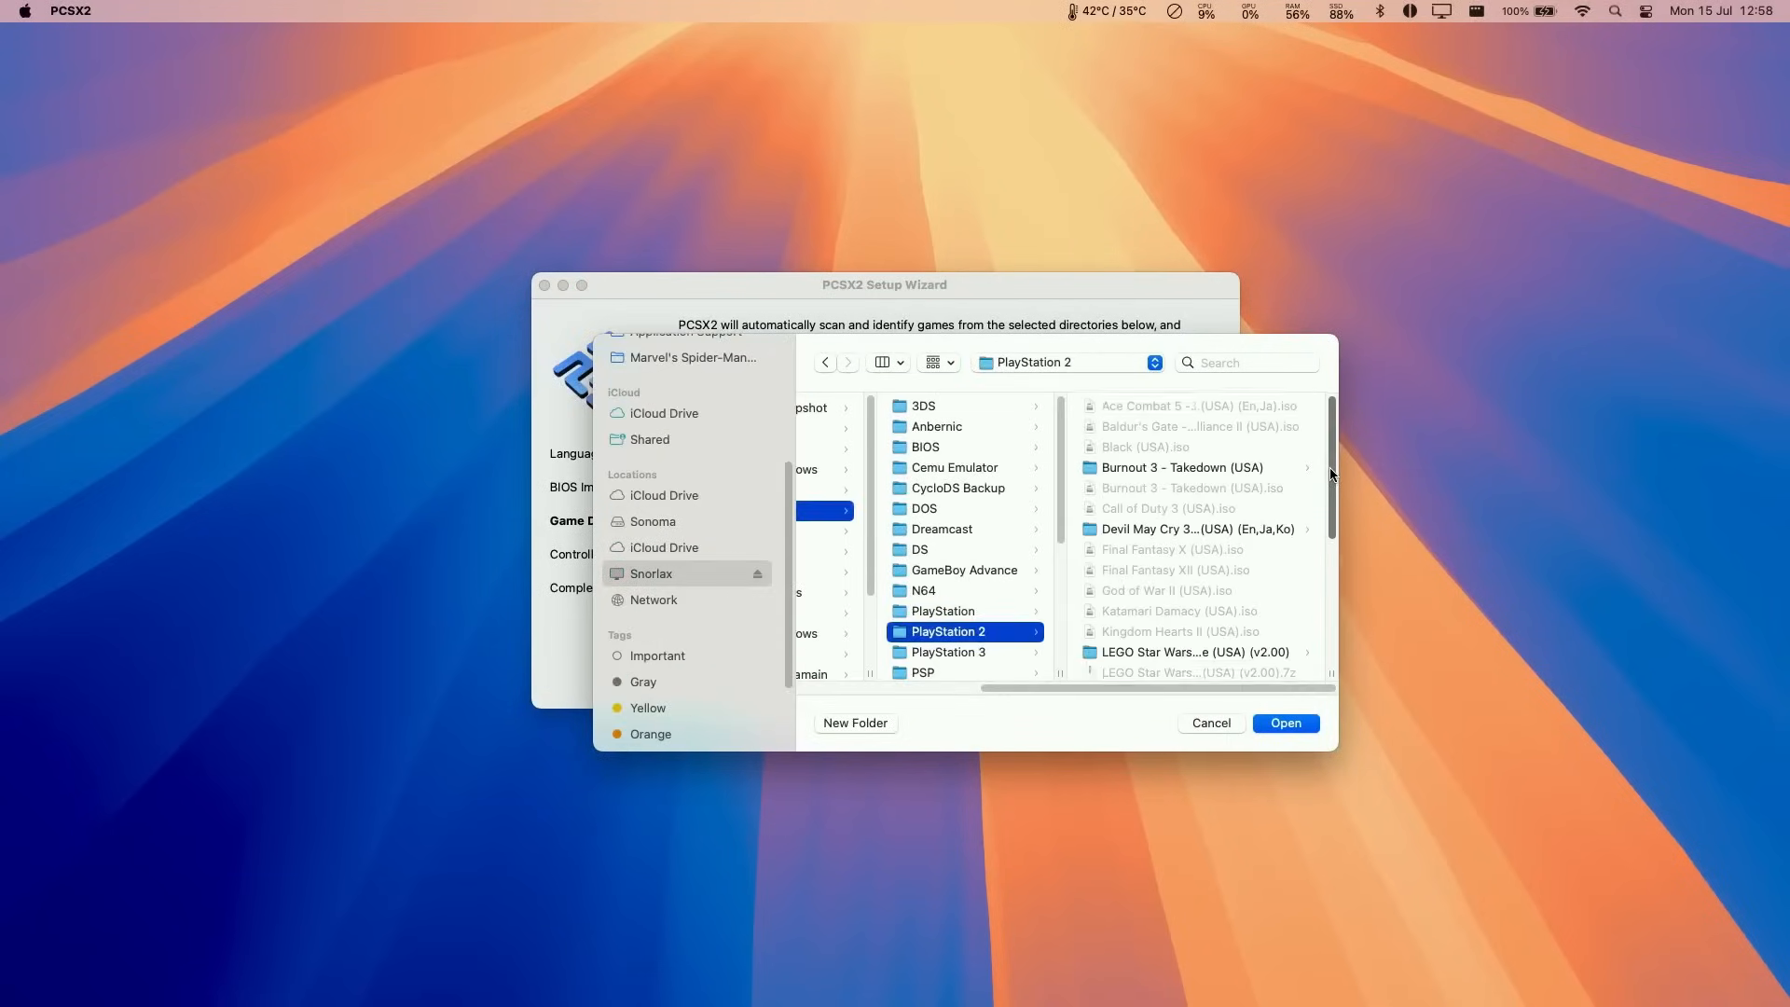
pyautogui.click(1208, 723)
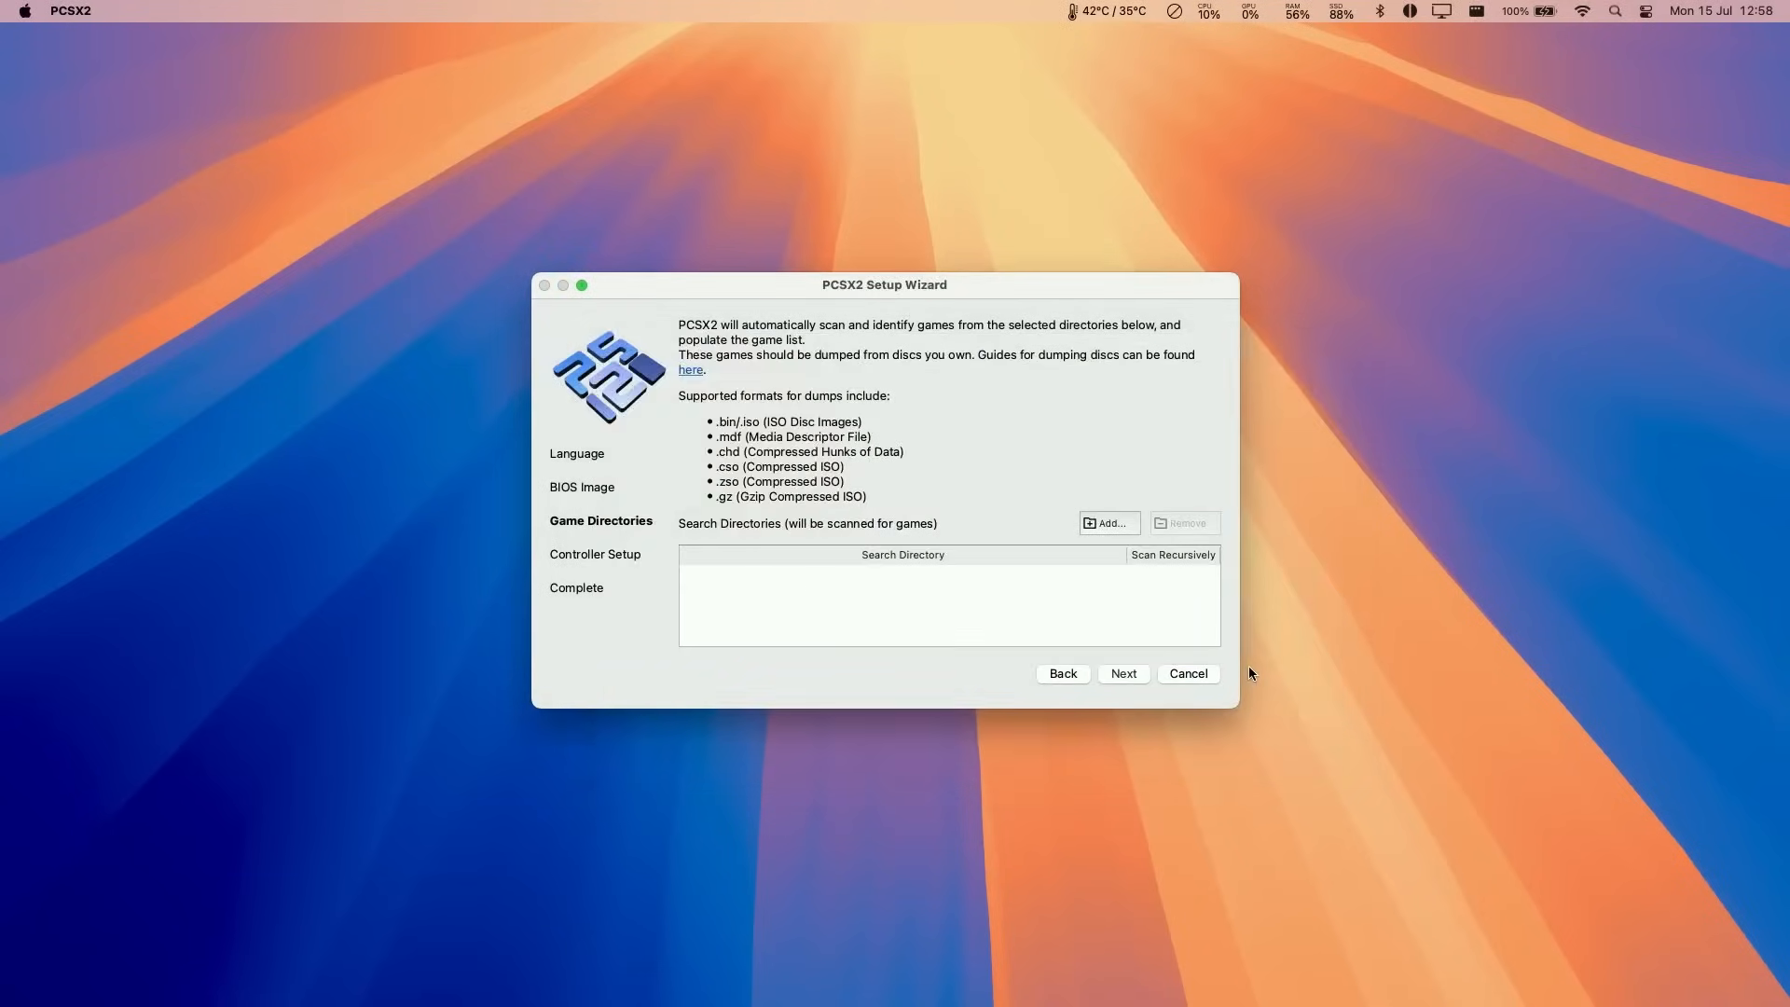
pyautogui.click(1106, 522)
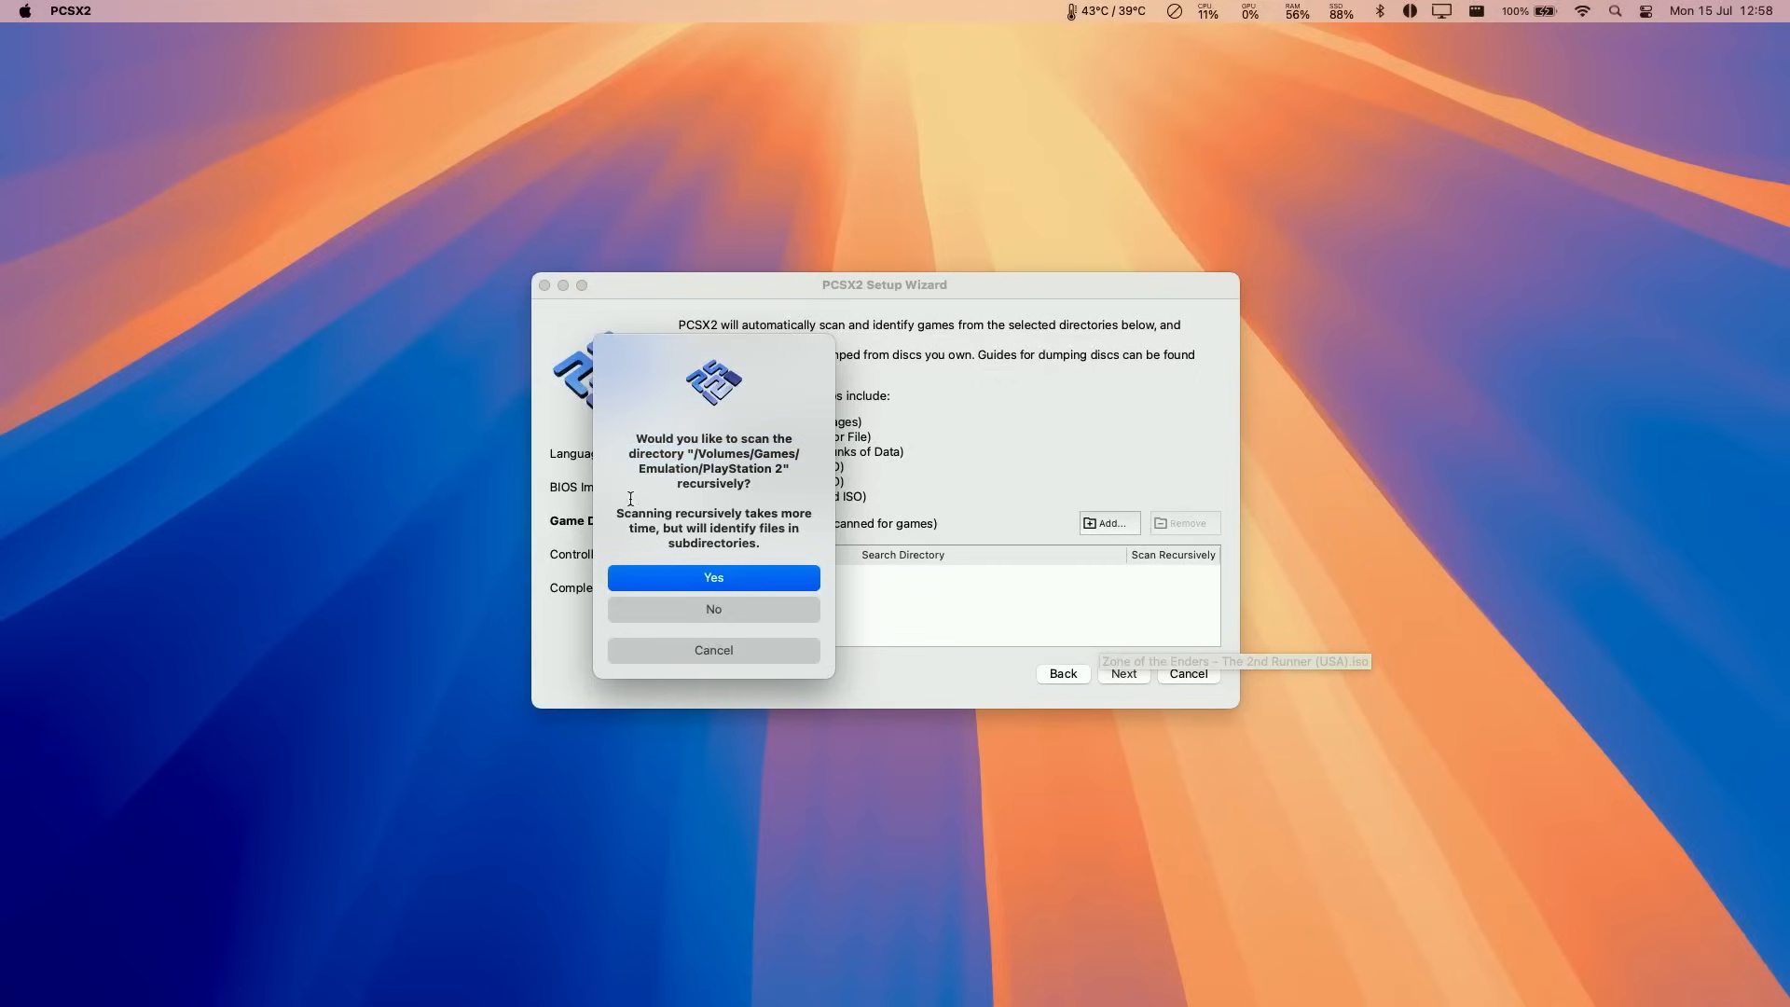
pyautogui.moveTo(682, 582)
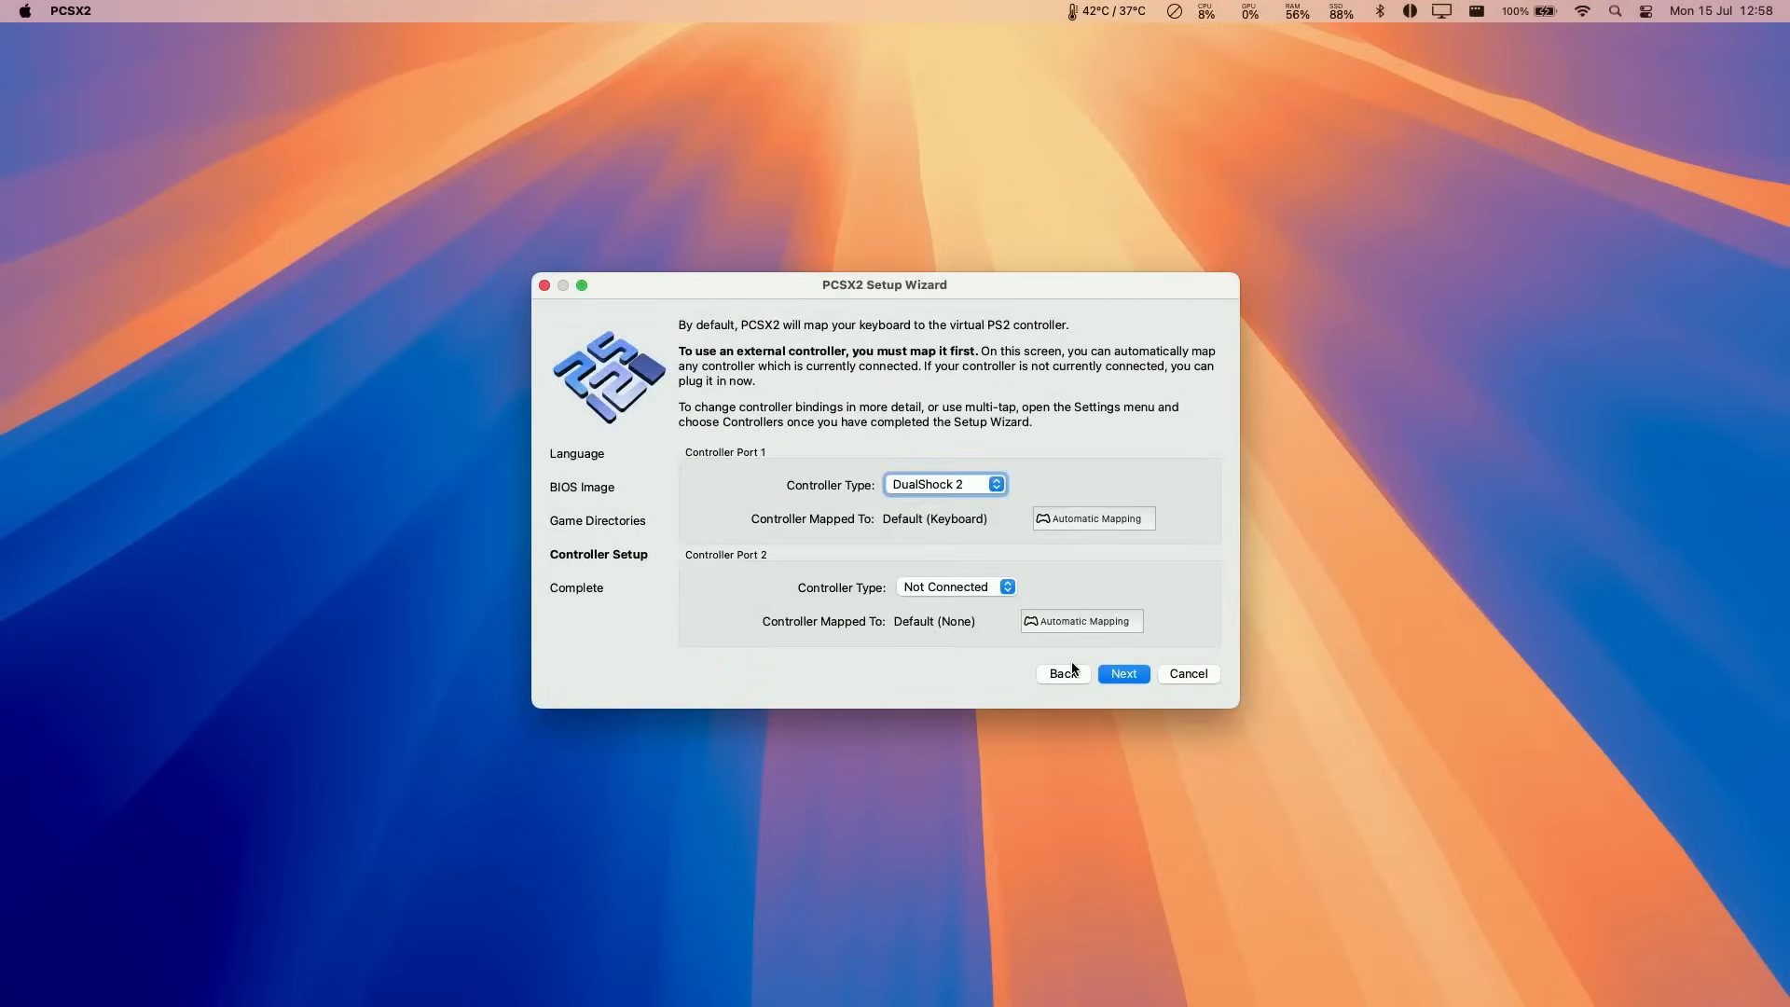
pyautogui.moveTo(962, 517)
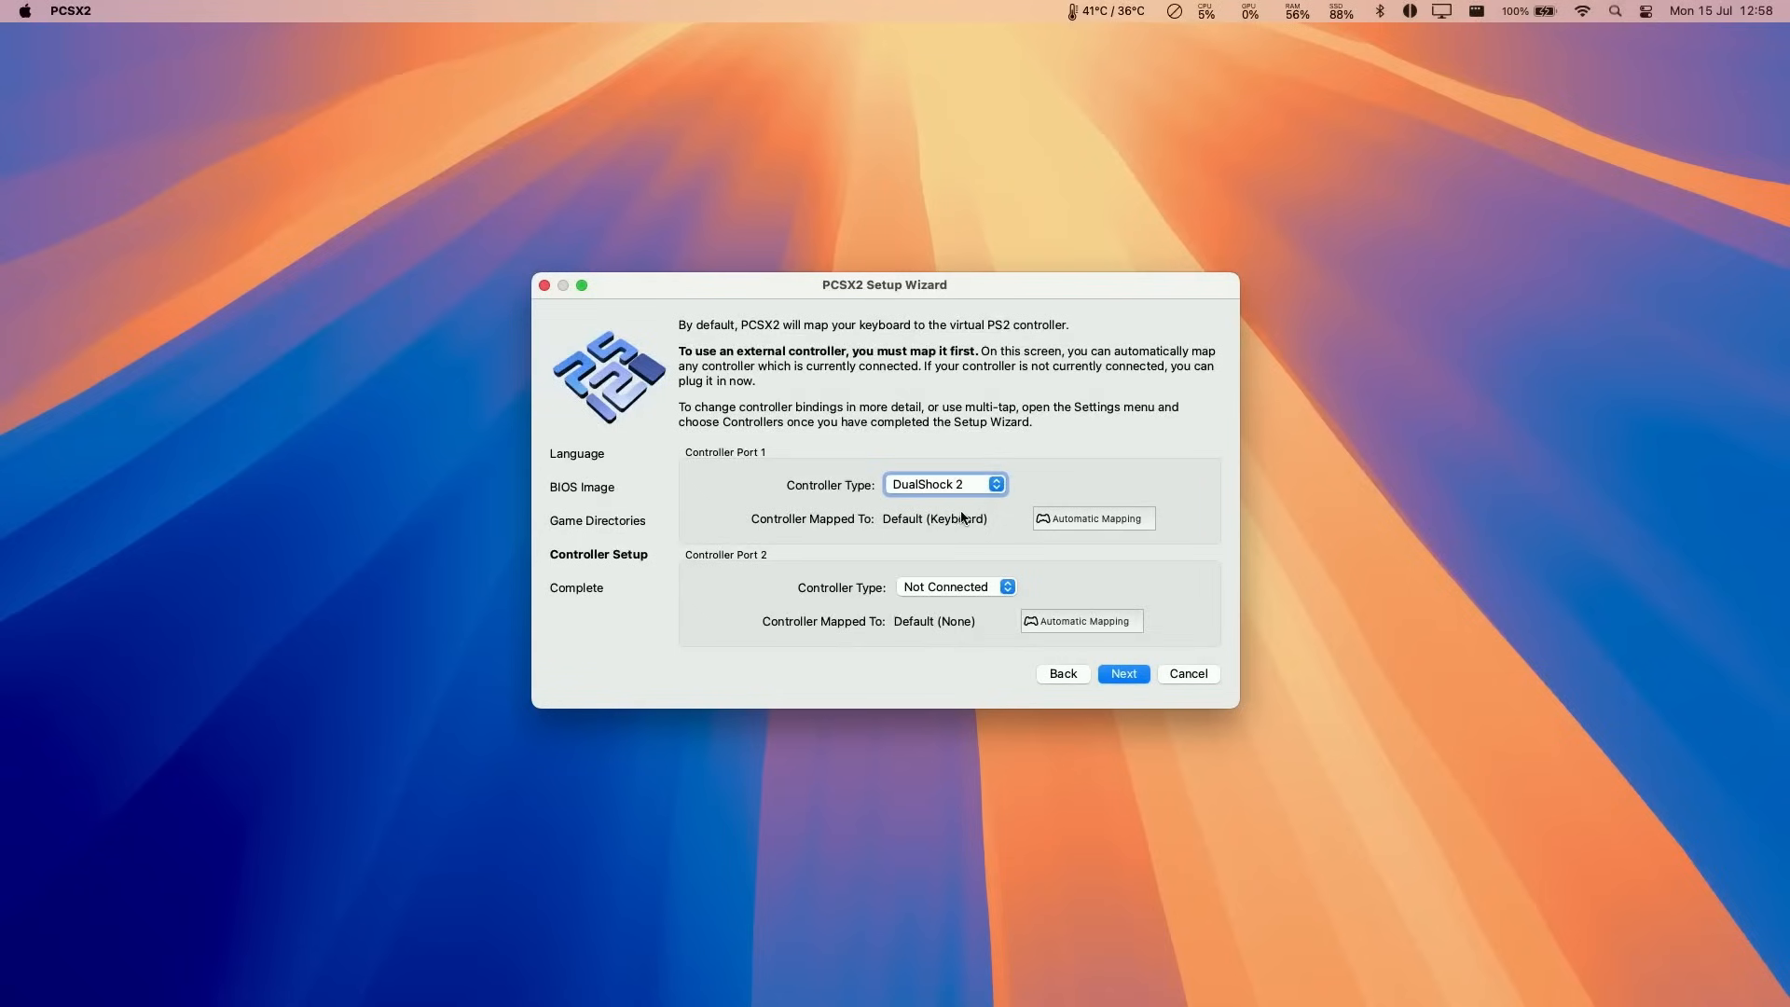